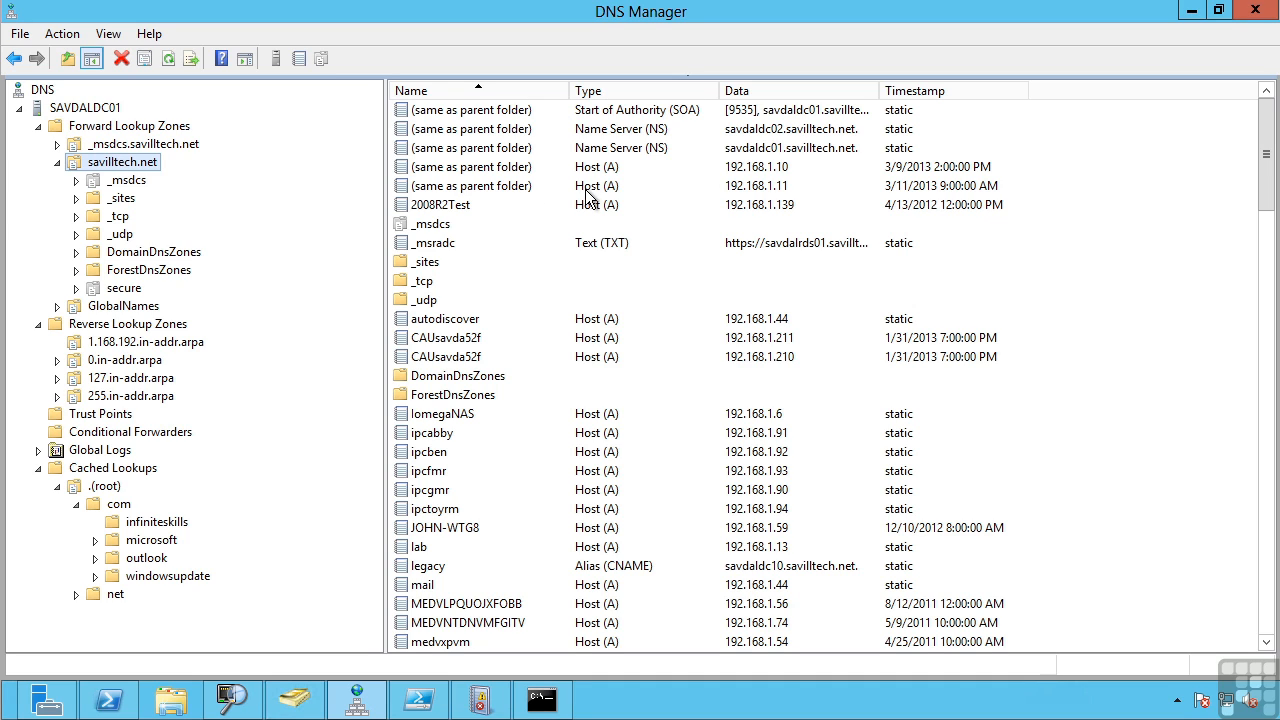
mouse_move(592, 216)
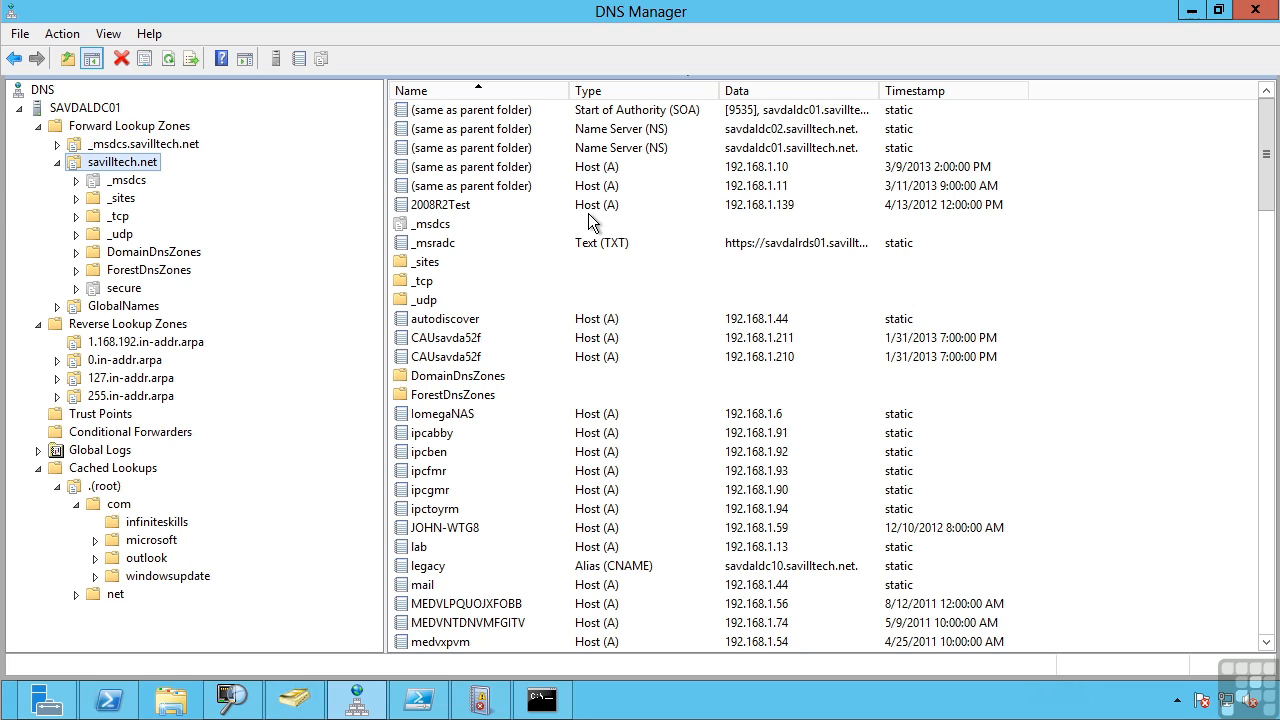
mouse_move(470, 218)
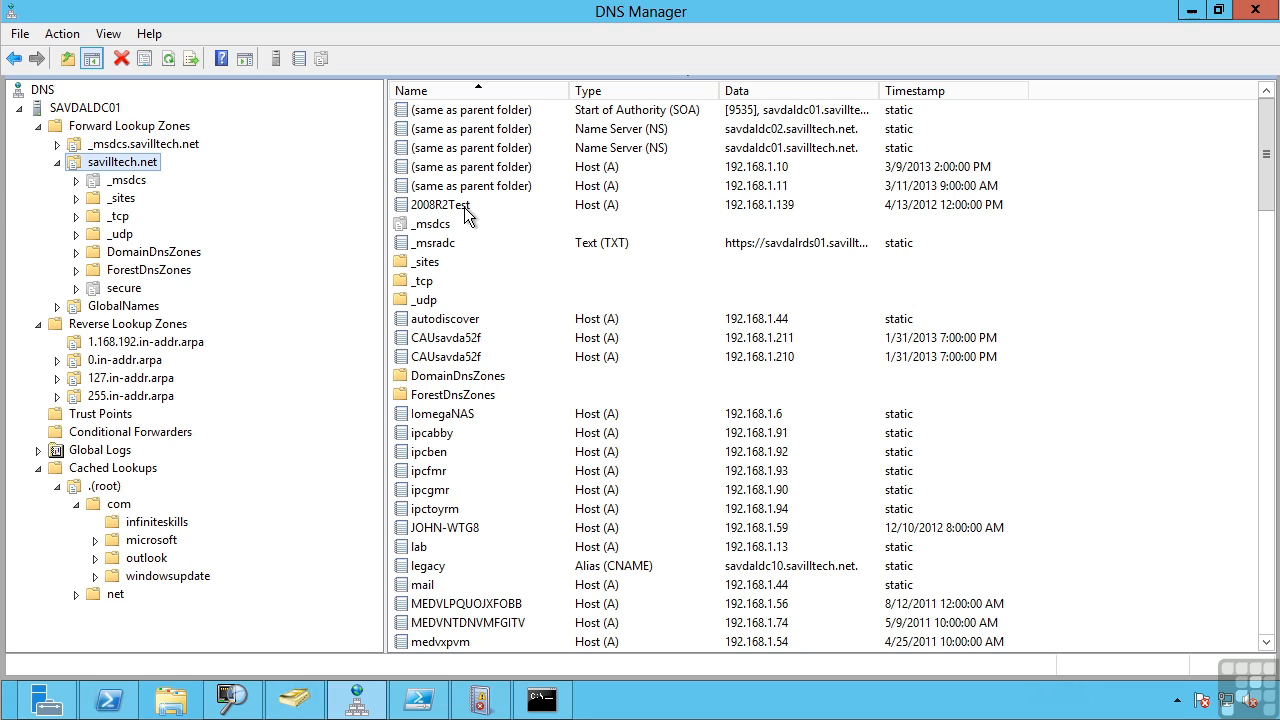
mouse_move(456, 210)
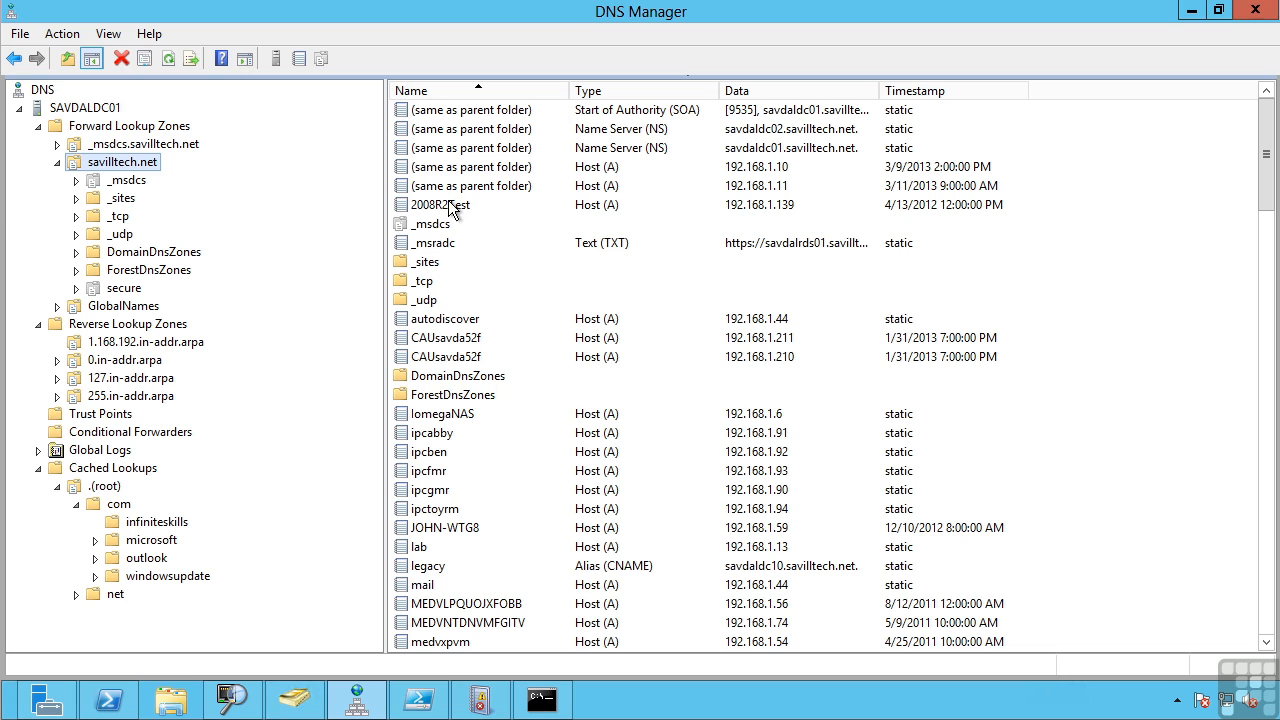
- Review the 2008R2Test Host (A) record, toggling the update-PTR option on and off without keeping it
double_click(438, 204)
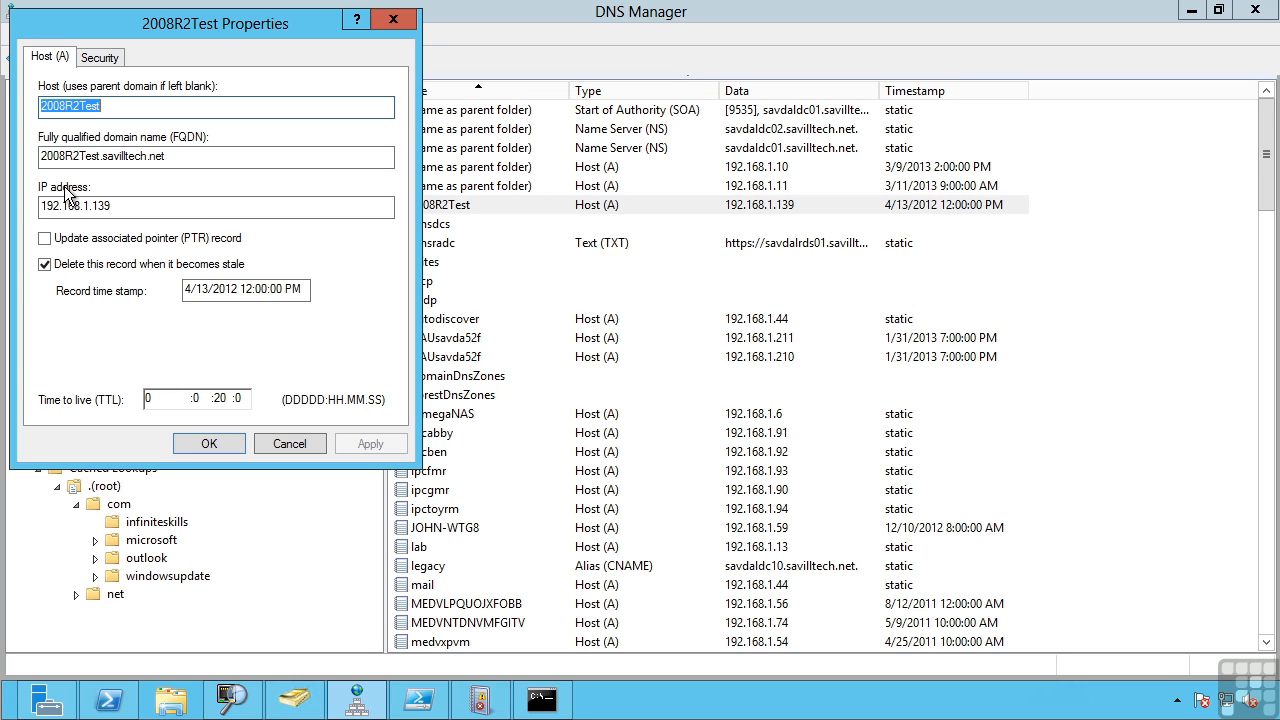
mouse_move(50, 236)
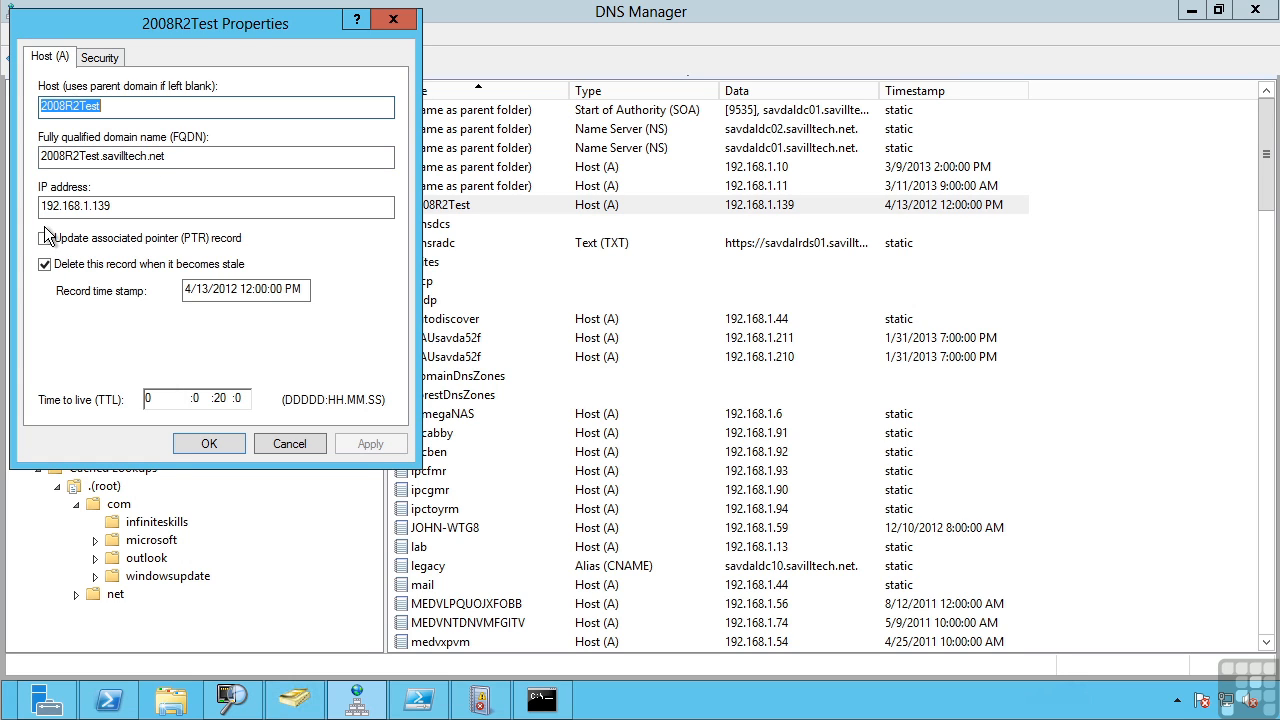
left_click(44, 238)
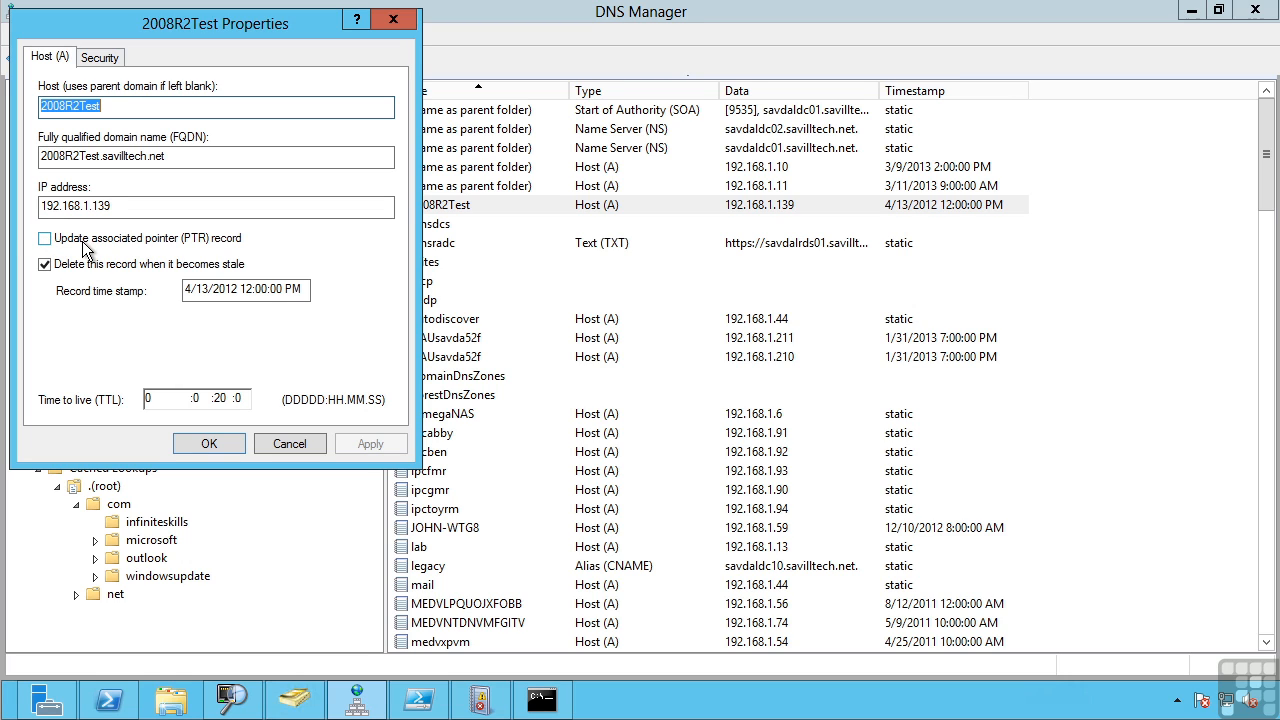
left_click(44, 238)
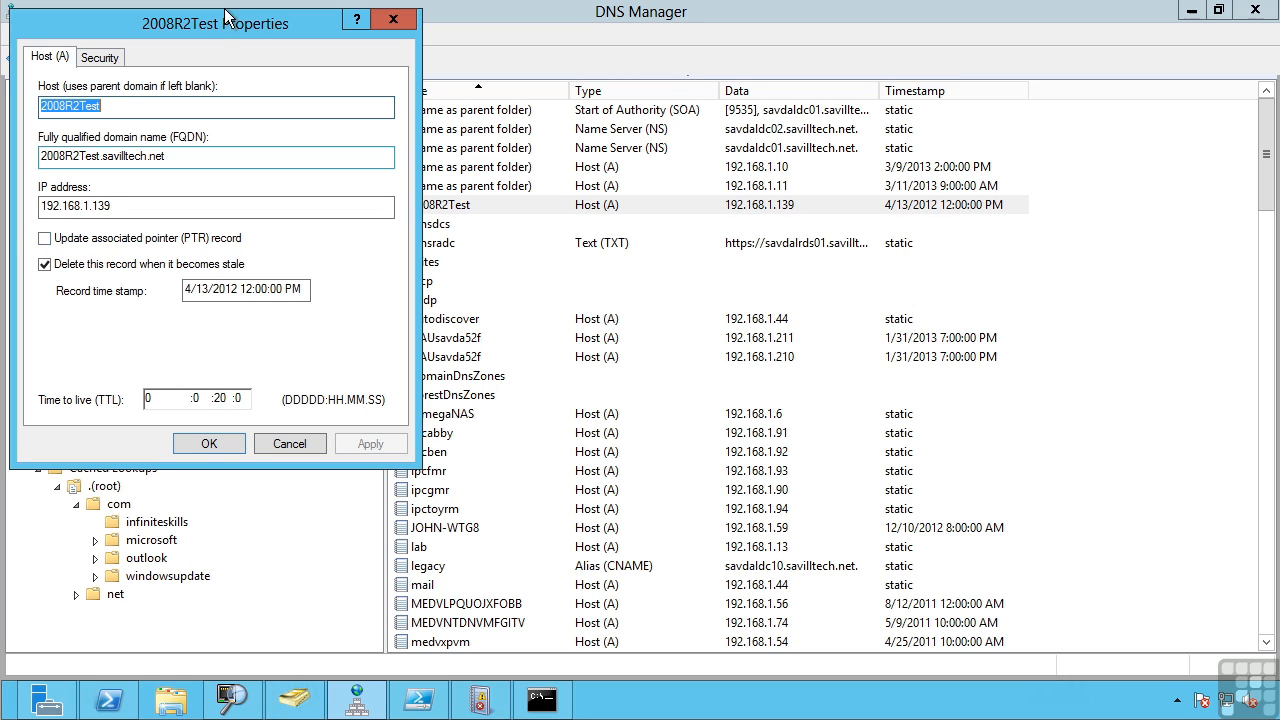
mouse_move(230, 30)
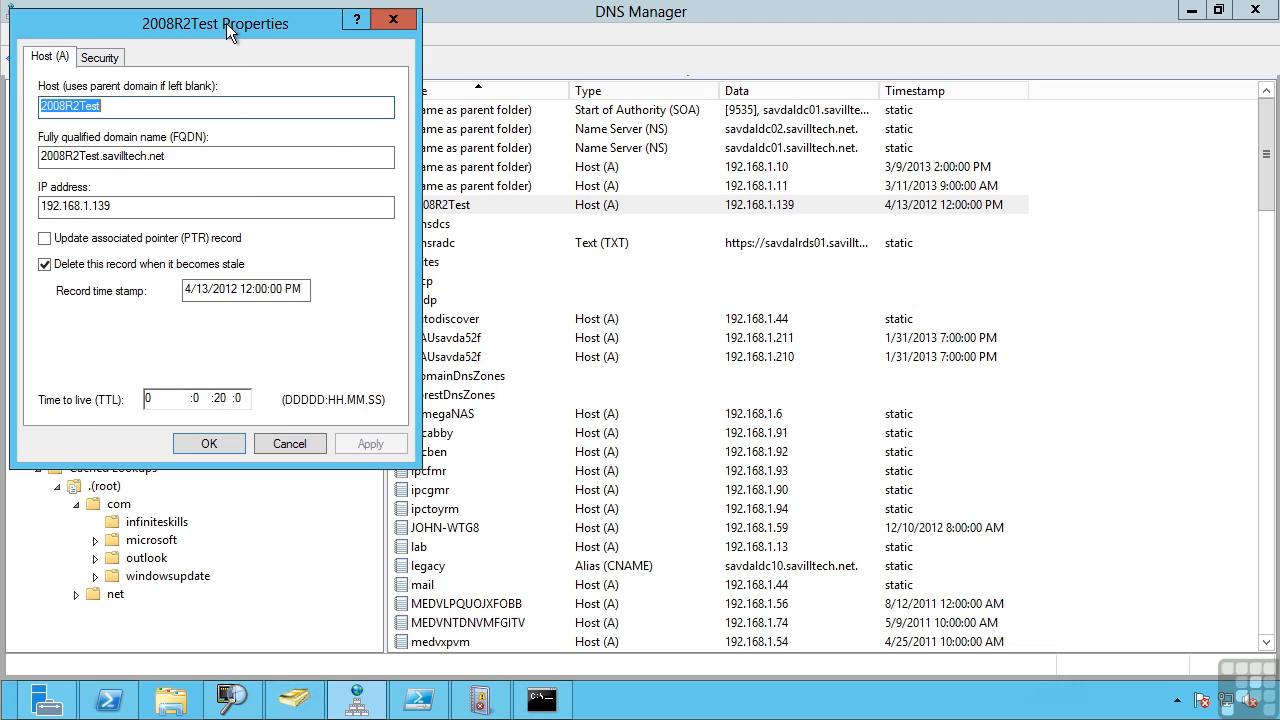
left_click_drag(216, 24, 524, 24)
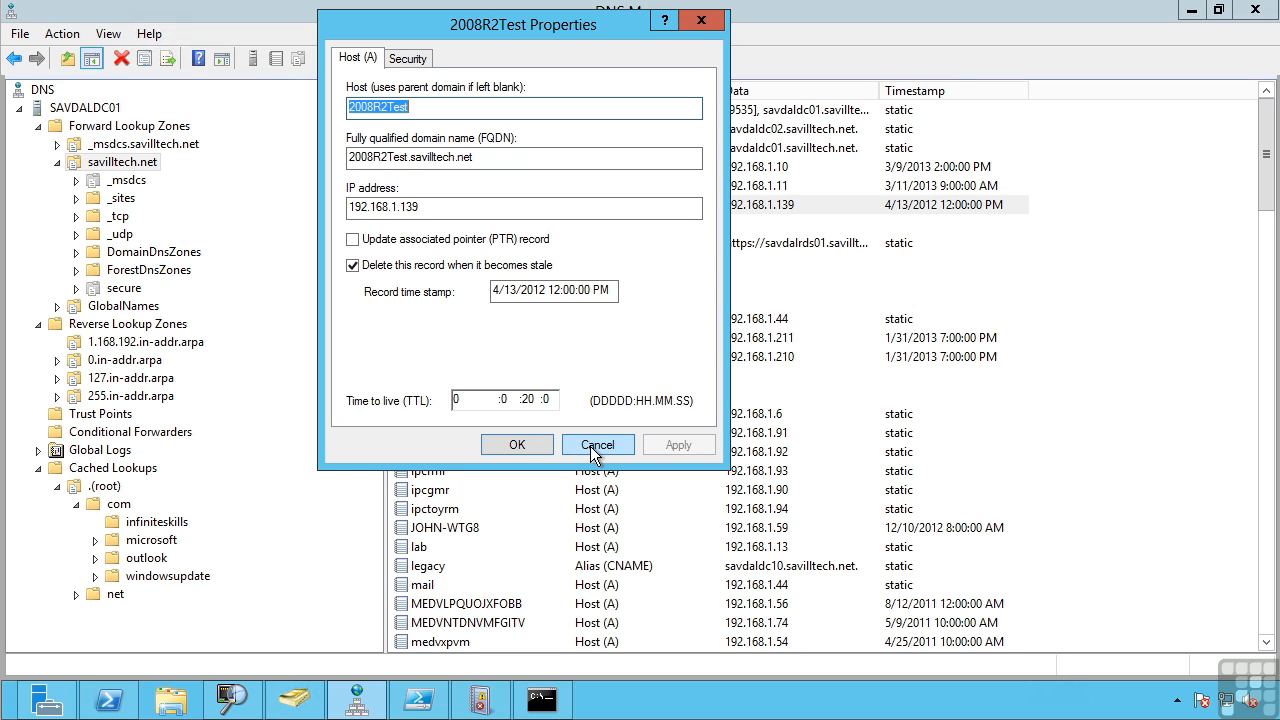
- Cancel the 2008R2Test properties and select the legacy Alias (CNAME) record in the zone list
left_click(596, 444)
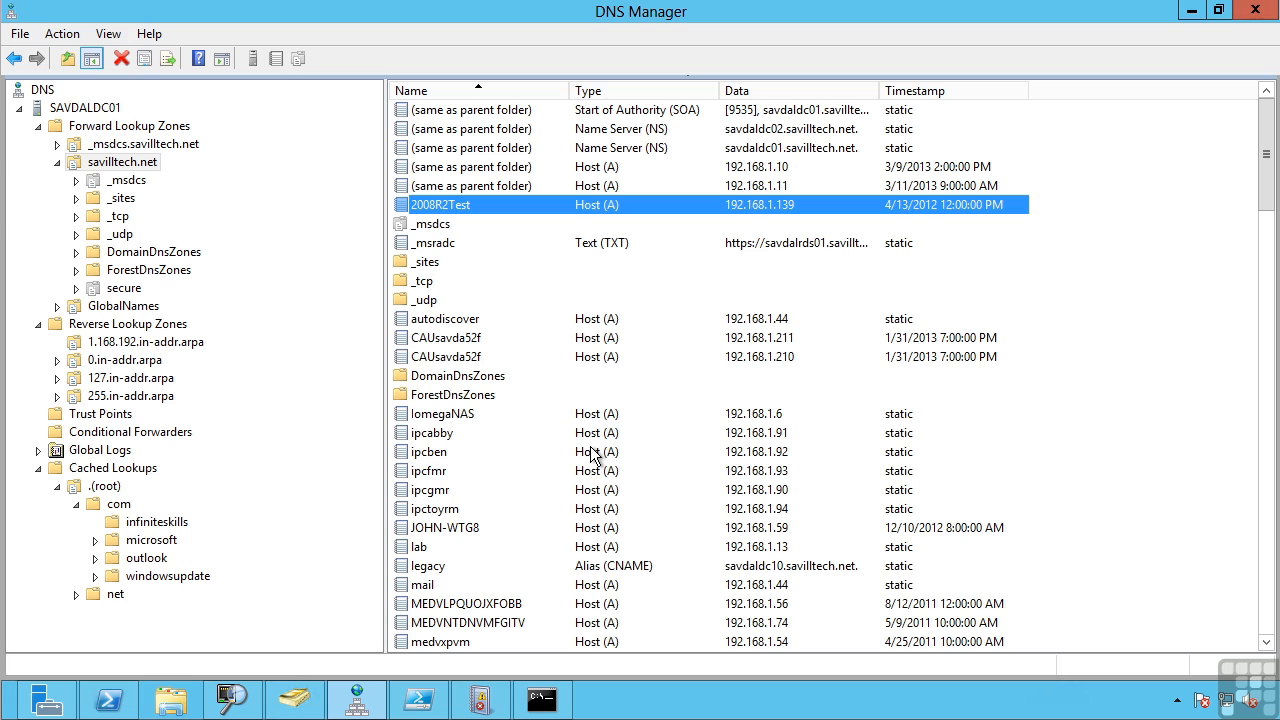
mouse_move(472, 558)
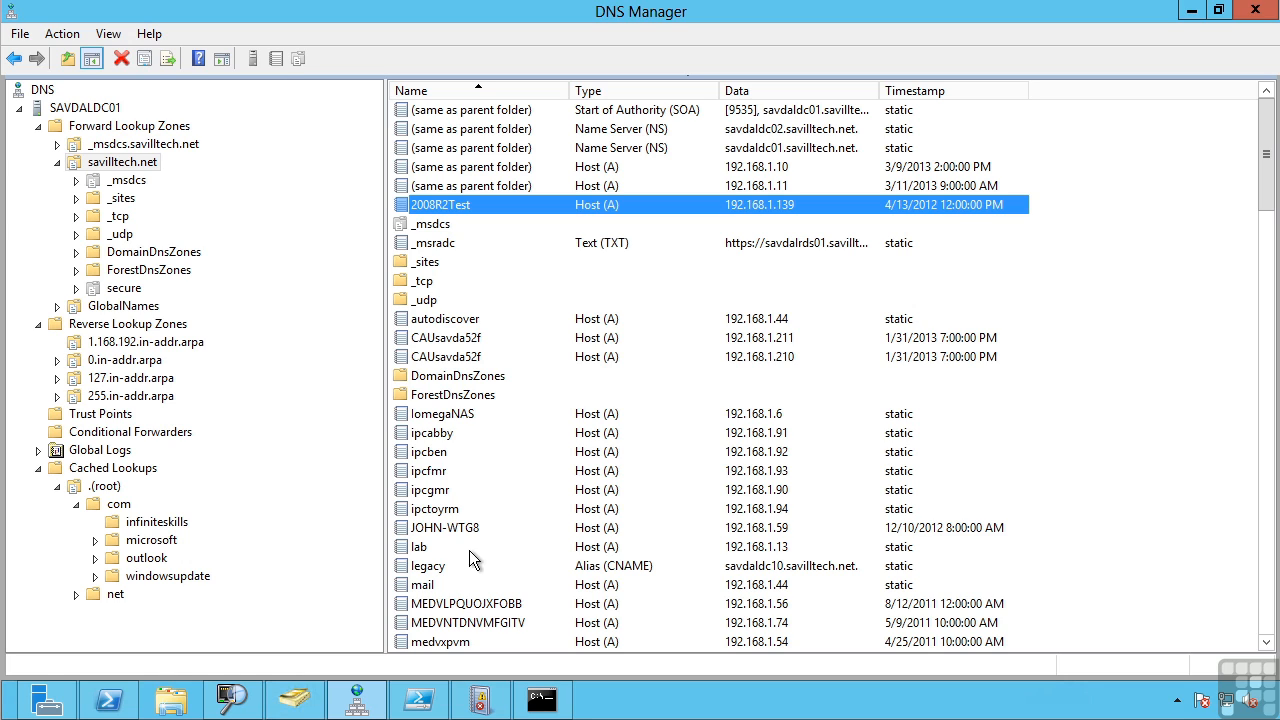
left_click(428, 564)
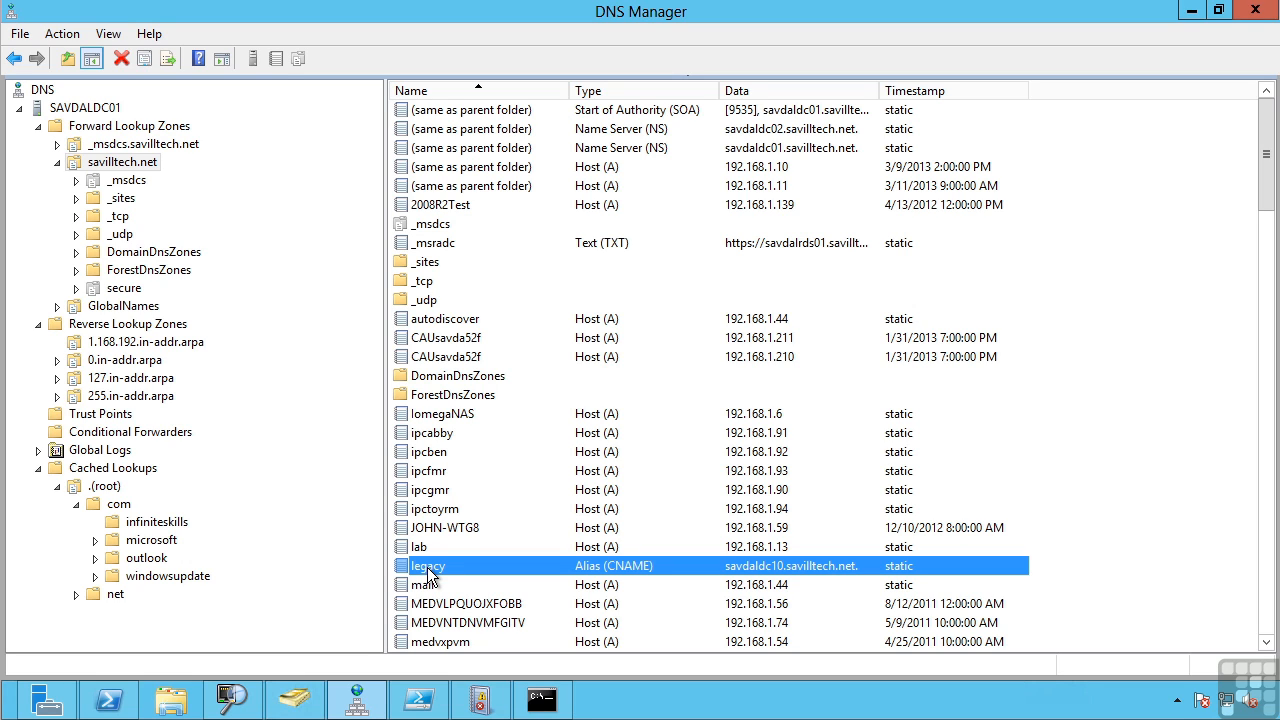
mouse_move(600, 582)
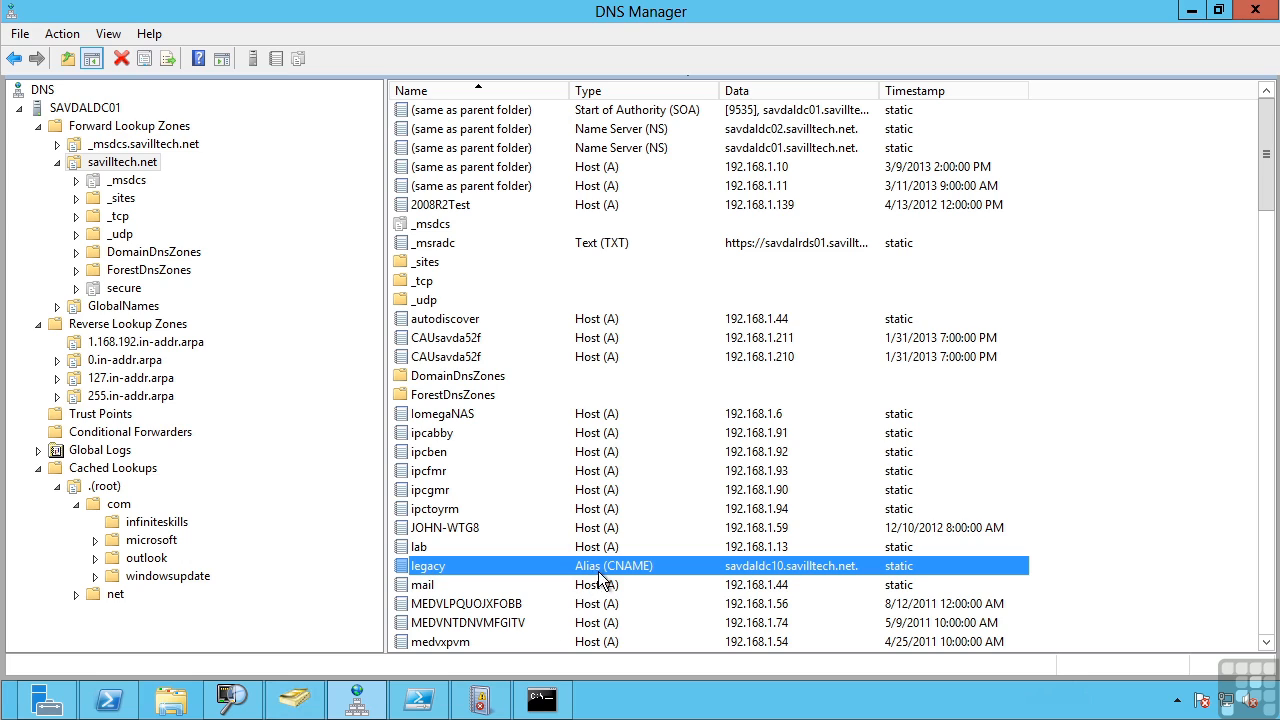
mouse_move(636, 570)
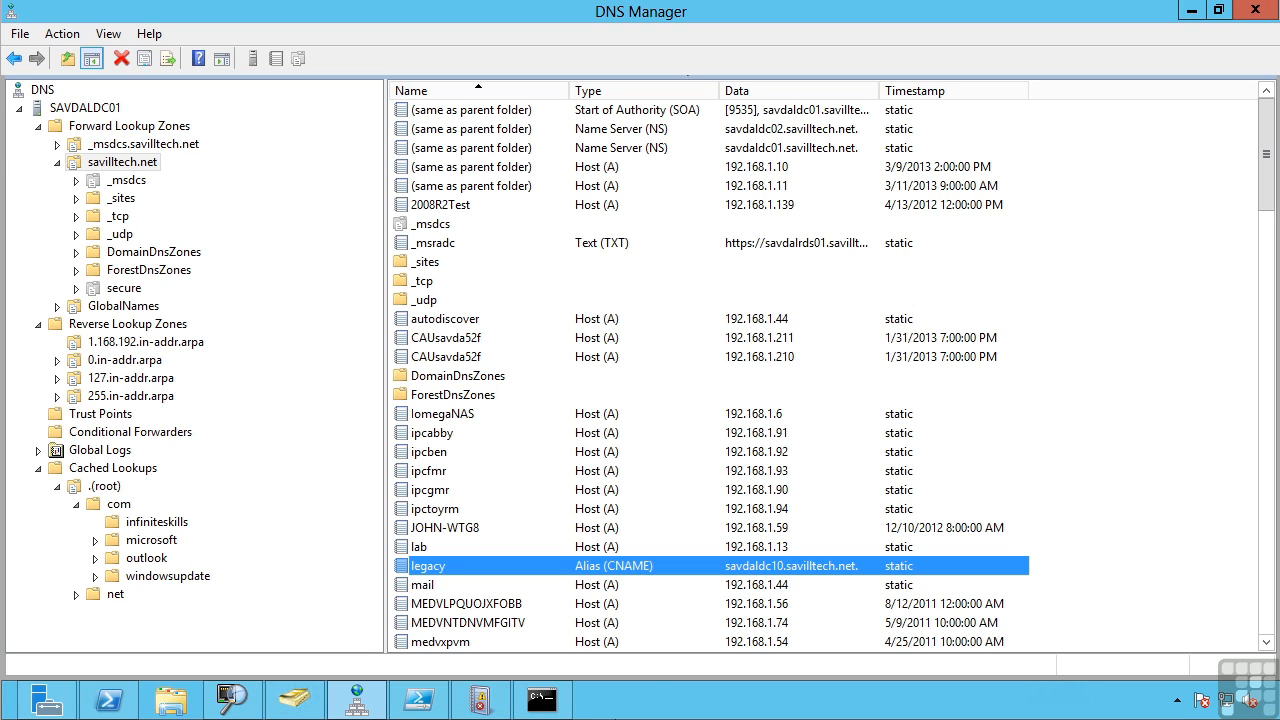
left_click(542, 698)
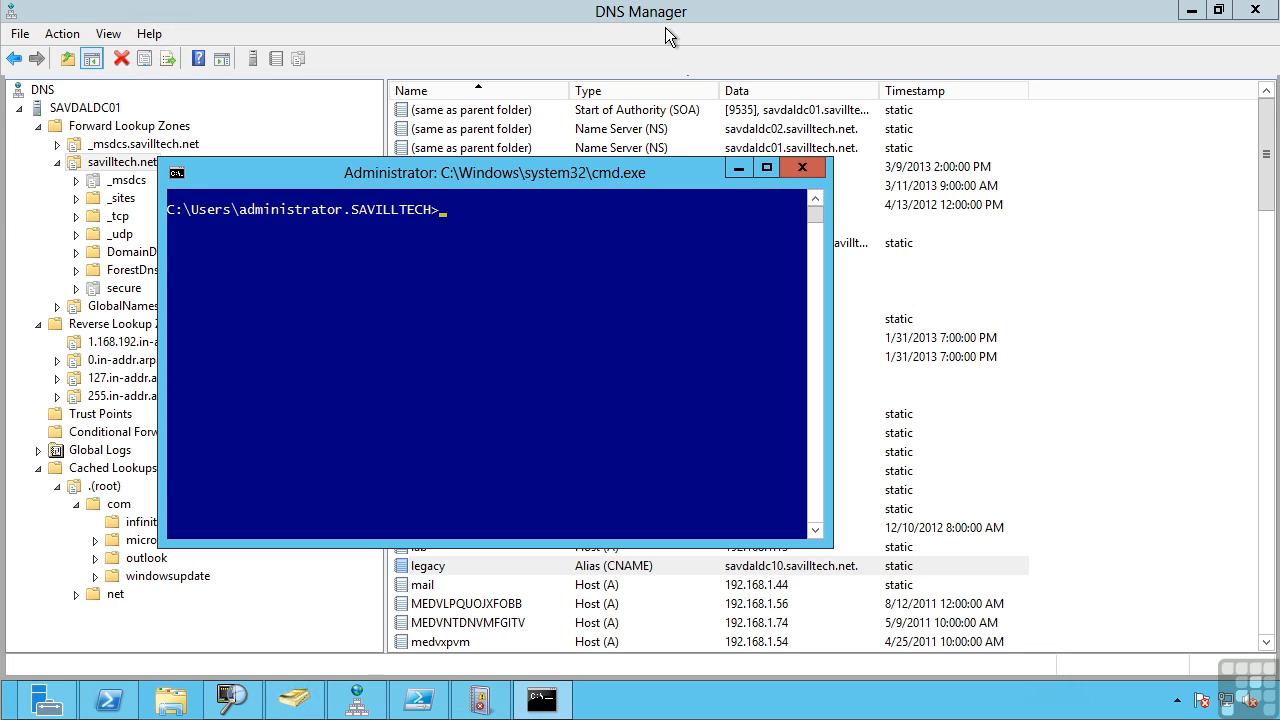
type("nslook")
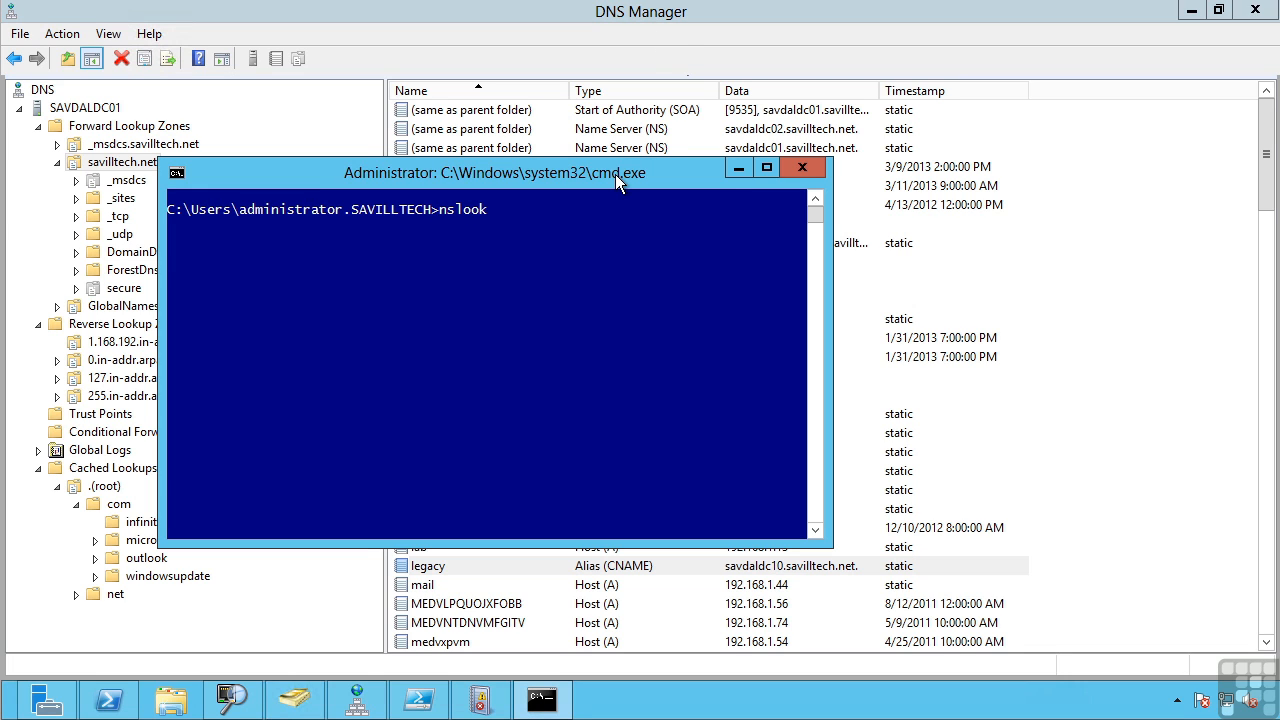
type("up www.microsoft.com")
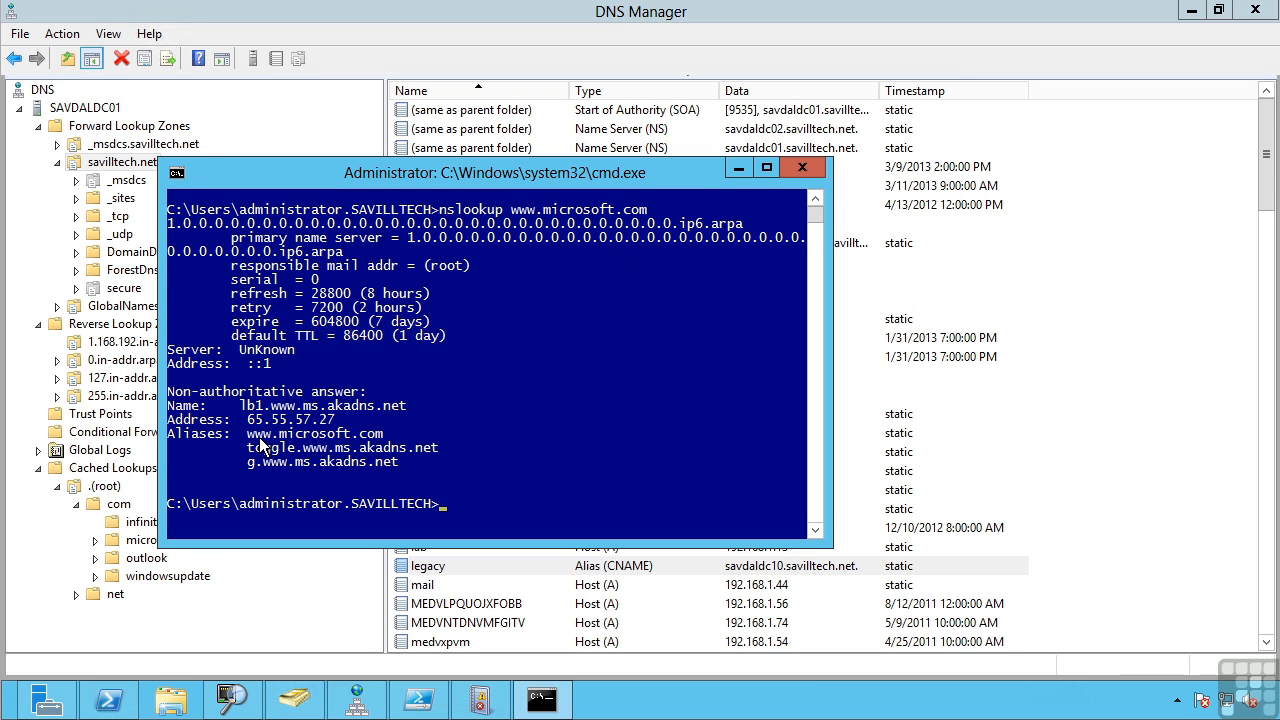
mouse_move(376, 448)
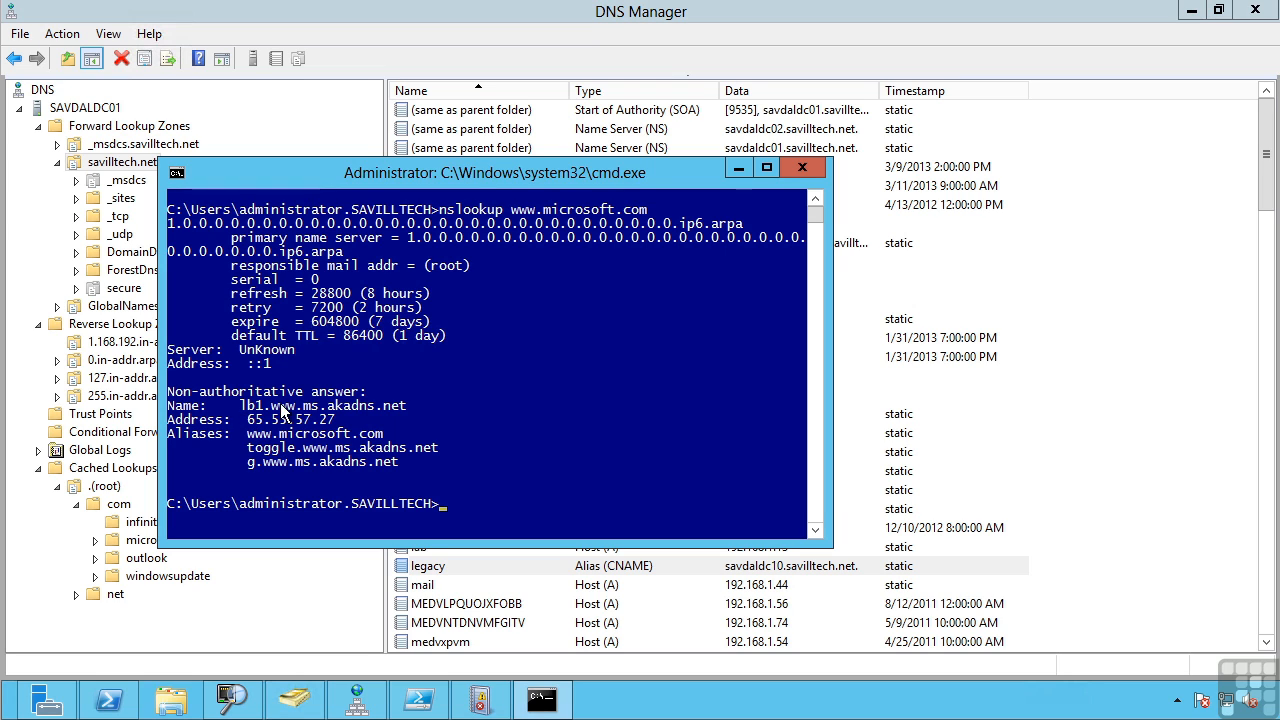
mouse_move(290, 414)
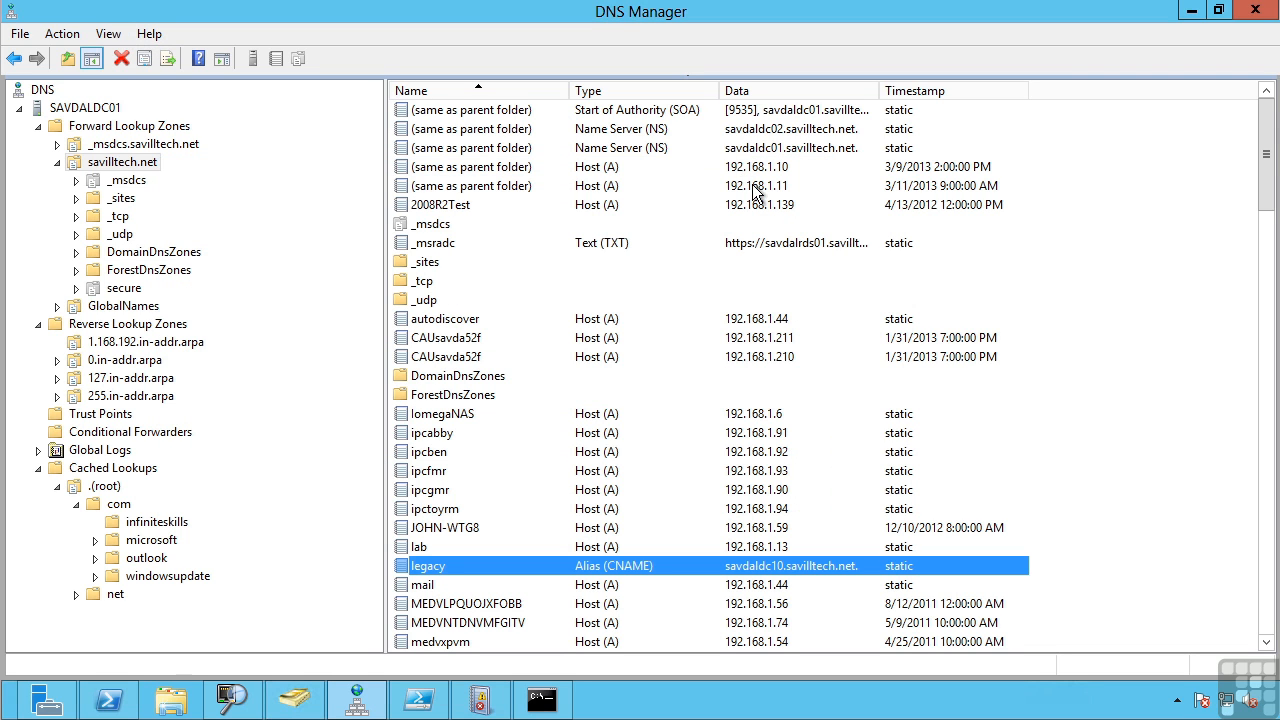
mouse_move(144, 172)
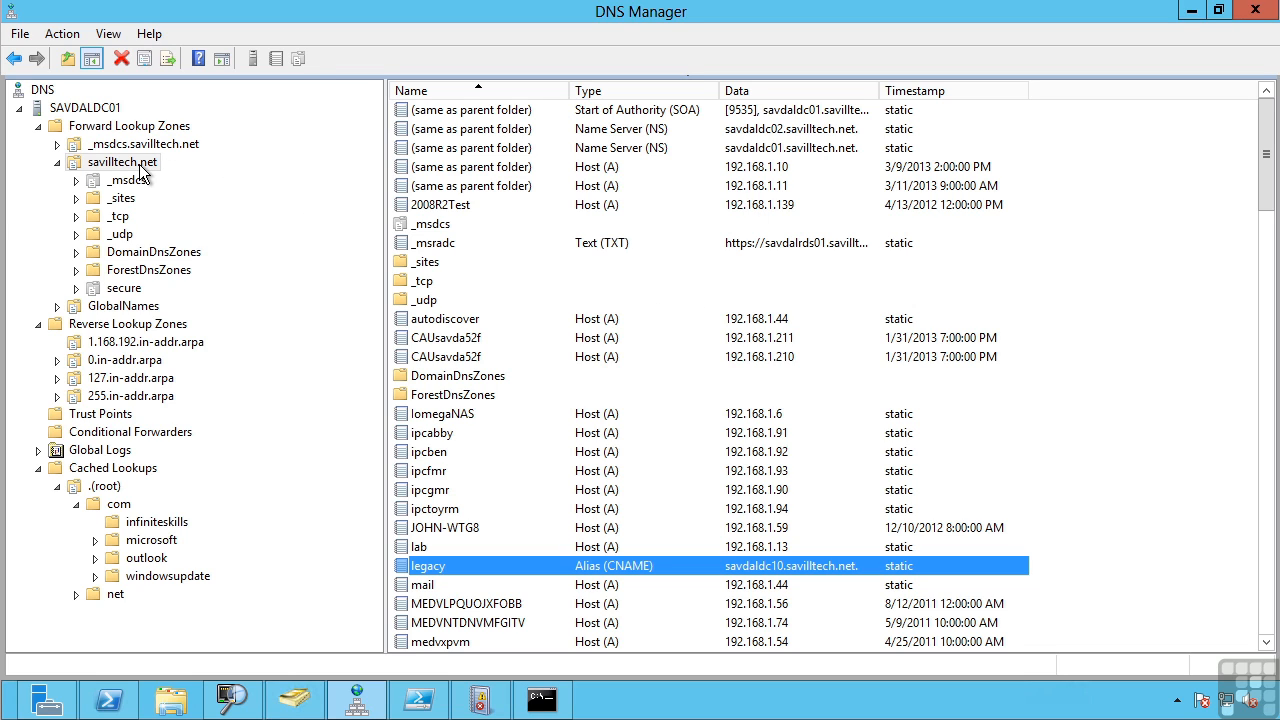
- Show the savilltech.net zone's context menu with its New record entries
right_click(122, 162)
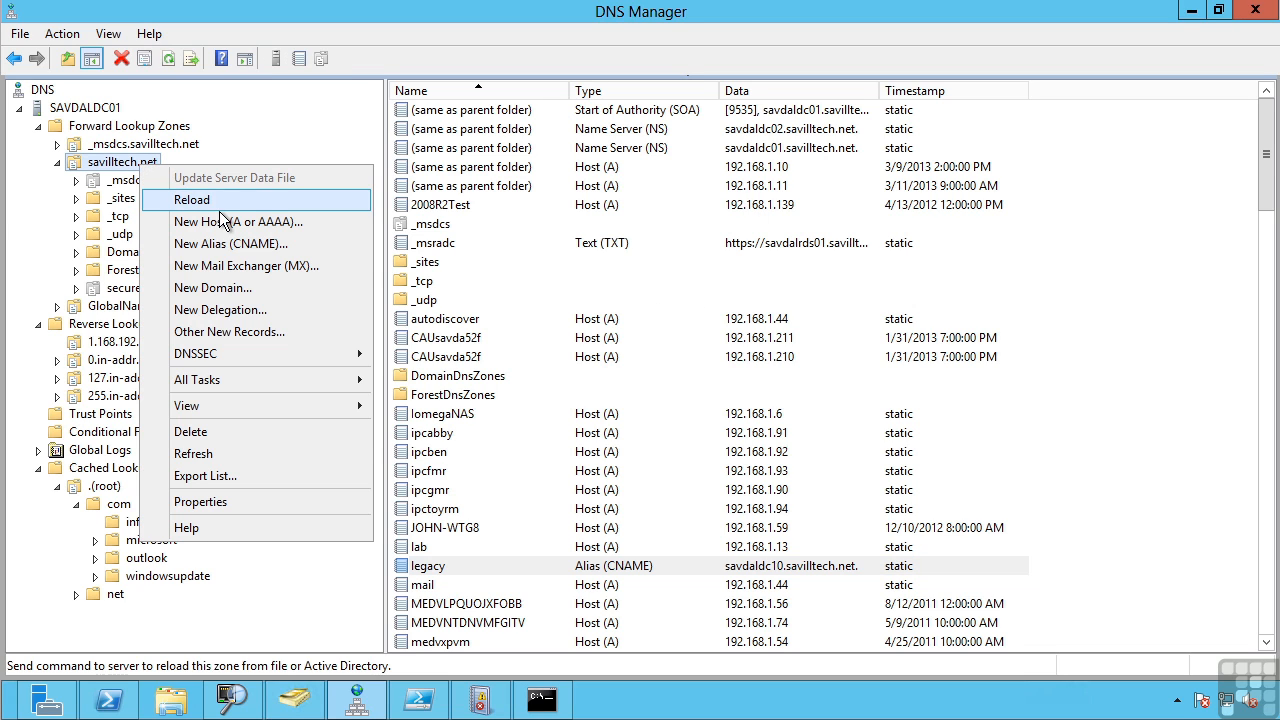
mouse_move(240, 264)
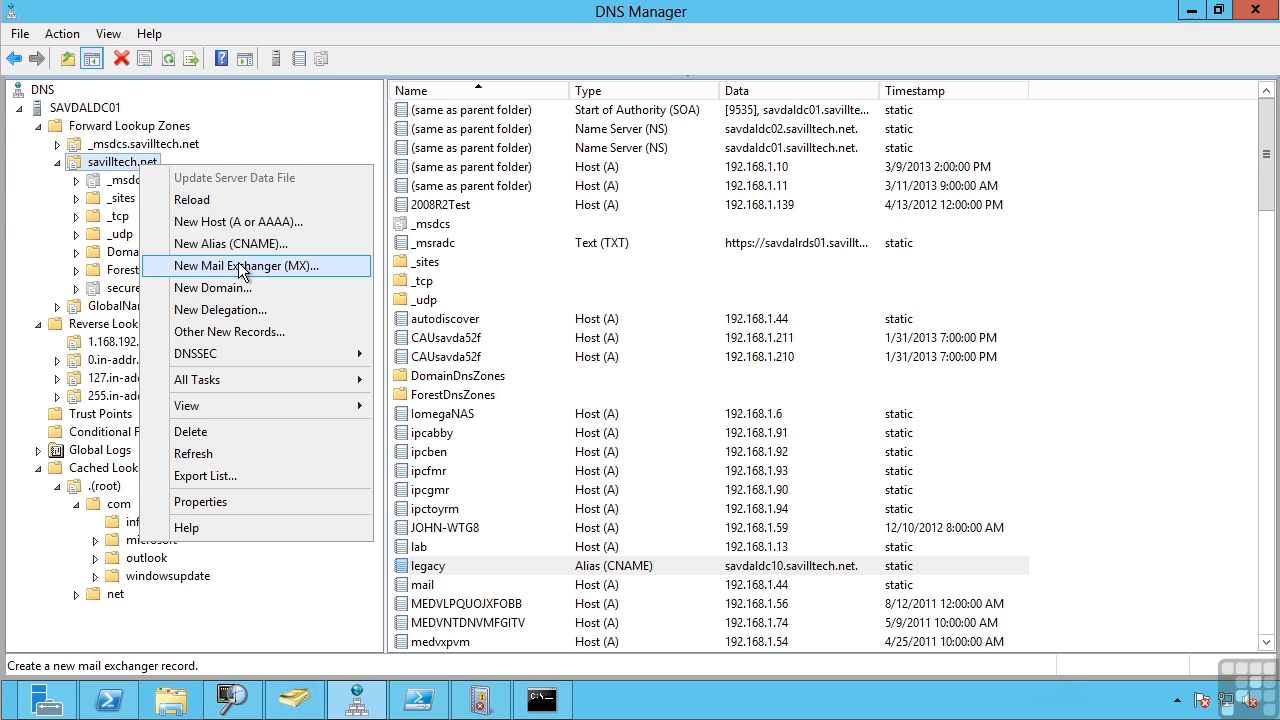
mouse_move(256, 308)
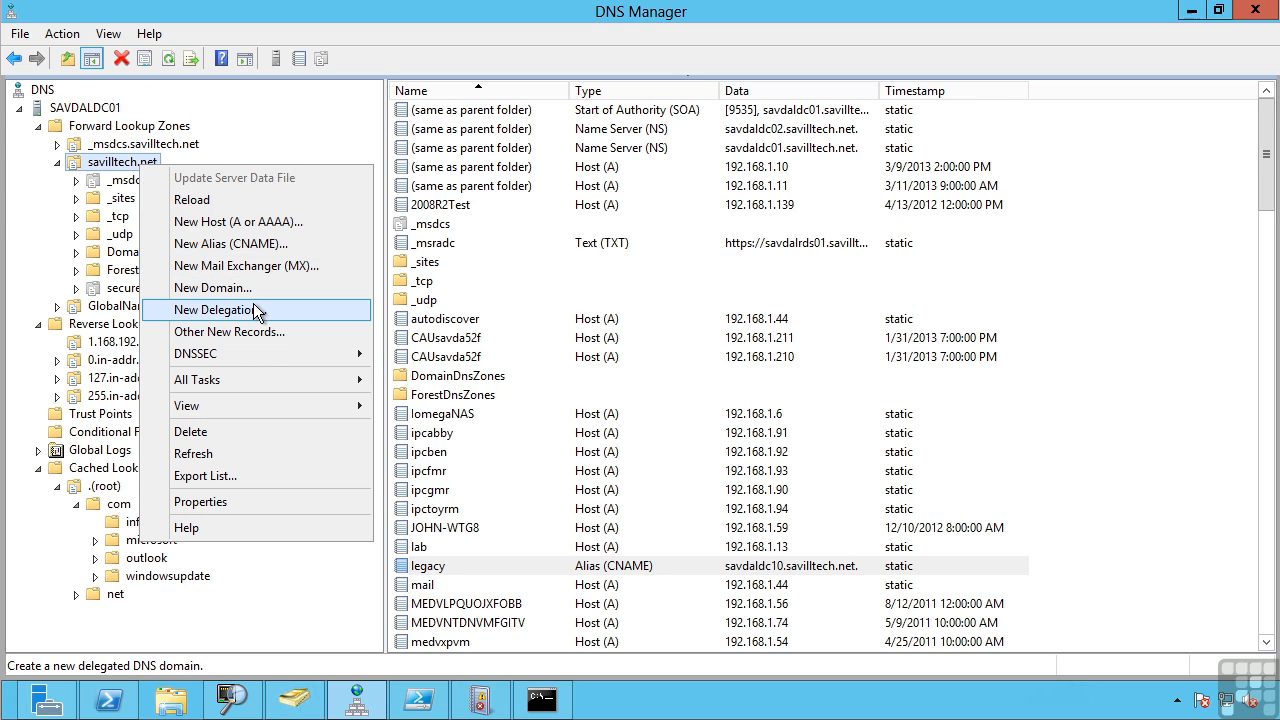
mouse_move(250, 332)
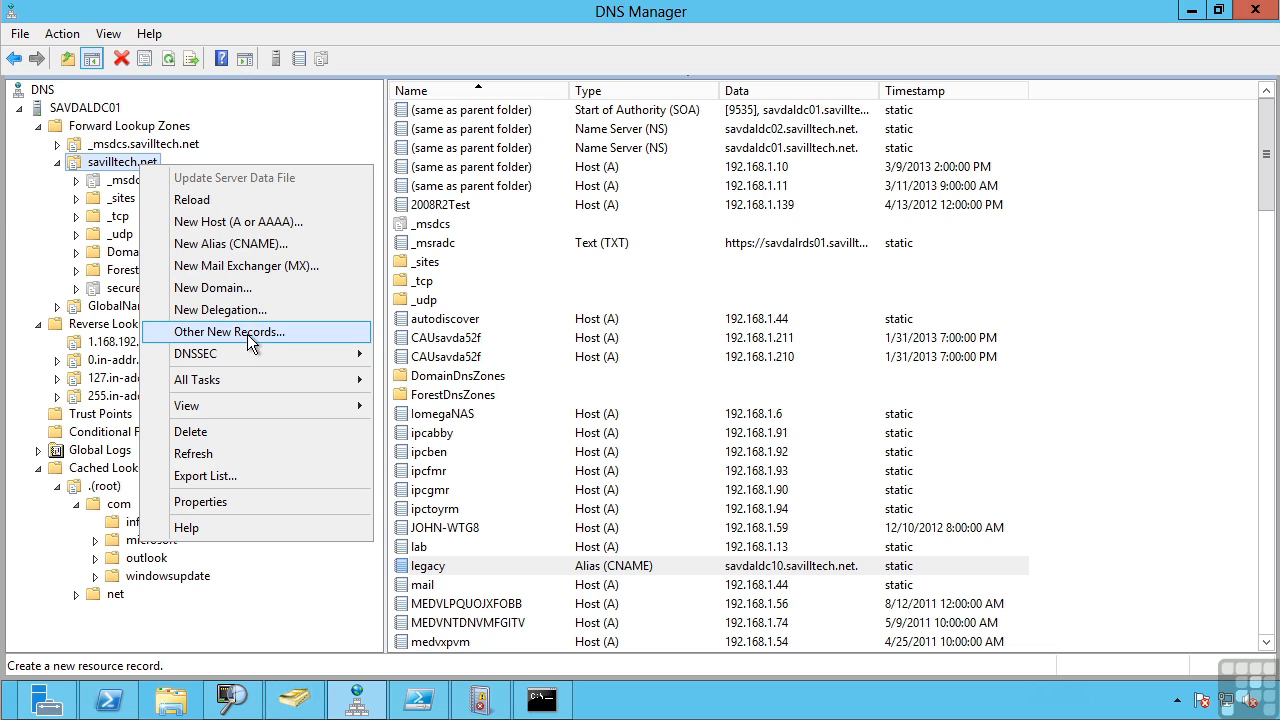
- Browse the Resource Record Type list to the Service Location (SRV) description, then cancel without creating one
left_click(230, 332)
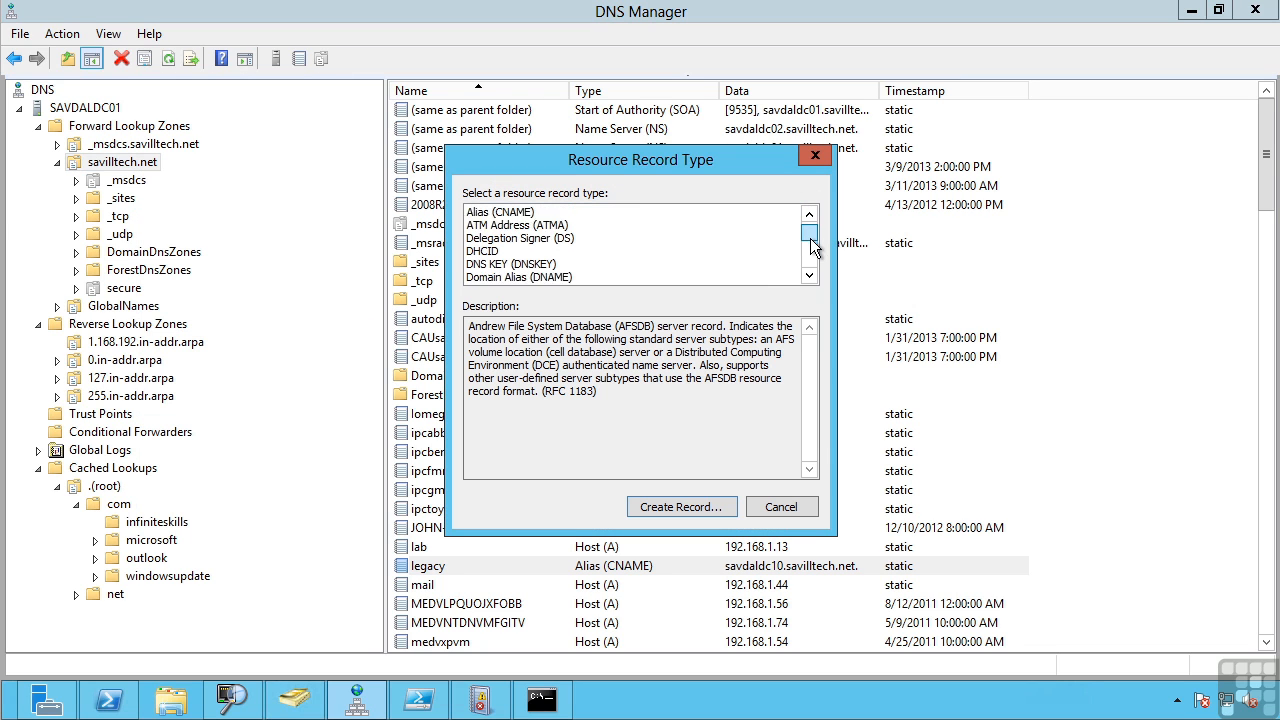
left_click(810, 272)
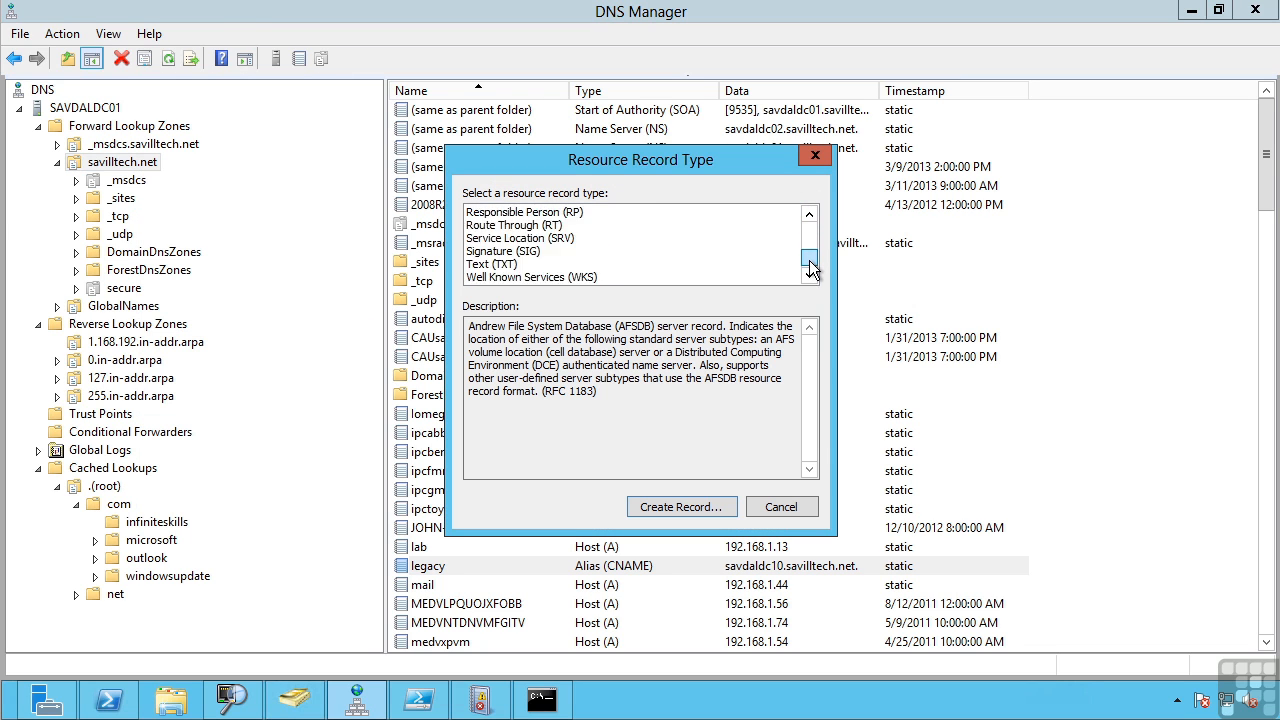
left_click(808, 214)
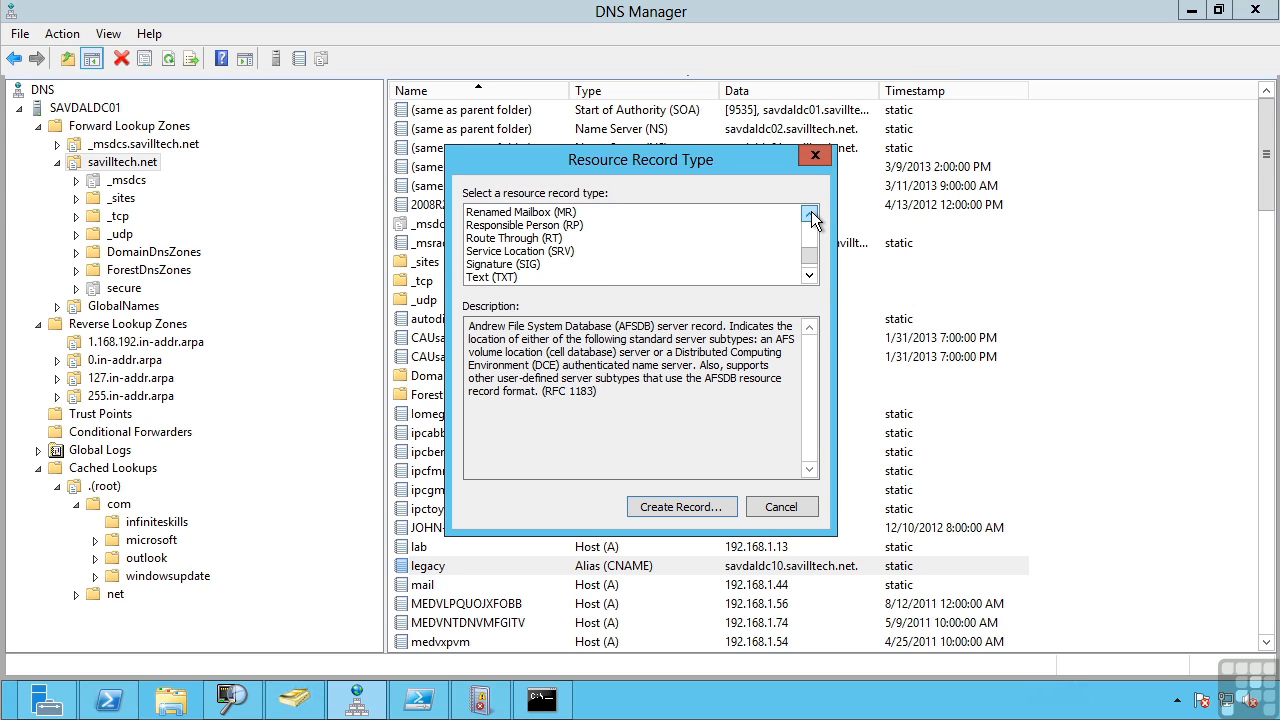
left_click(808, 216)
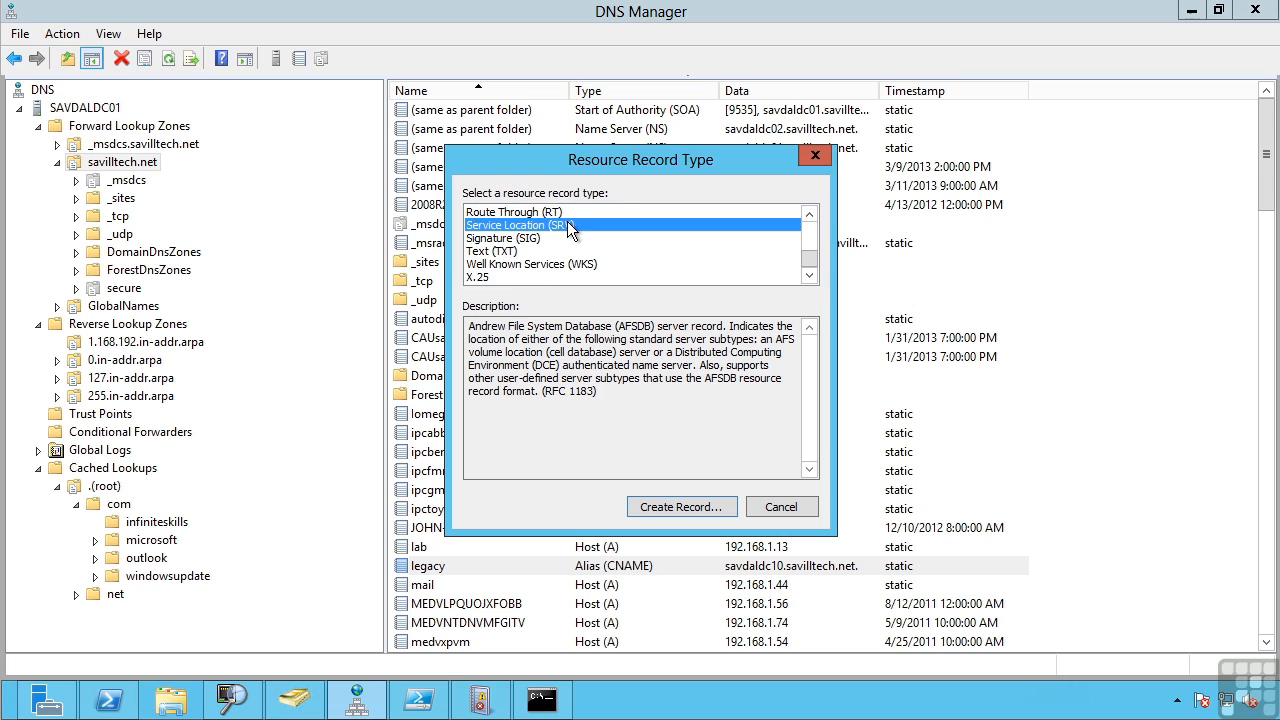
left_click(518, 224)
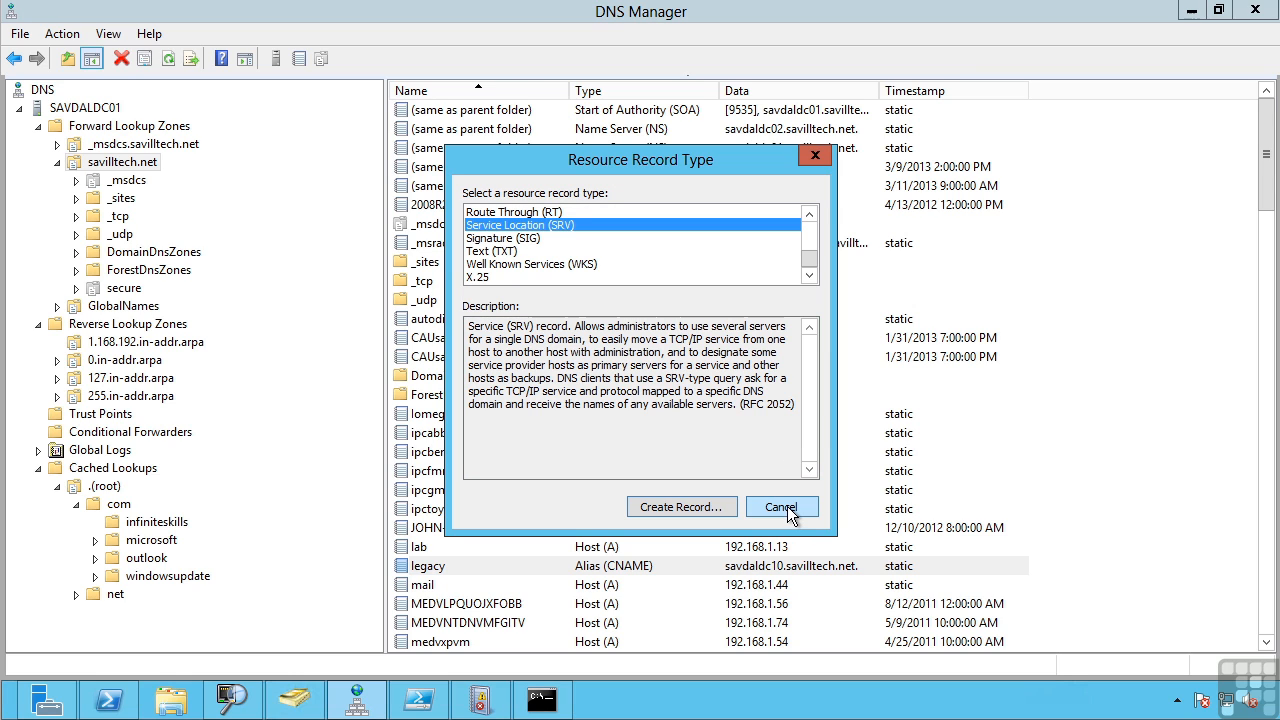
left_click(780, 506)
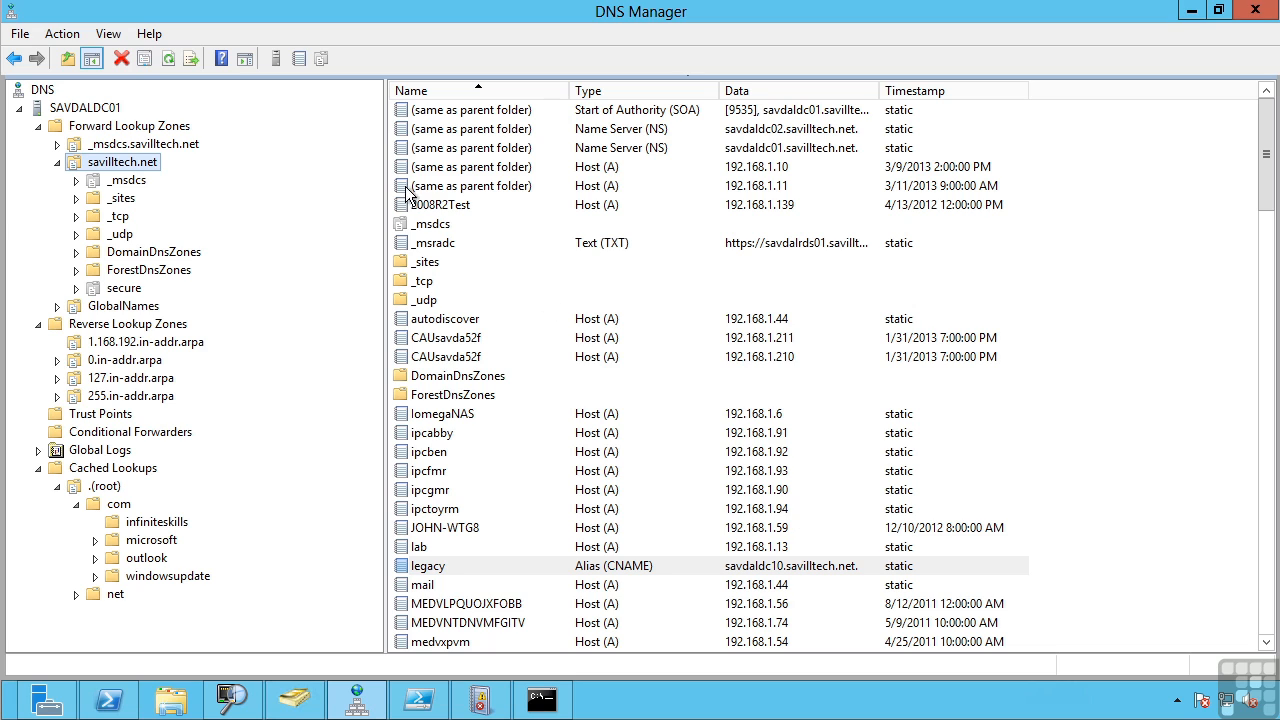
mouse_move(80, 220)
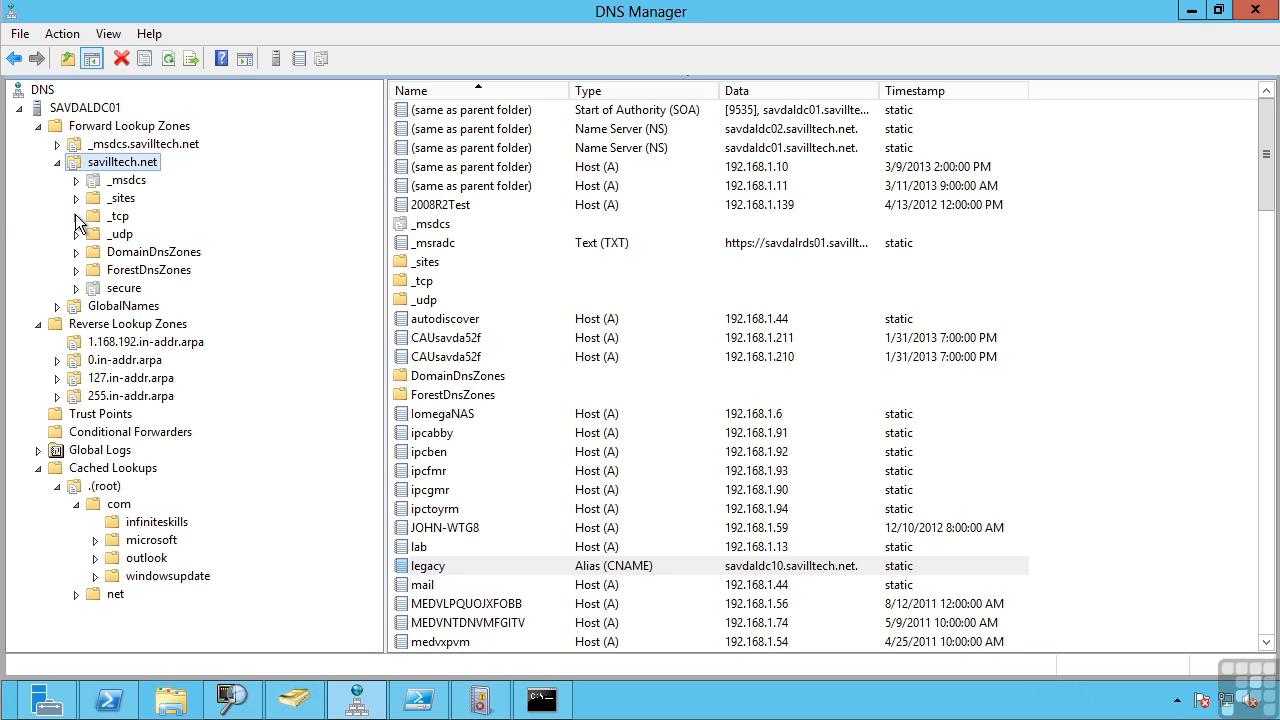
- View the savilltech.net _tcp folder's SRV records and inspect both _gc entries
left_click(118, 216)
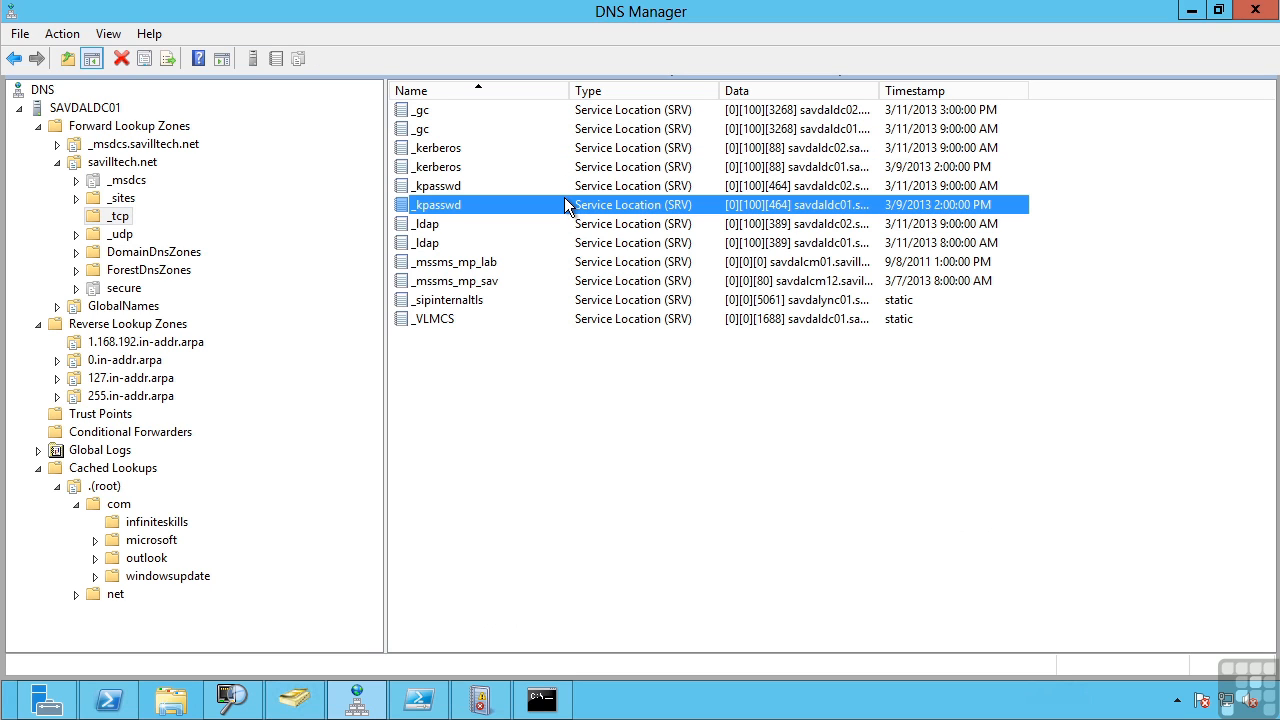
left_click(420, 128)
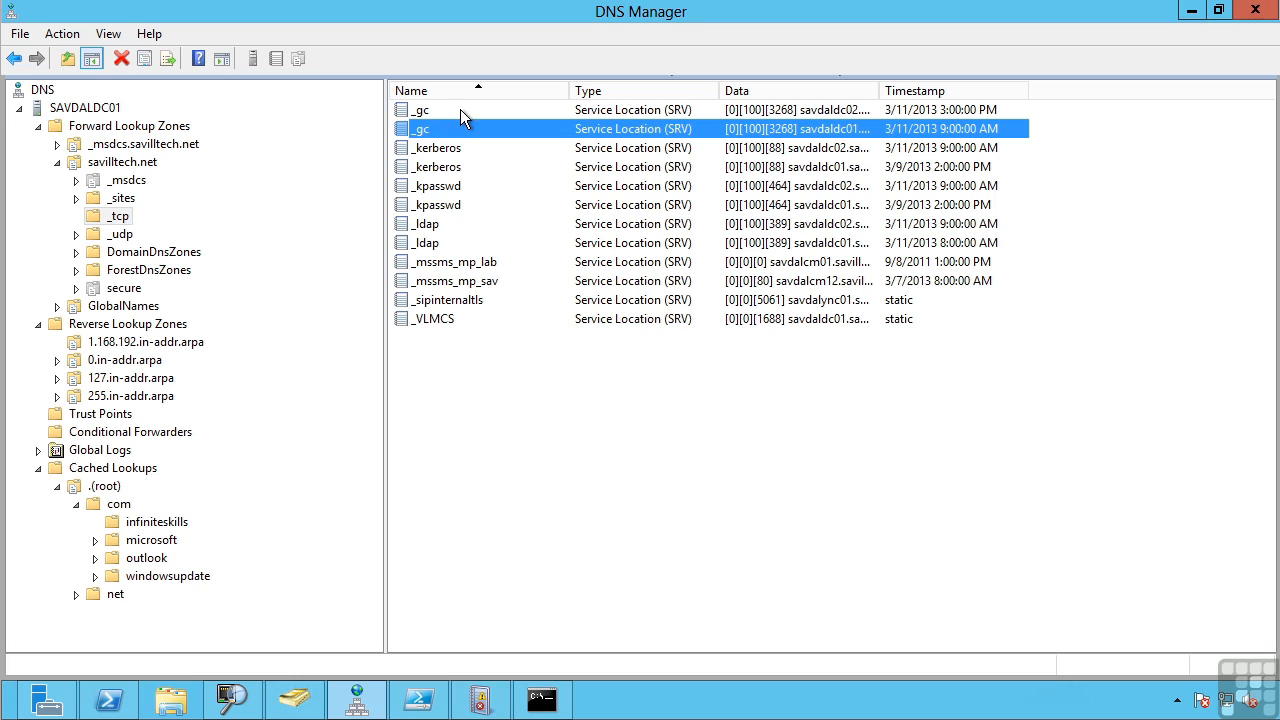
left_click(420, 108)
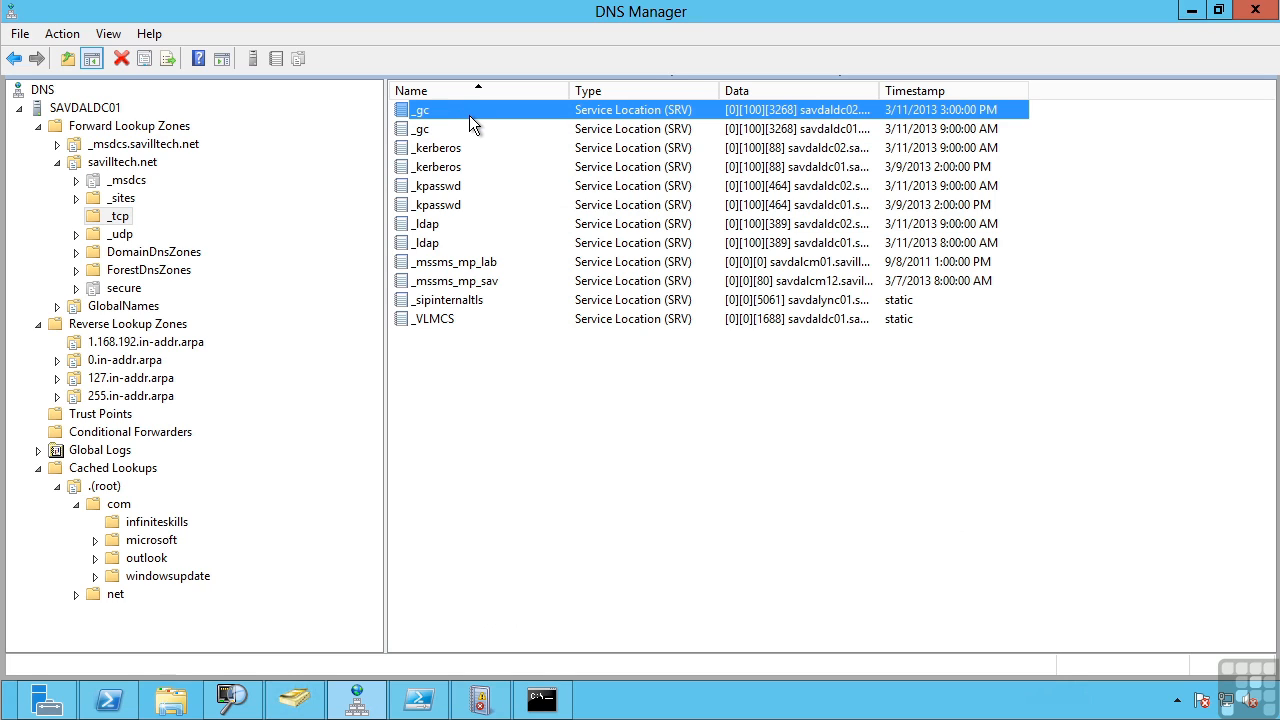
mouse_move(450, 136)
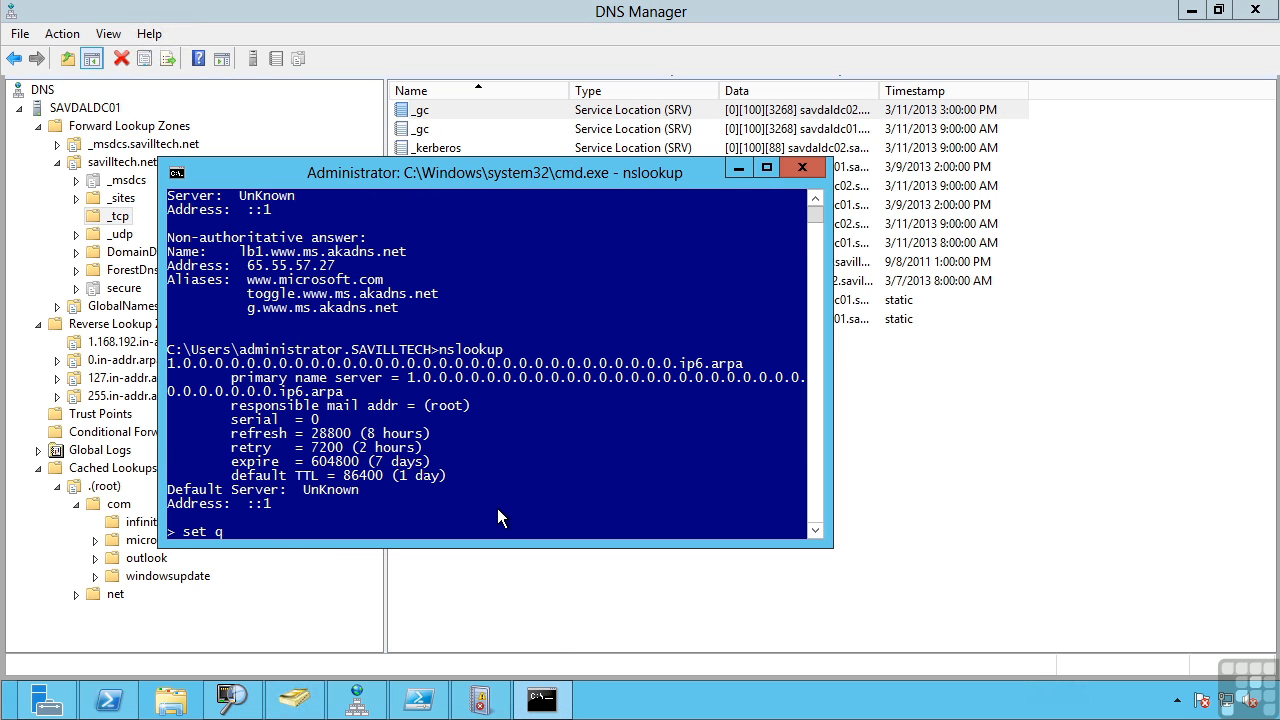
- Query _gc._tcp.savilltech.net with nslookup set q=srv, returning savdaldc01 and savdaldc02, then close the window
type("=srv")
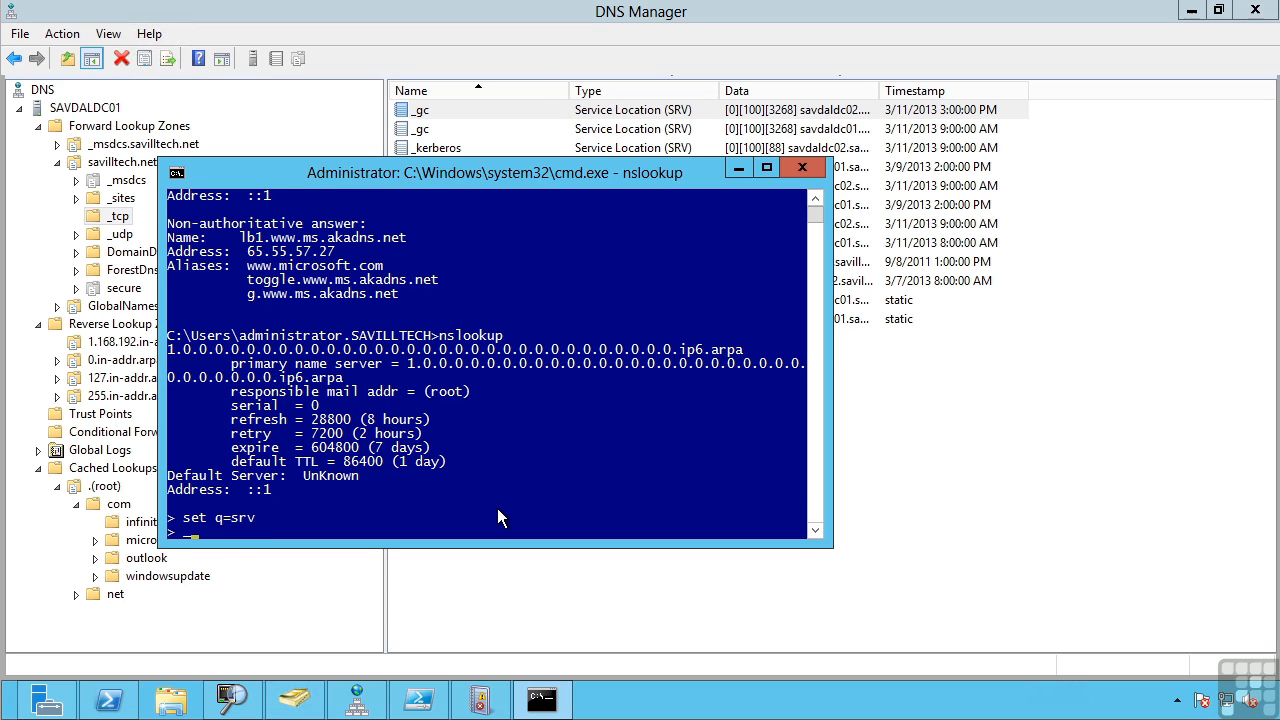
type("_gc.")
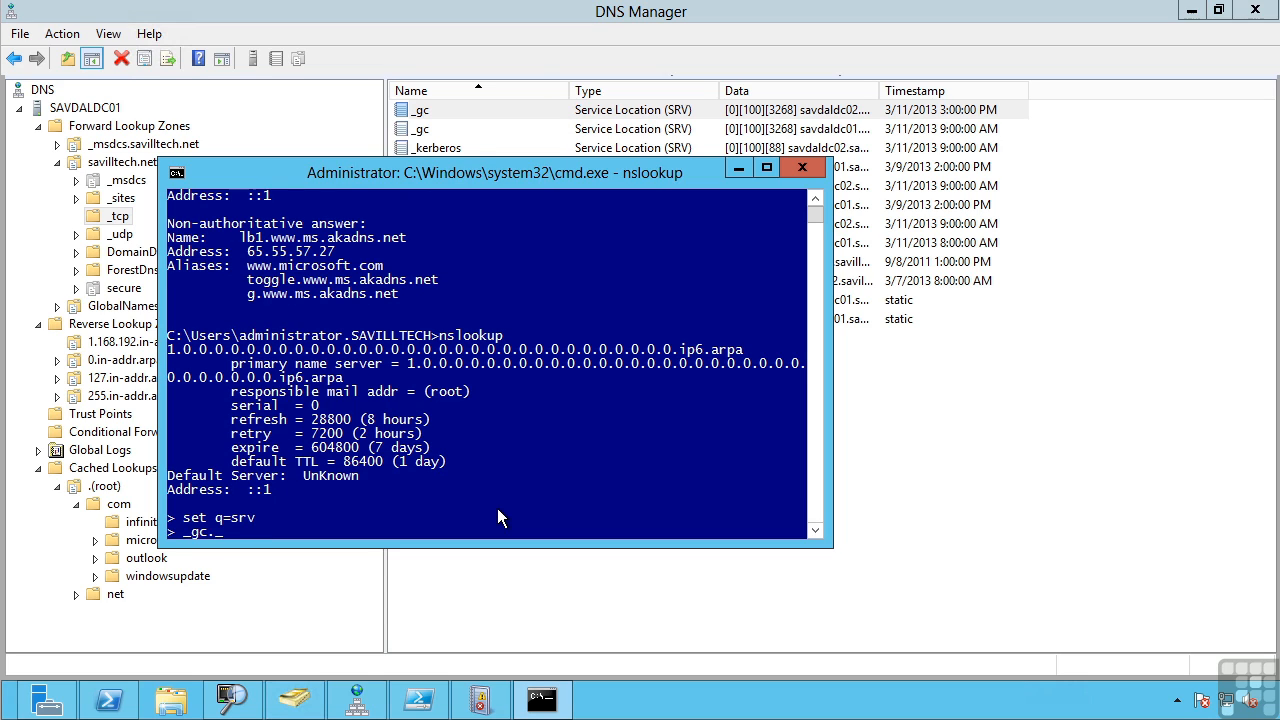
type("_tcp.savilltech.net")
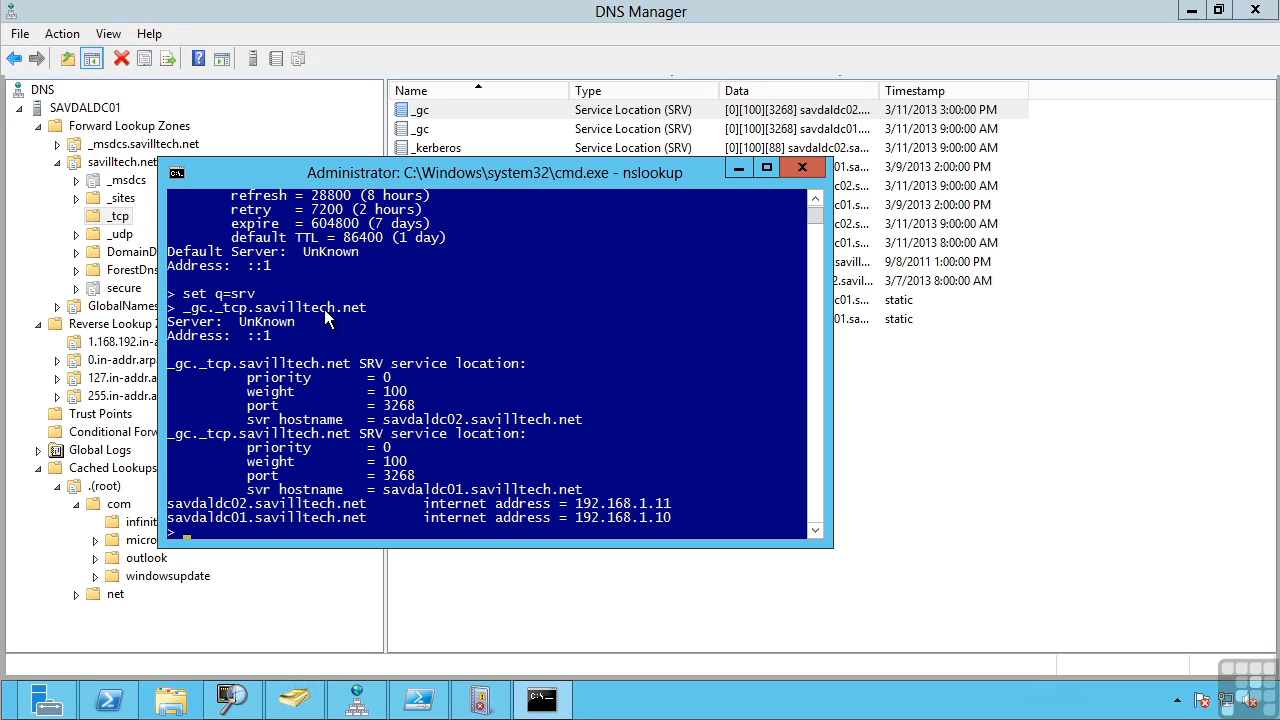
mouse_move(304, 448)
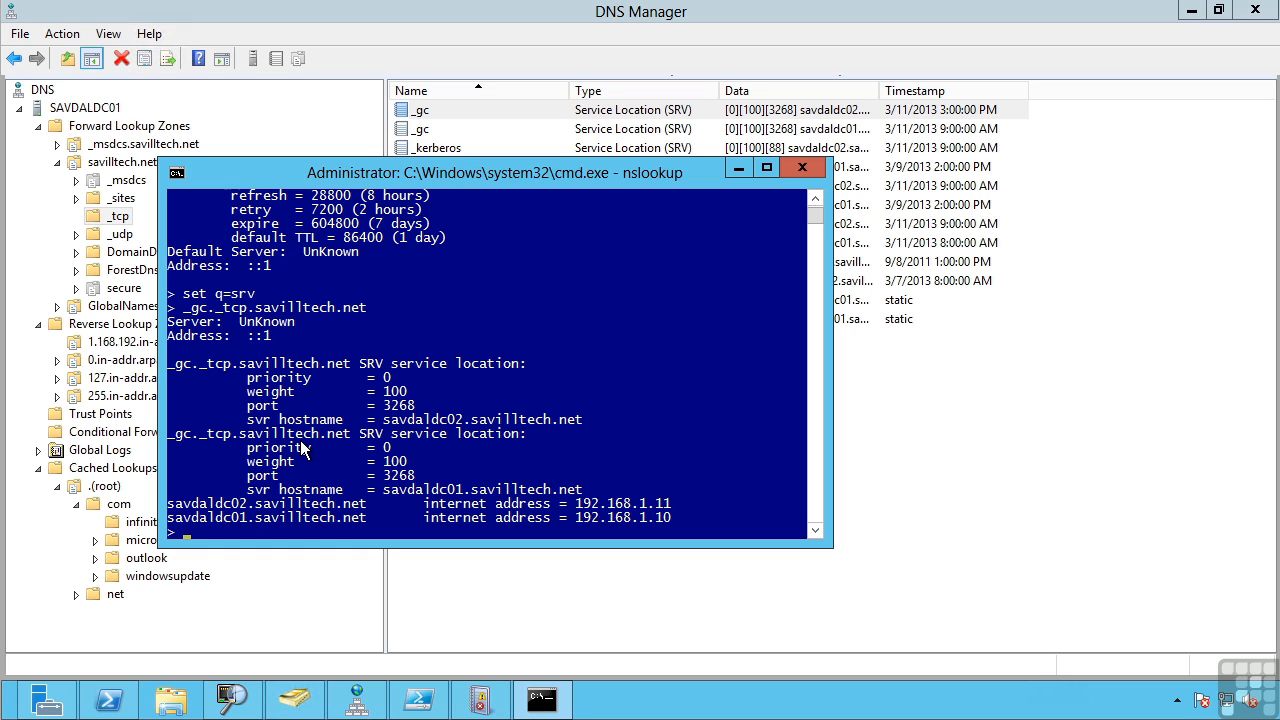
mouse_move(828, 164)
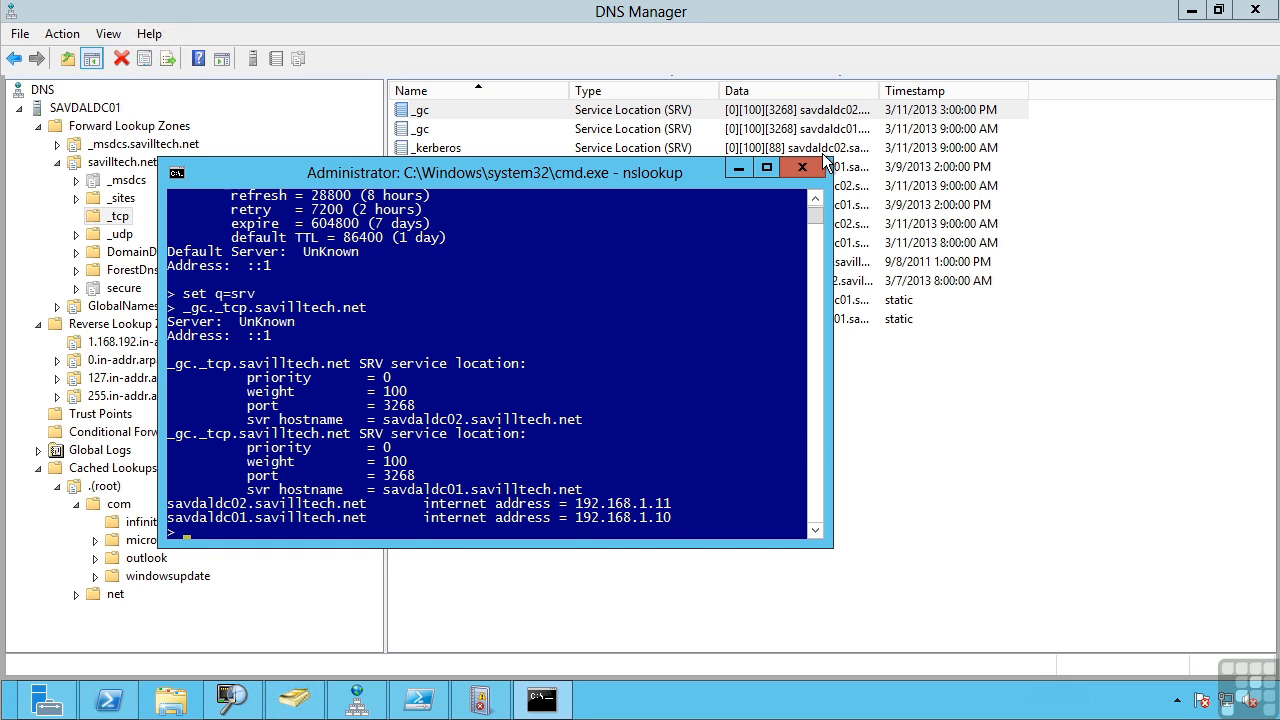
left_click(800, 168)
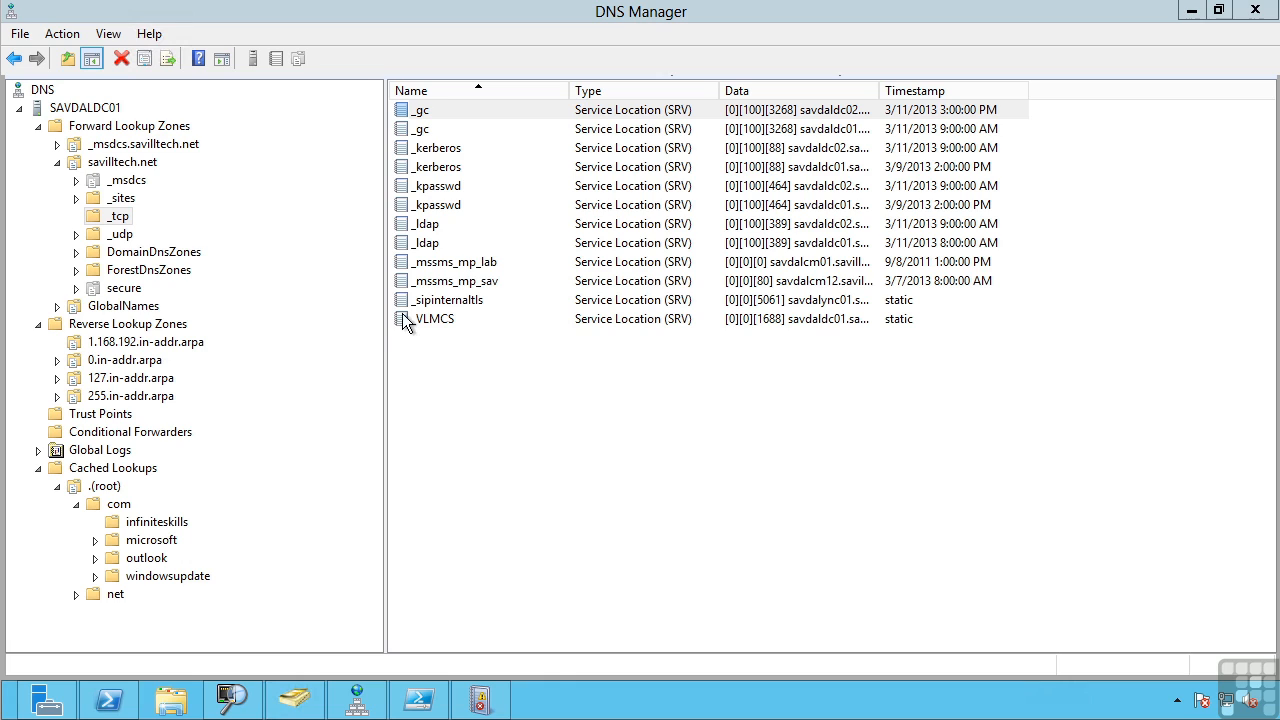
mouse_move(416, 316)
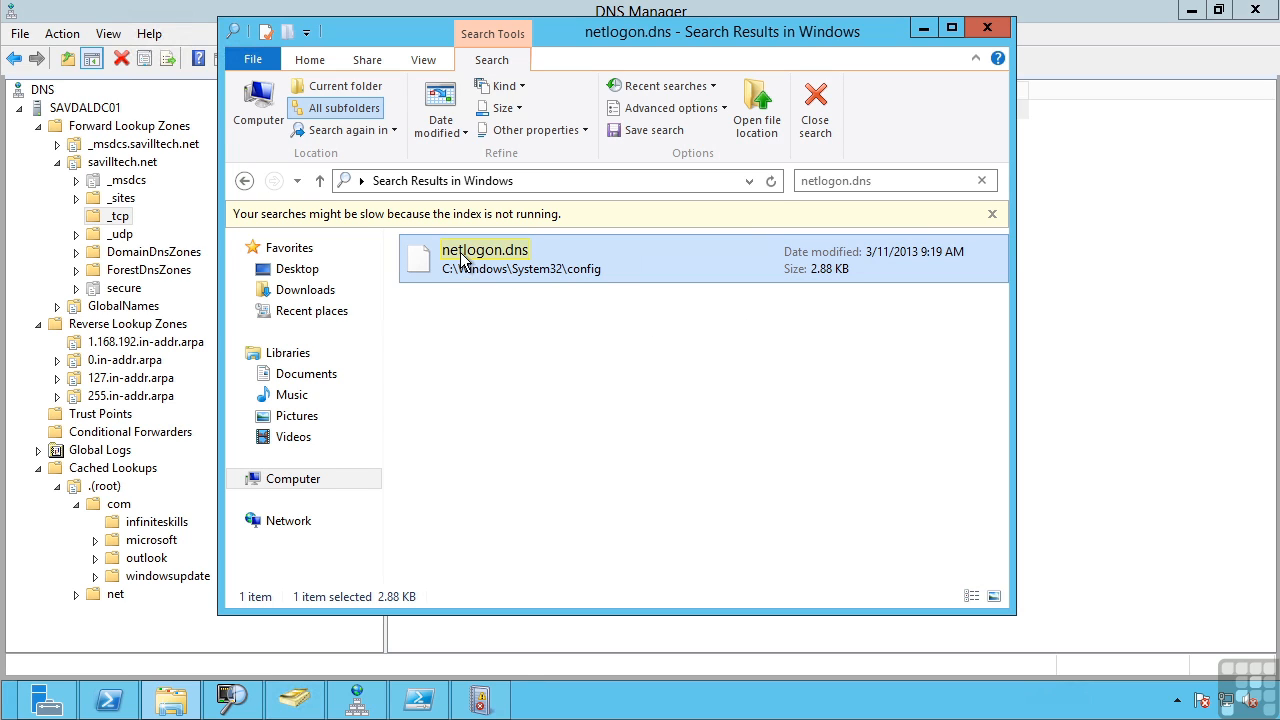
mouse_move(508, 258)
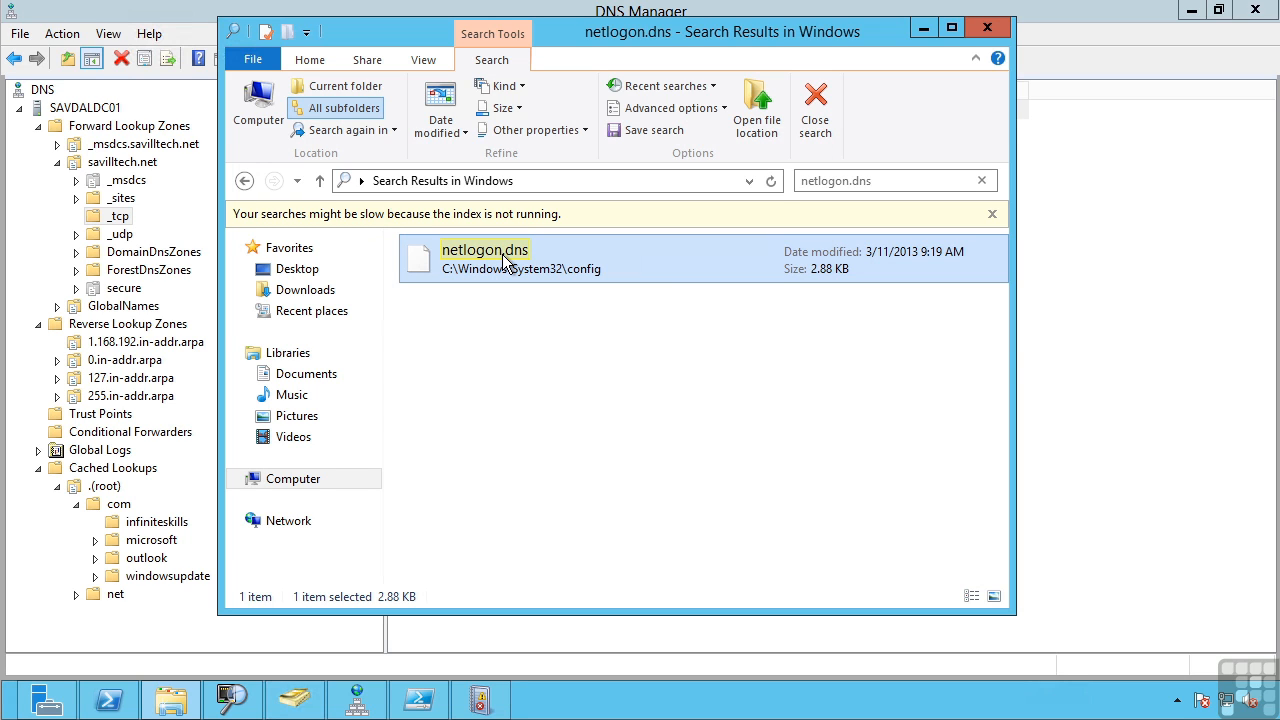
mouse_move(548, 340)
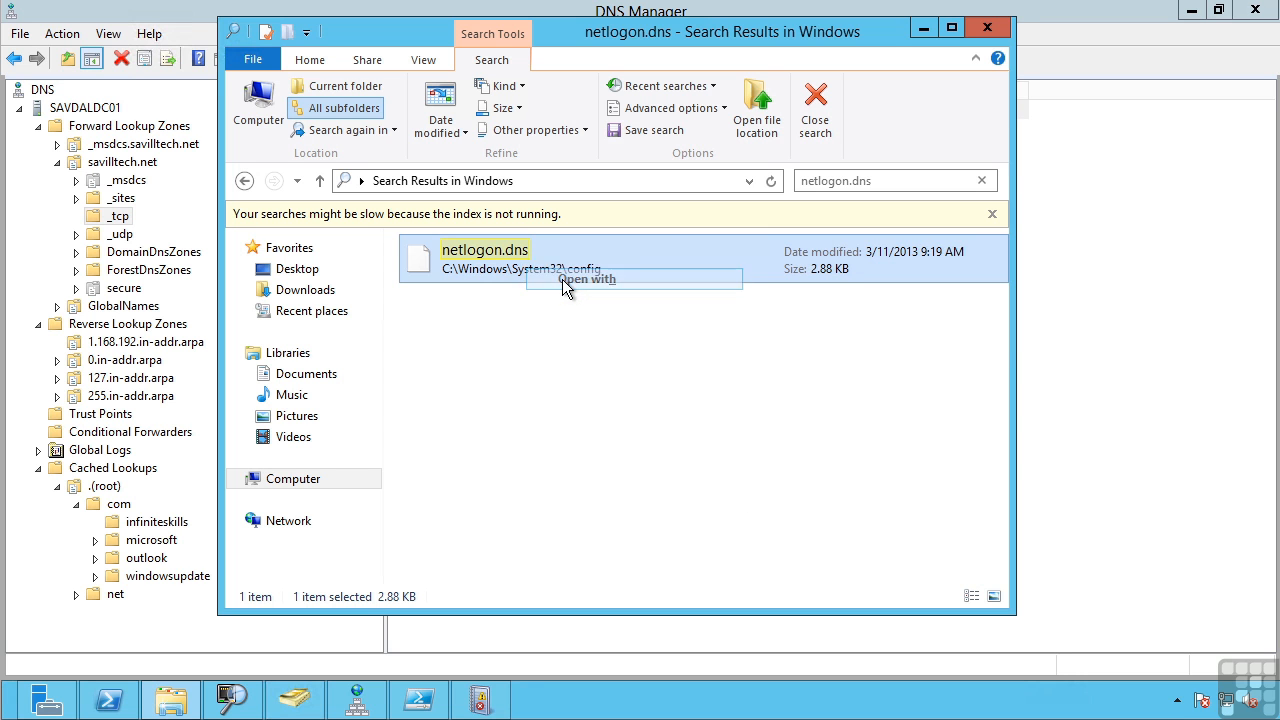
left_click(588, 280)
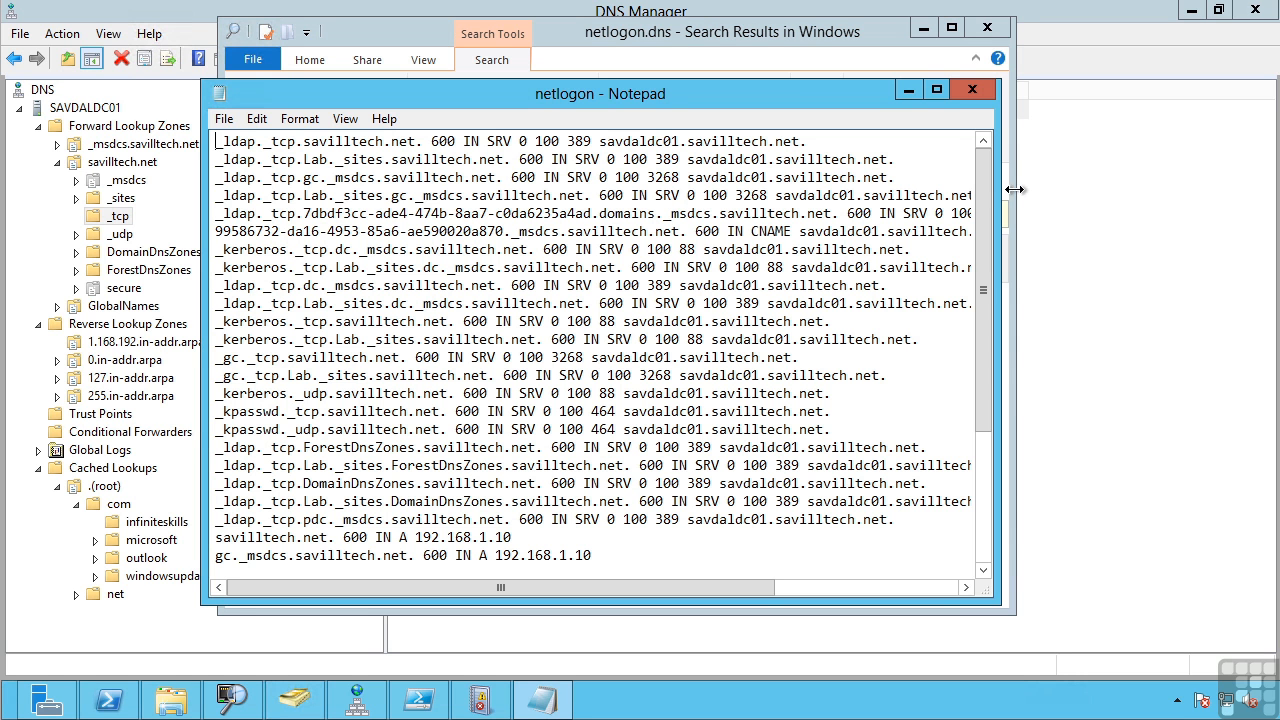
scroll("down", 3)
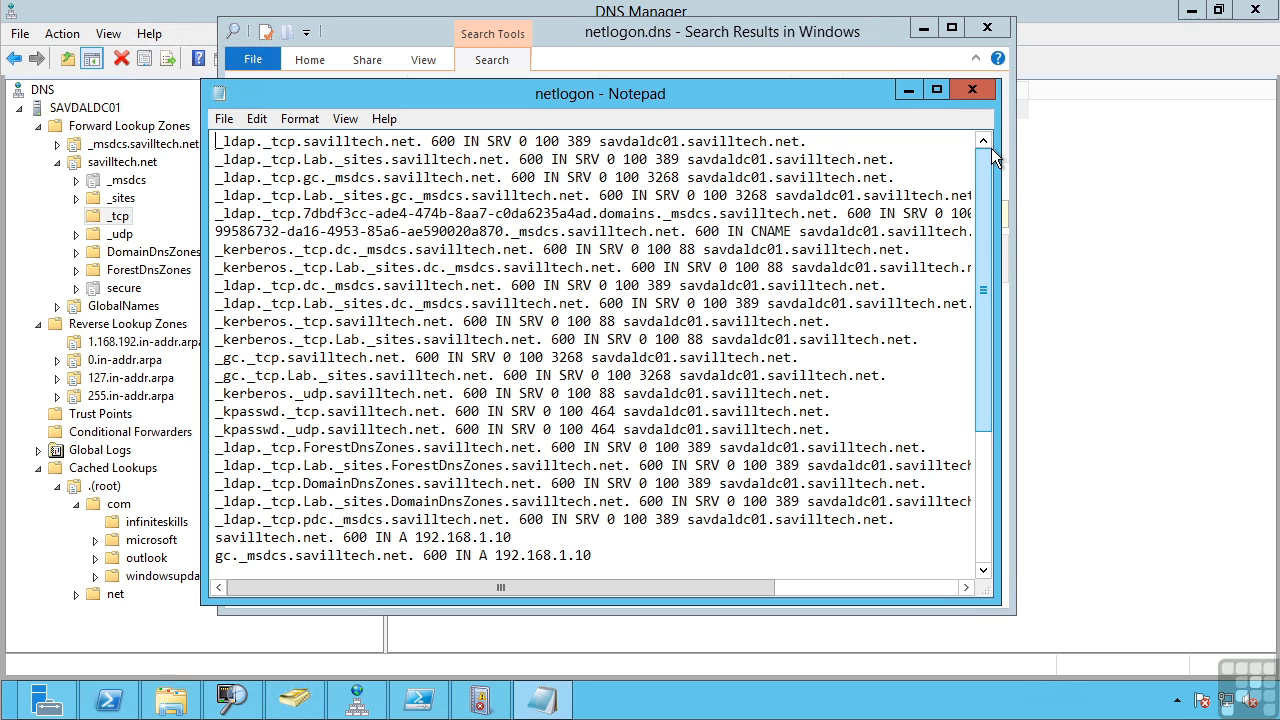
left_click(972, 88)
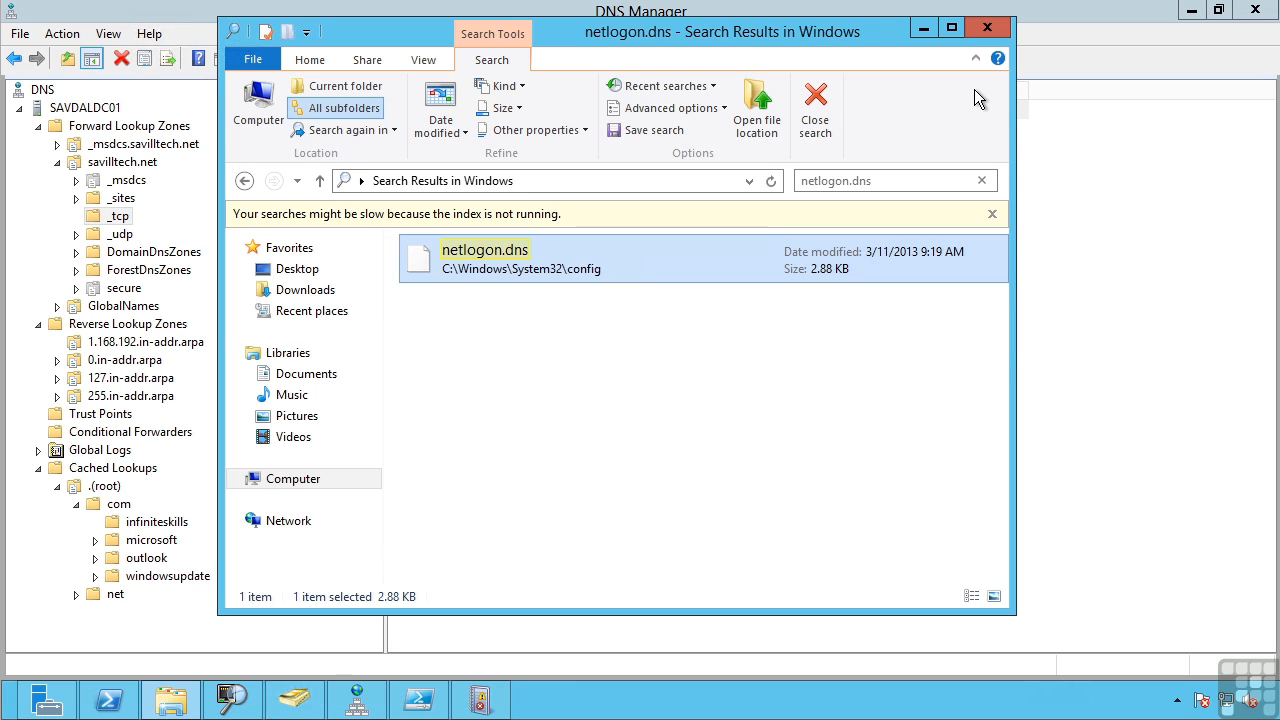
mouse_move(988, 28)
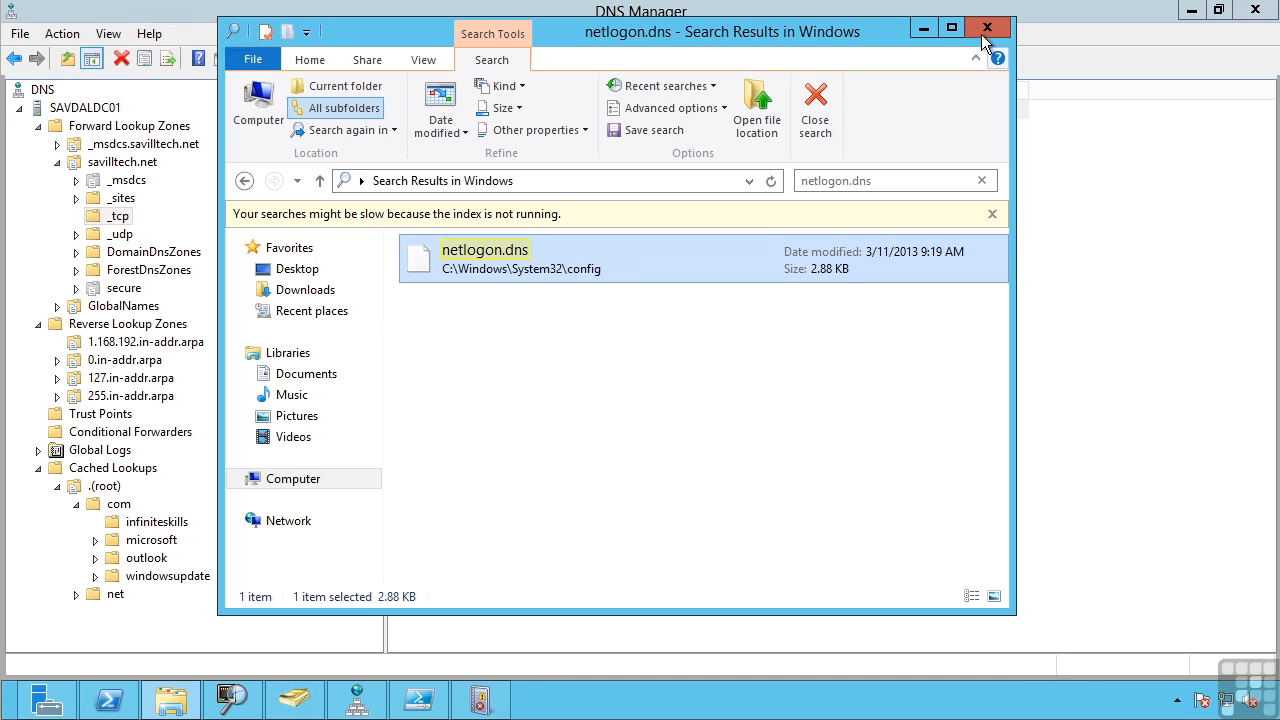
mouse_move(988, 28)
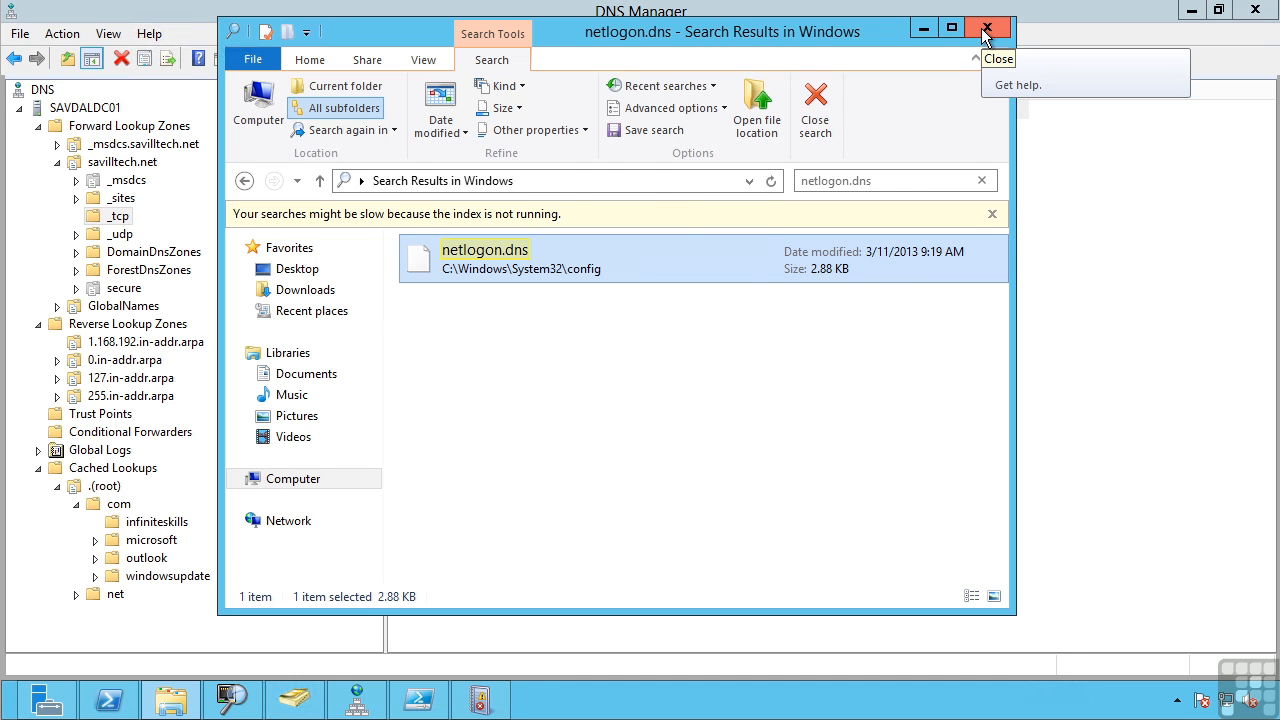
left_click(988, 28)
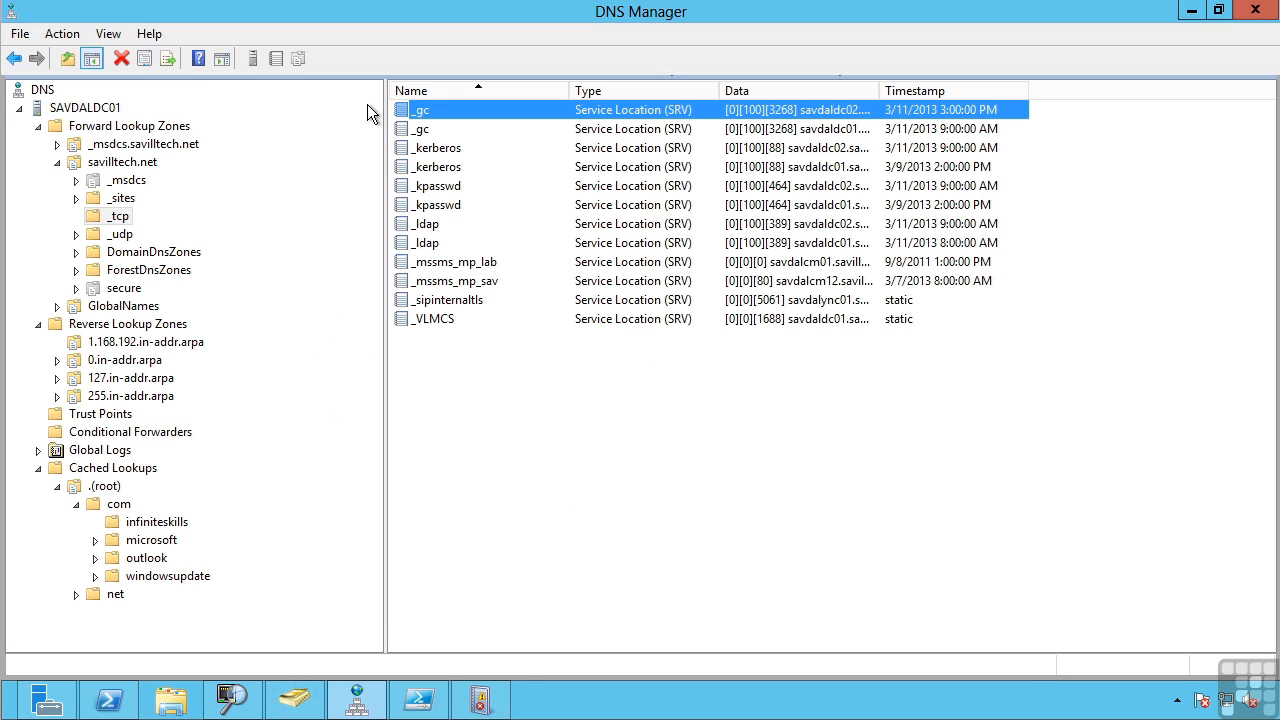
right_click(120, 162)
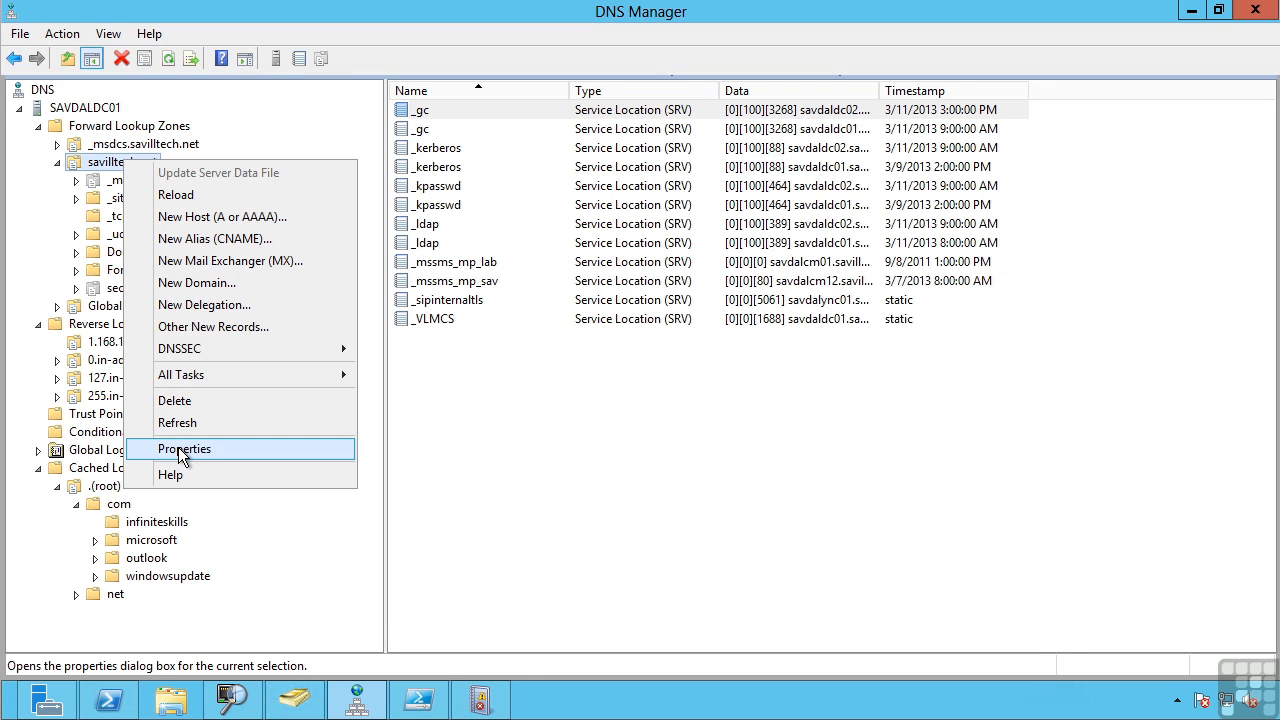
left_click(184, 448)
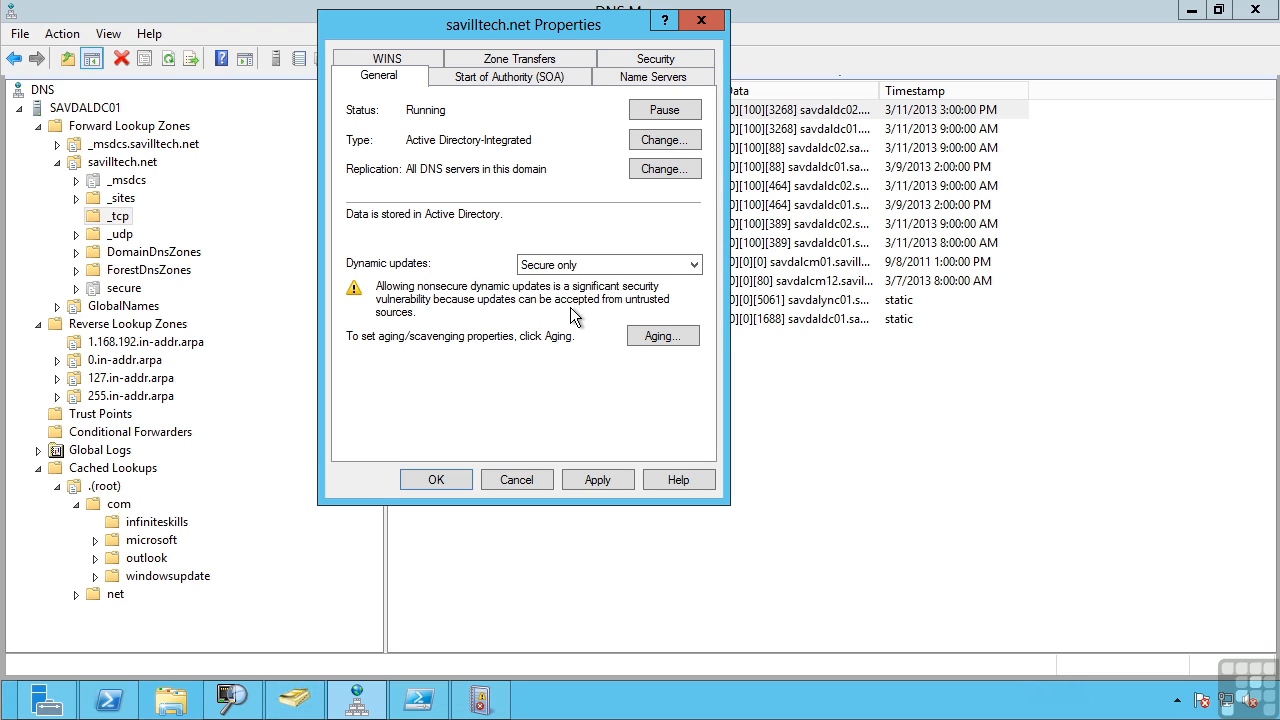
mouse_move(560, 300)
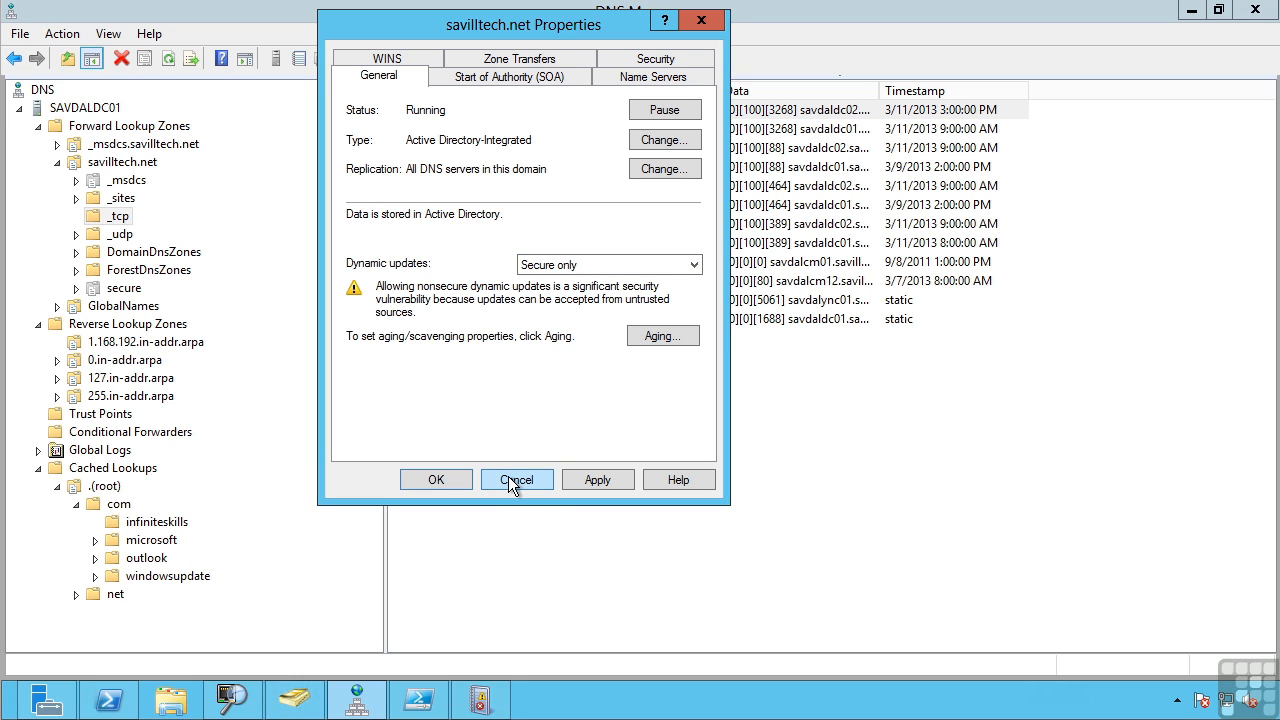
left_click(516, 480)
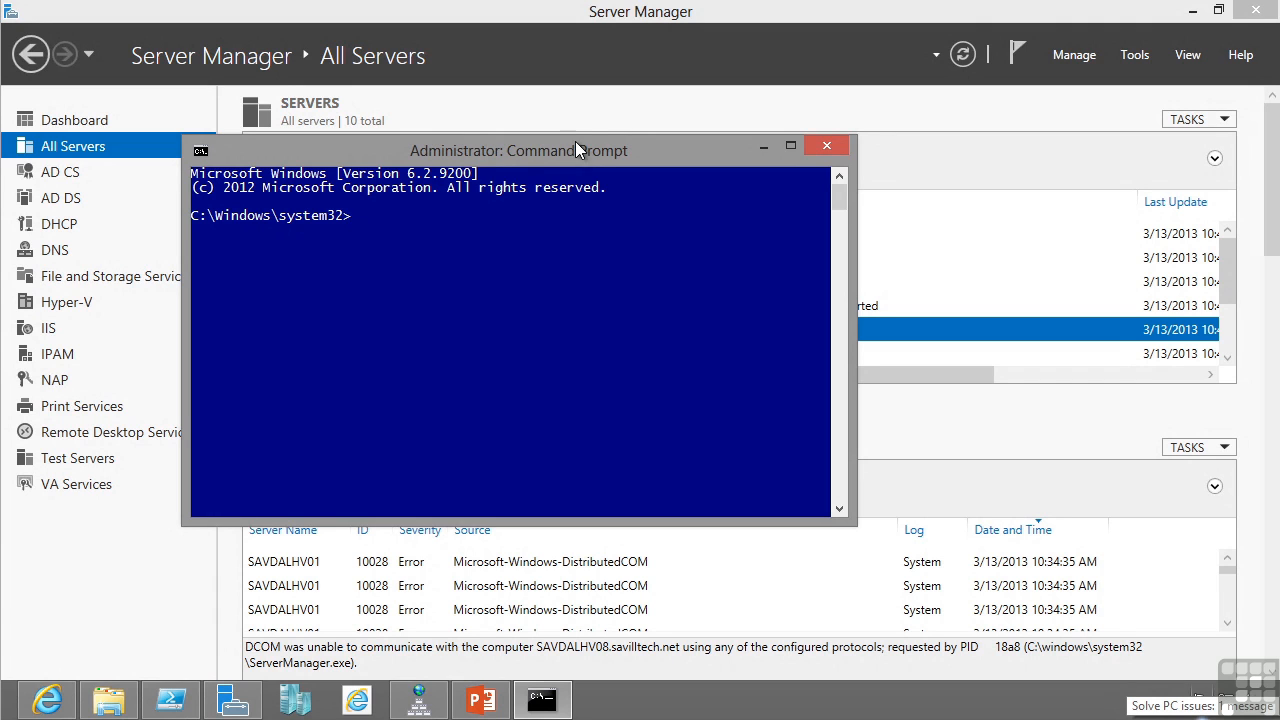
- Run ipconfig /registerdns to re-register this computer's DNS records for all adapters
type("ip")
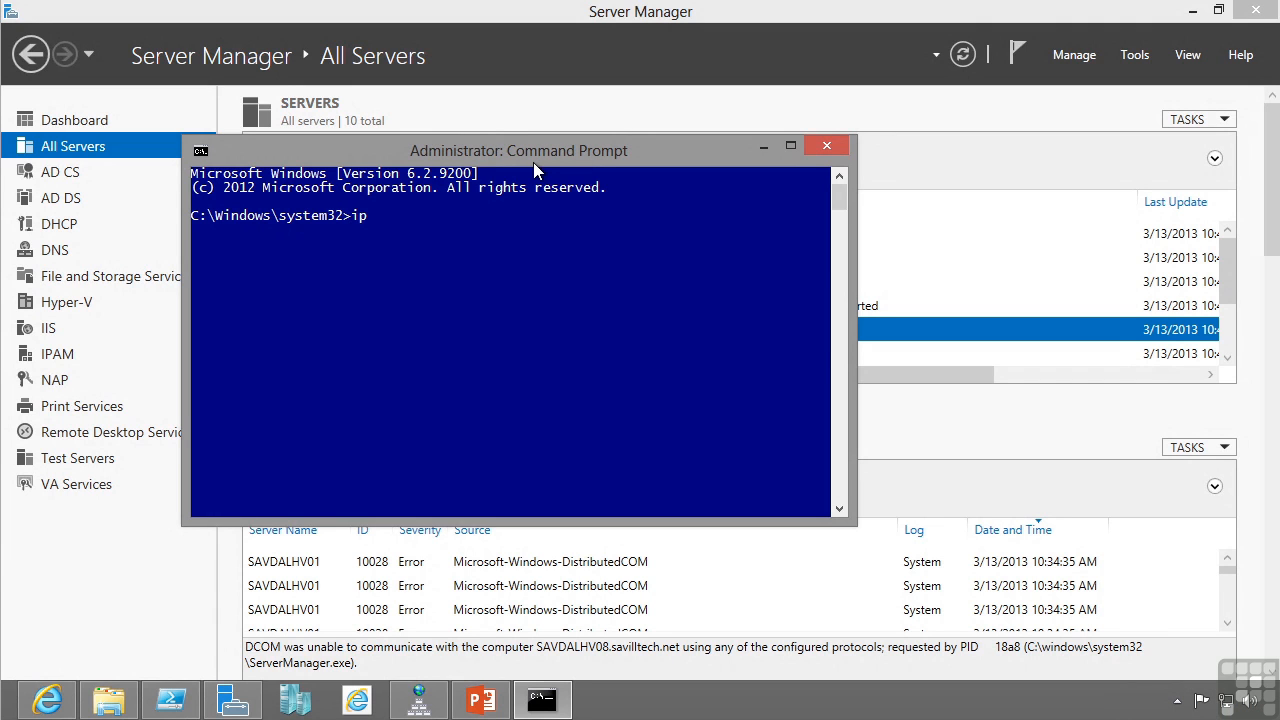
type("config /registerdns")
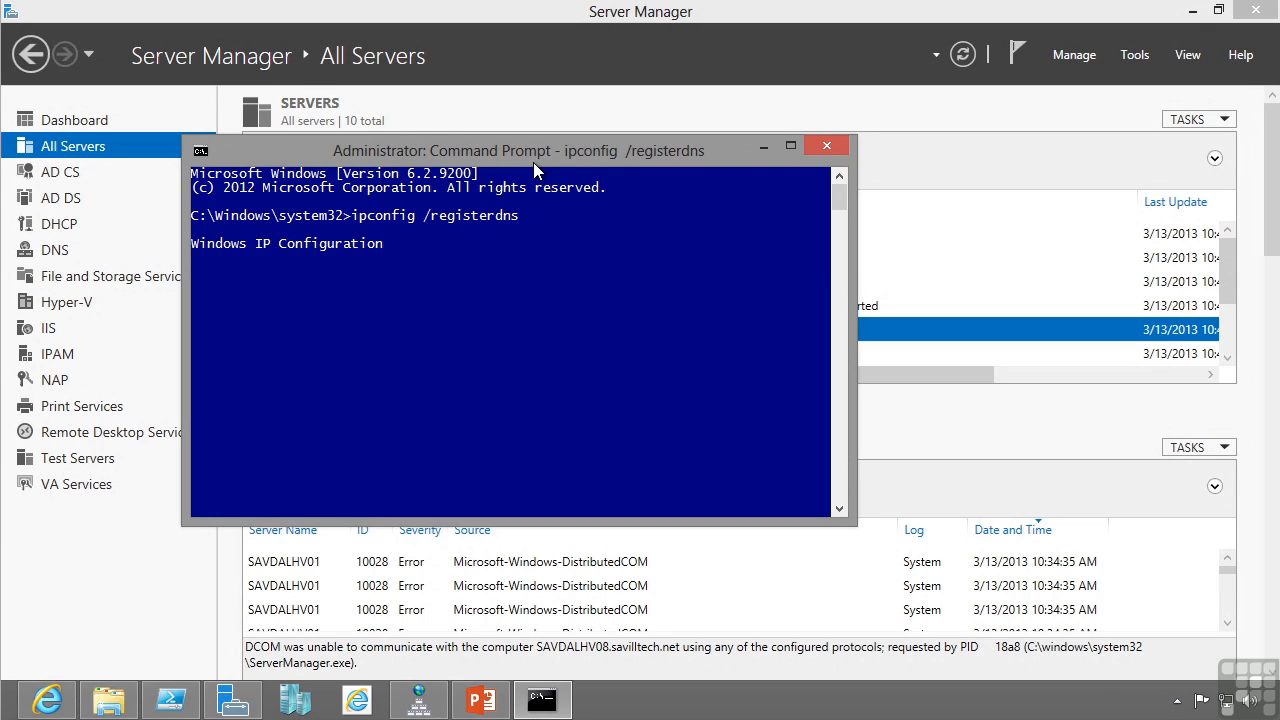
key("Return")
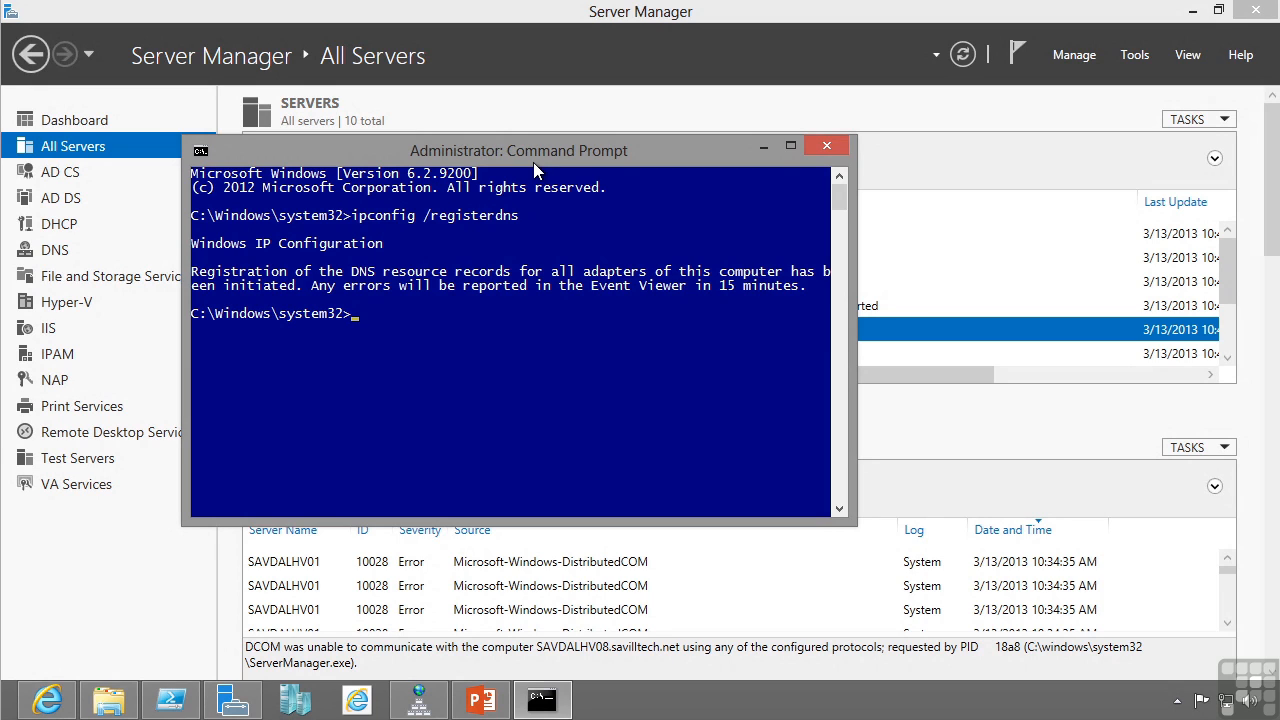
mouse_move(612, 188)
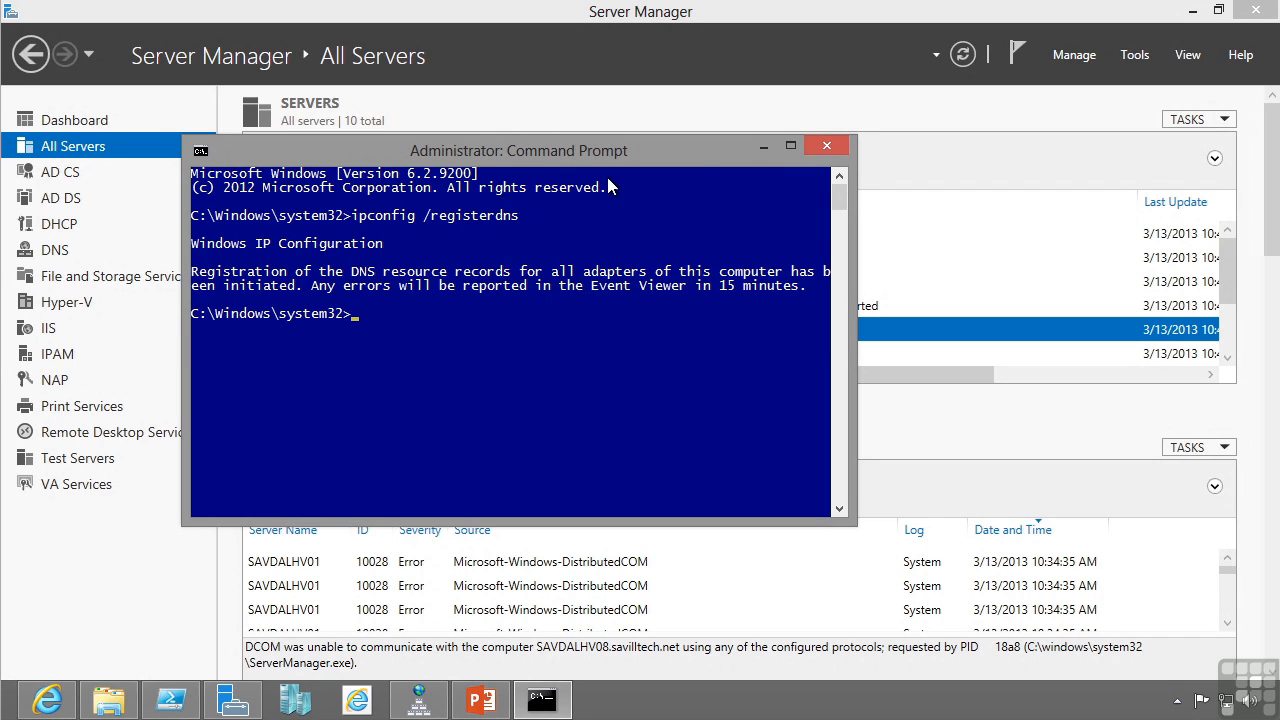
mouse_move(828, 146)
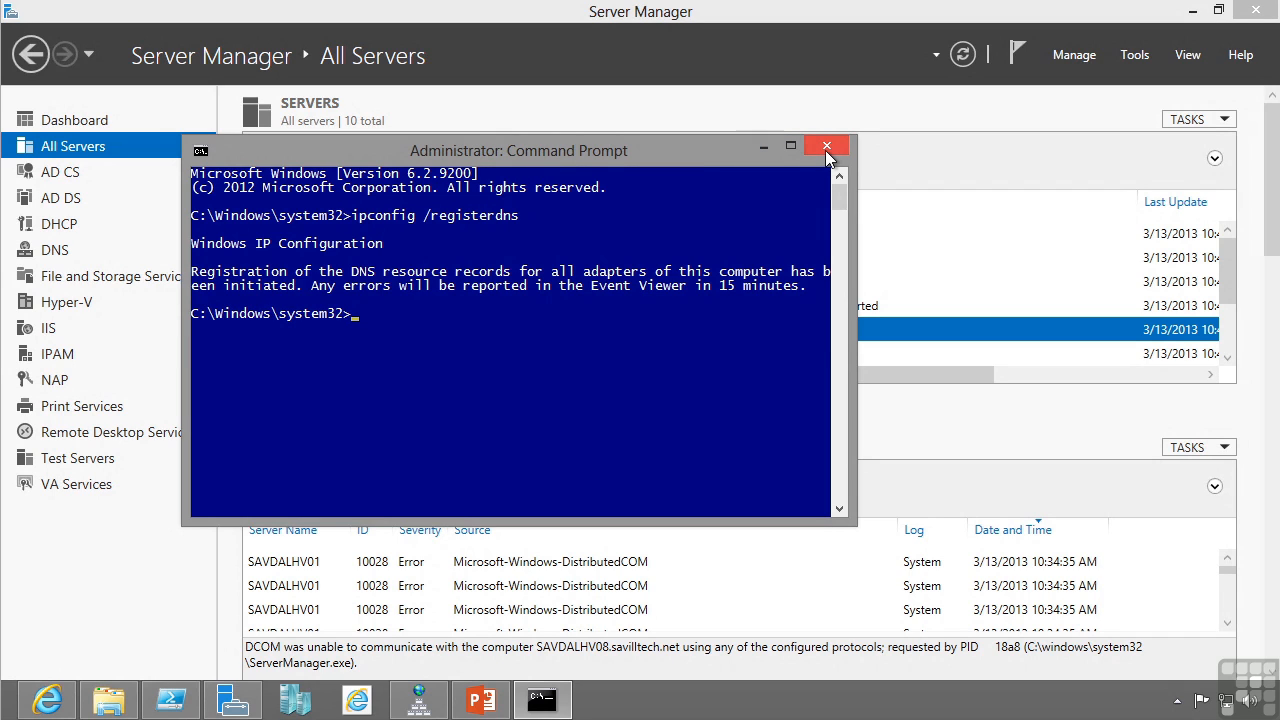
mouse_move(516, 230)
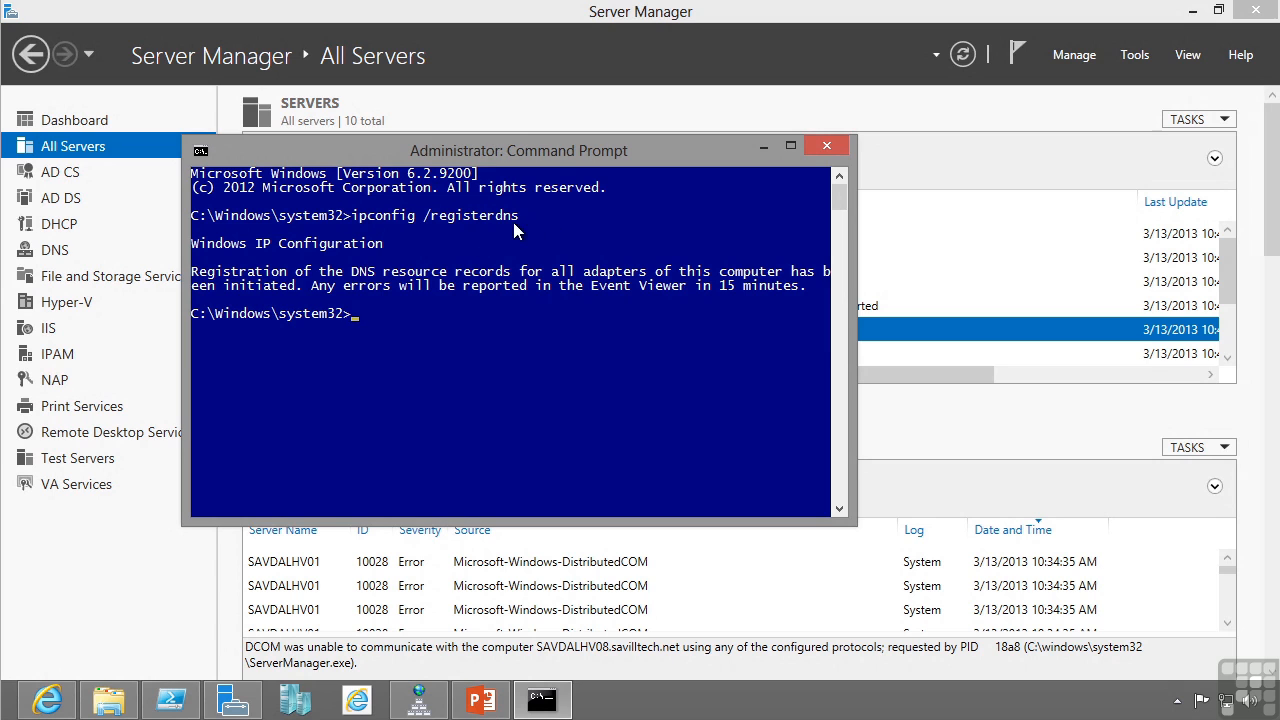
left_click(826, 144)
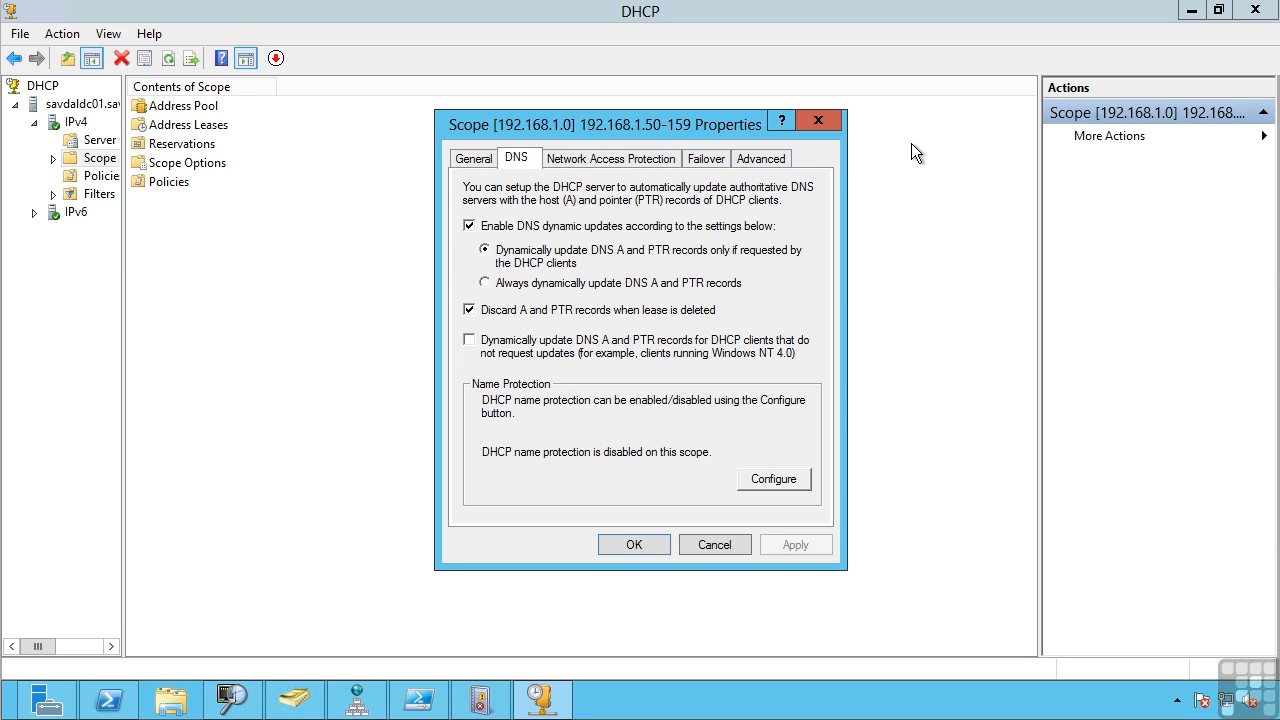
mouse_move(530, 164)
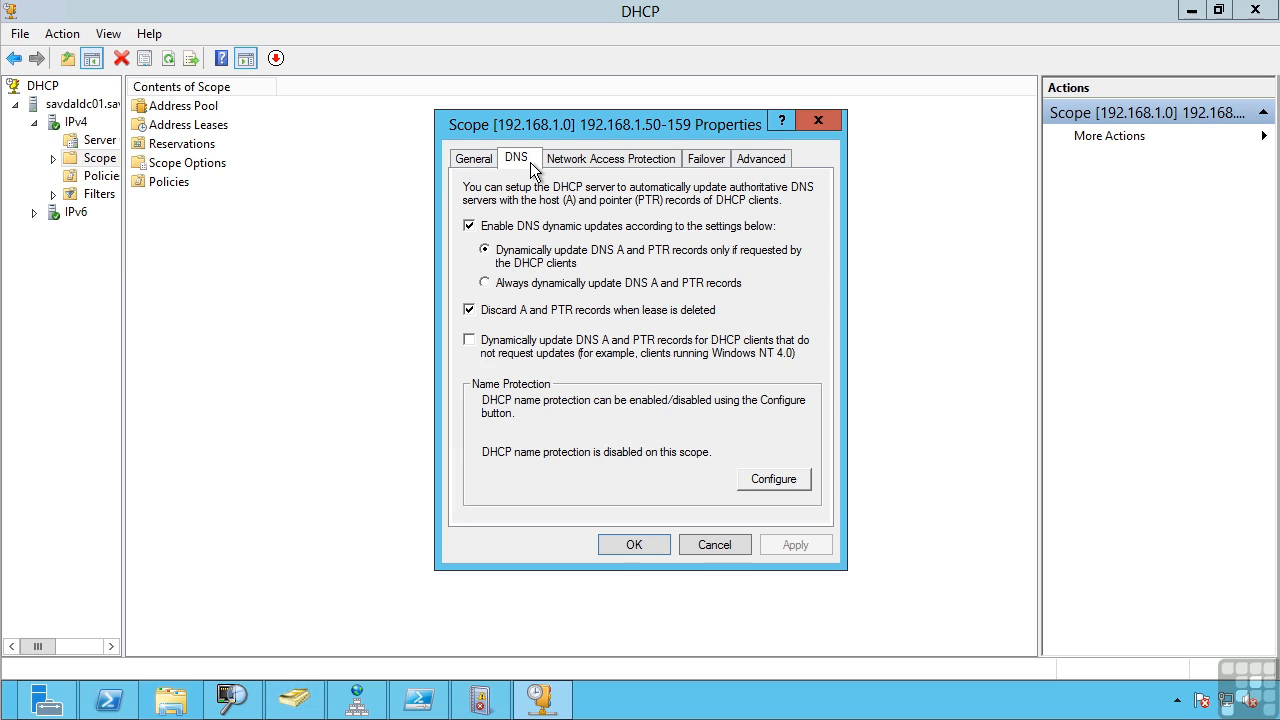
mouse_move(558, 272)
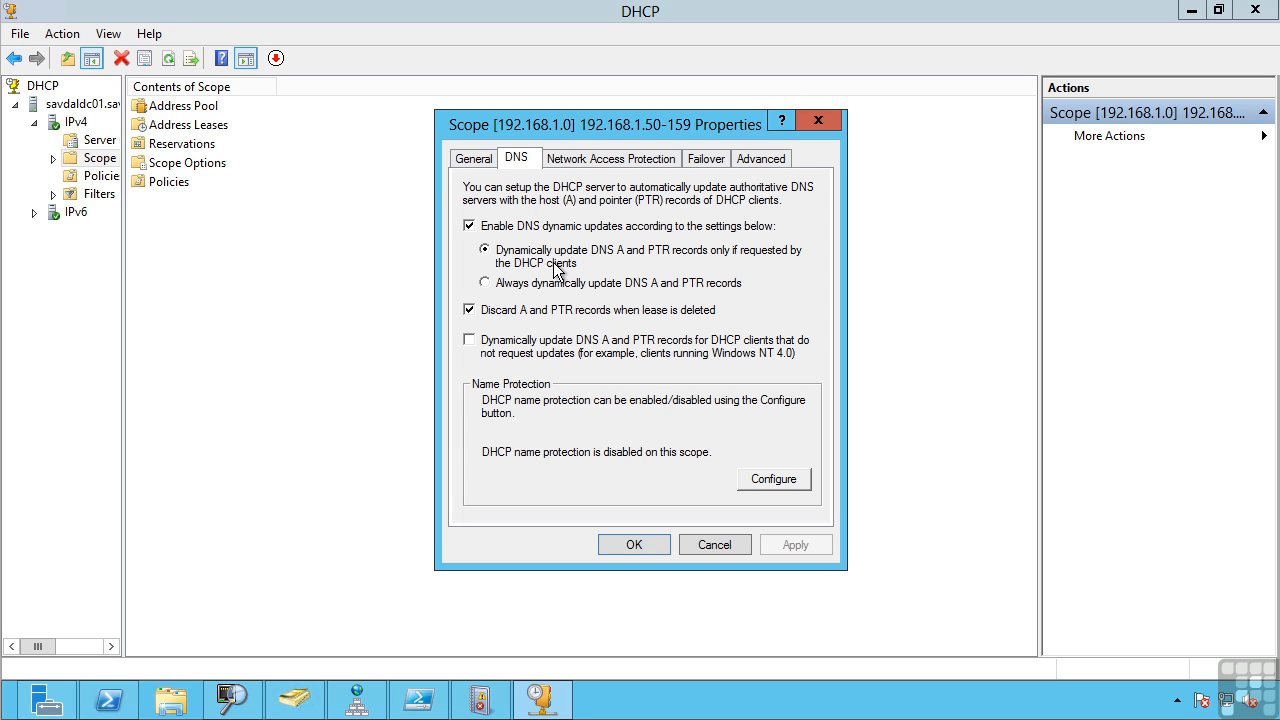
mouse_move(500, 228)
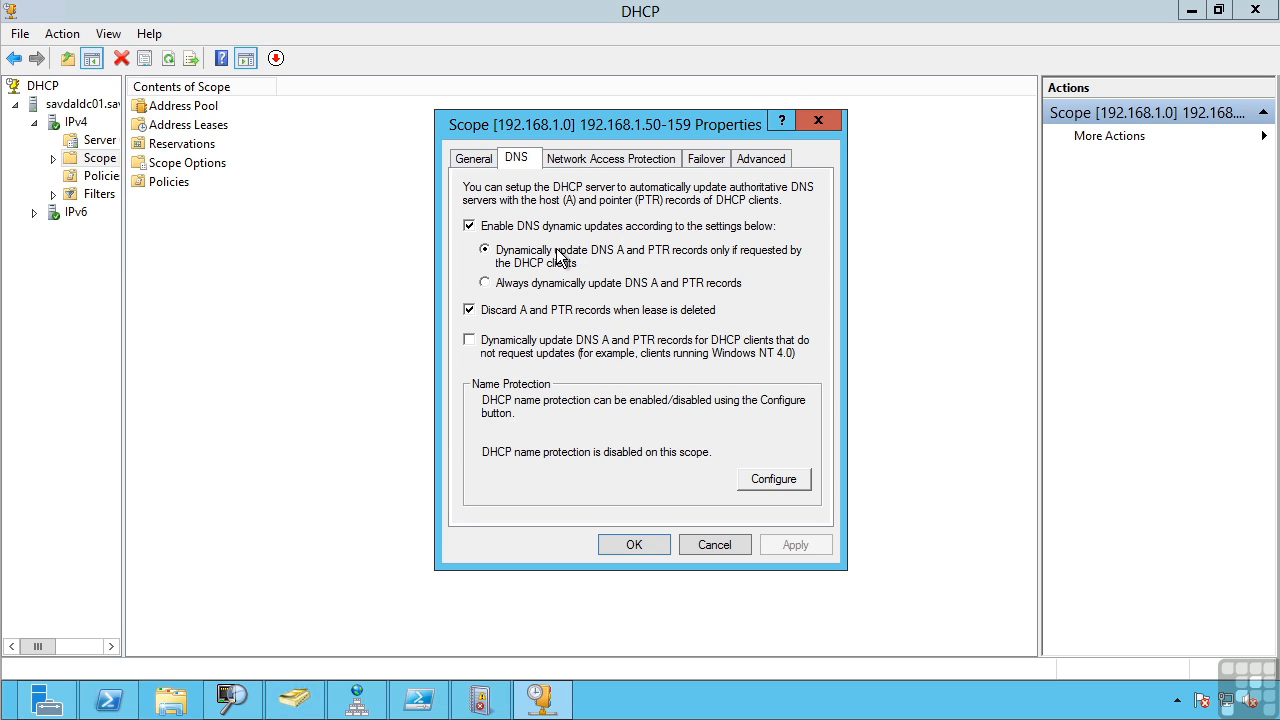
mouse_move(616, 262)
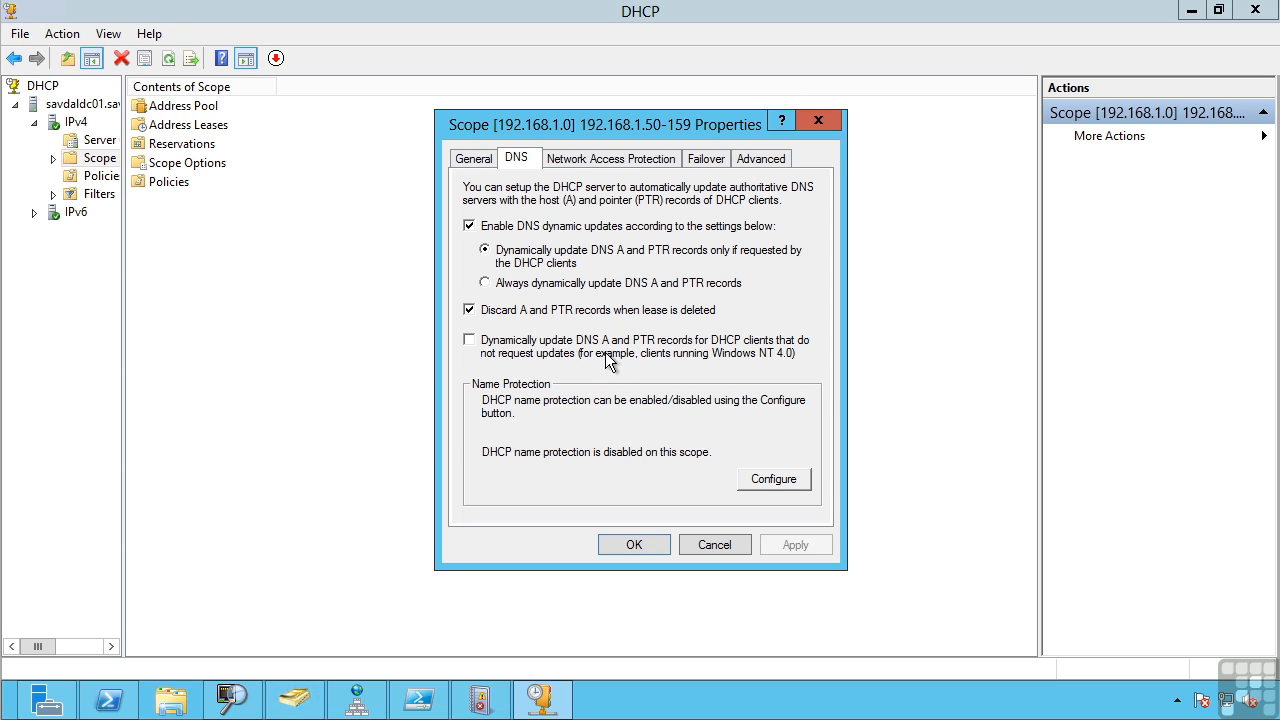
mouse_move(490, 364)
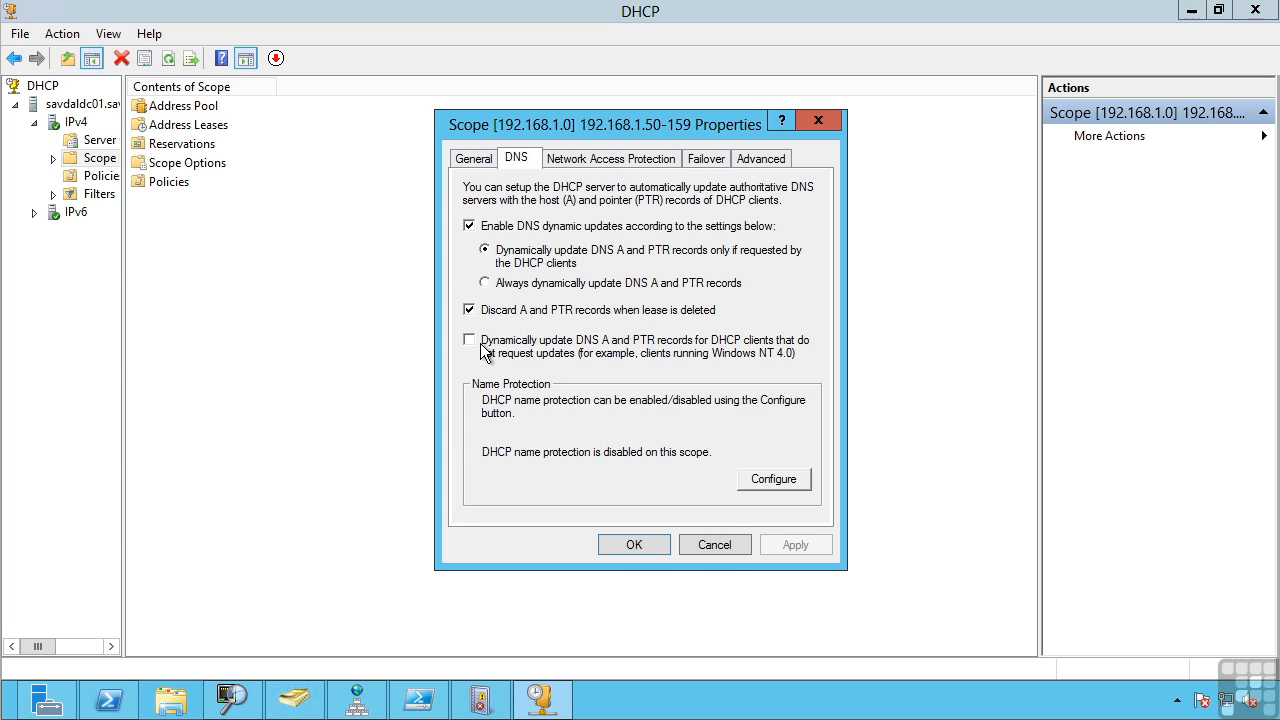
- Cancel the DHCP scope 192.168.1.0 properties, leaving dynamic DNS update settings unchanged
left_click(714, 544)
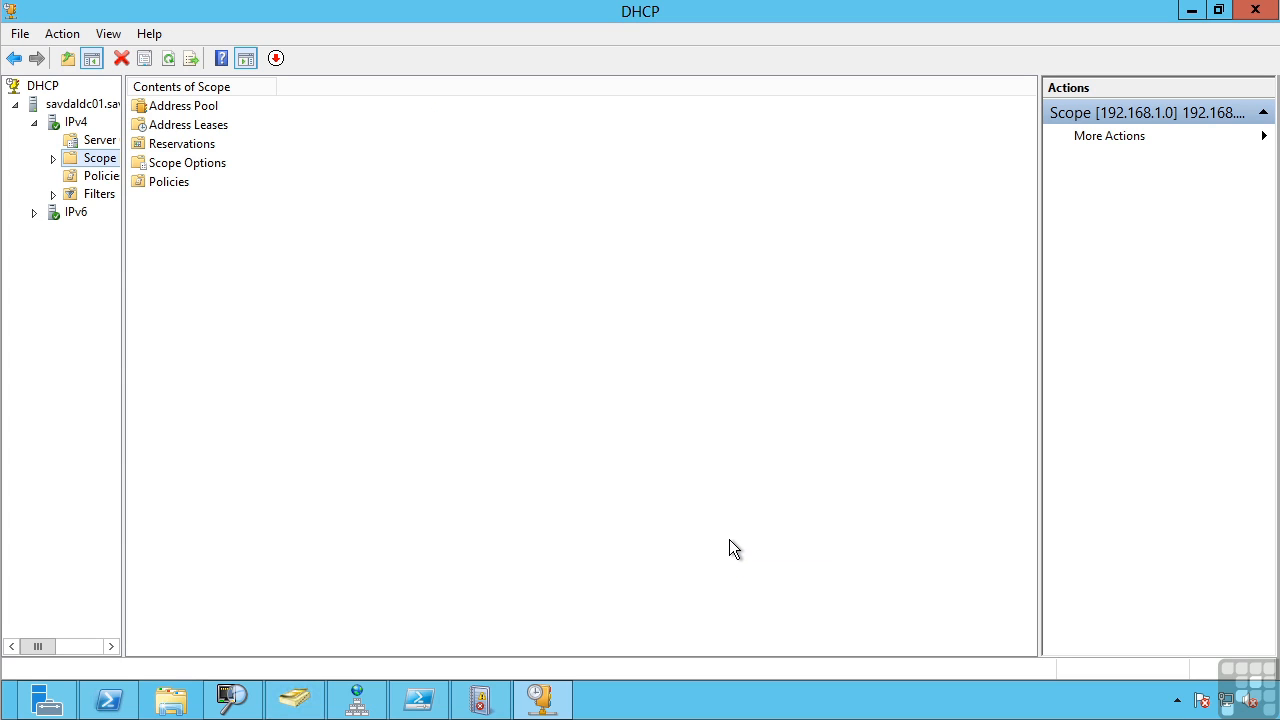
mouse_move(472, 284)
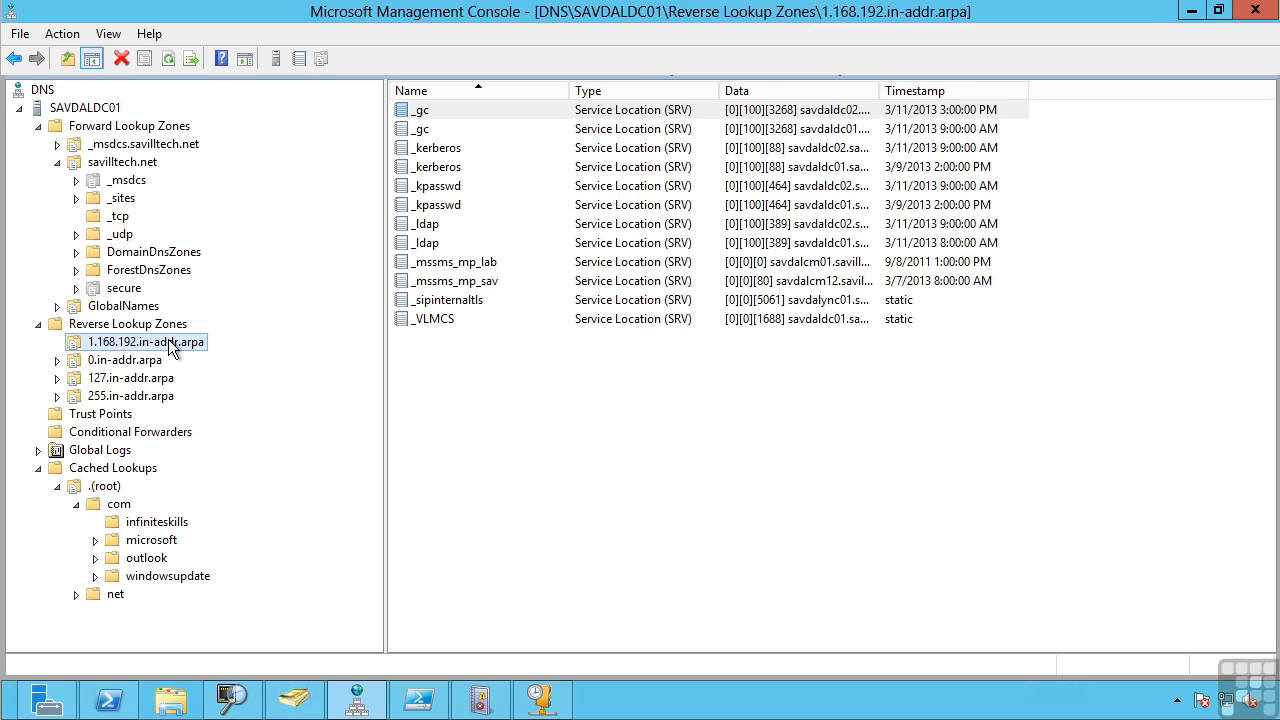
- View the 1.168.192.in-addr.arpa pointer records, then savilltech.net's records and its SOA record
left_click(144, 340)
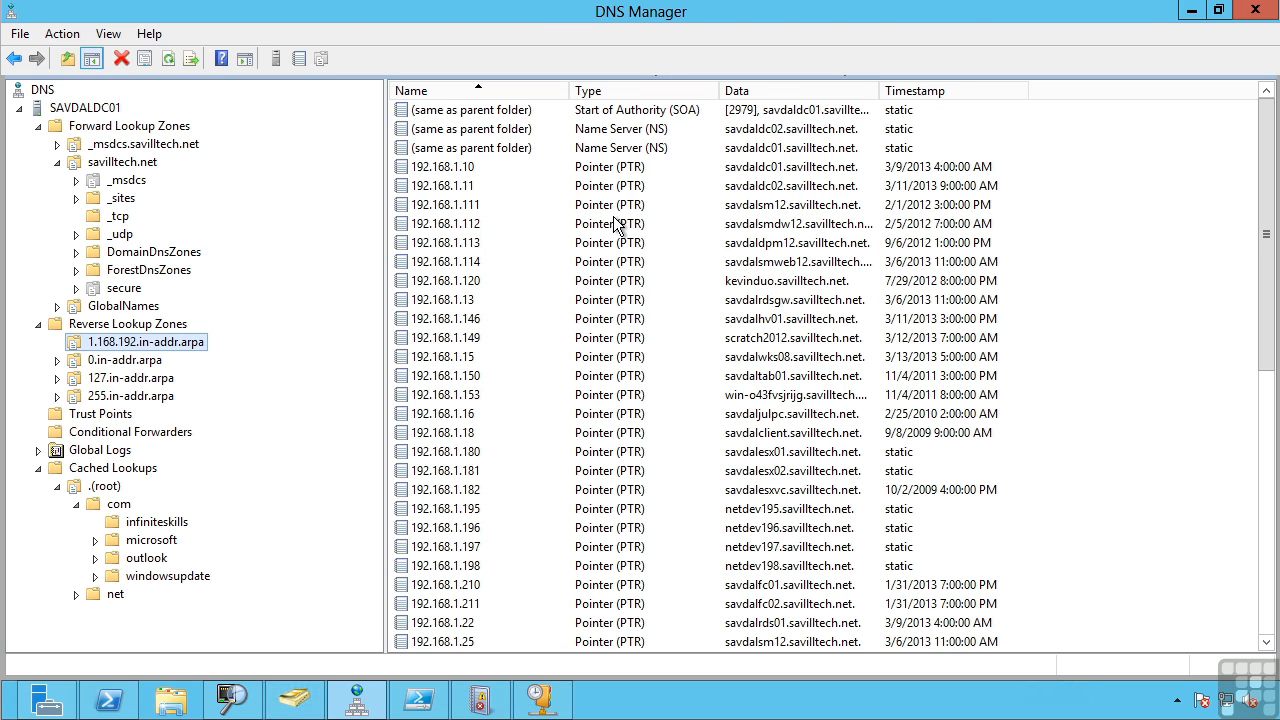
mouse_move(638, 390)
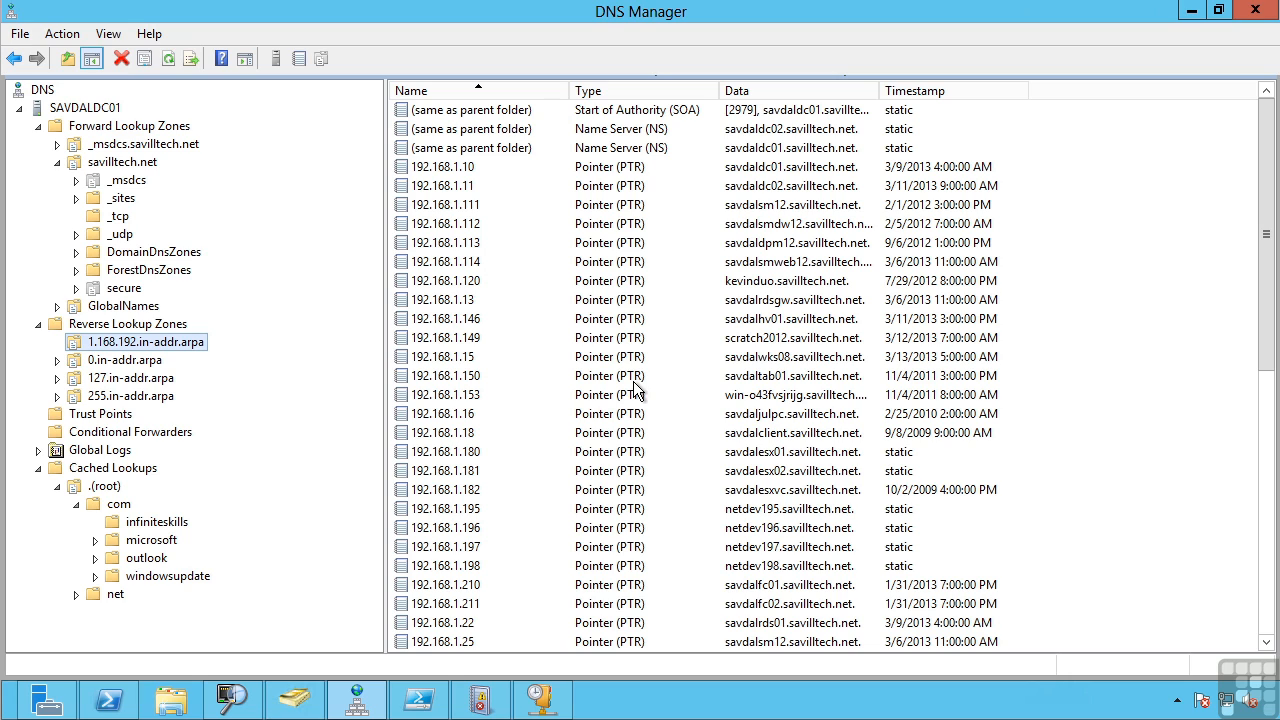
mouse_move(824, 418)
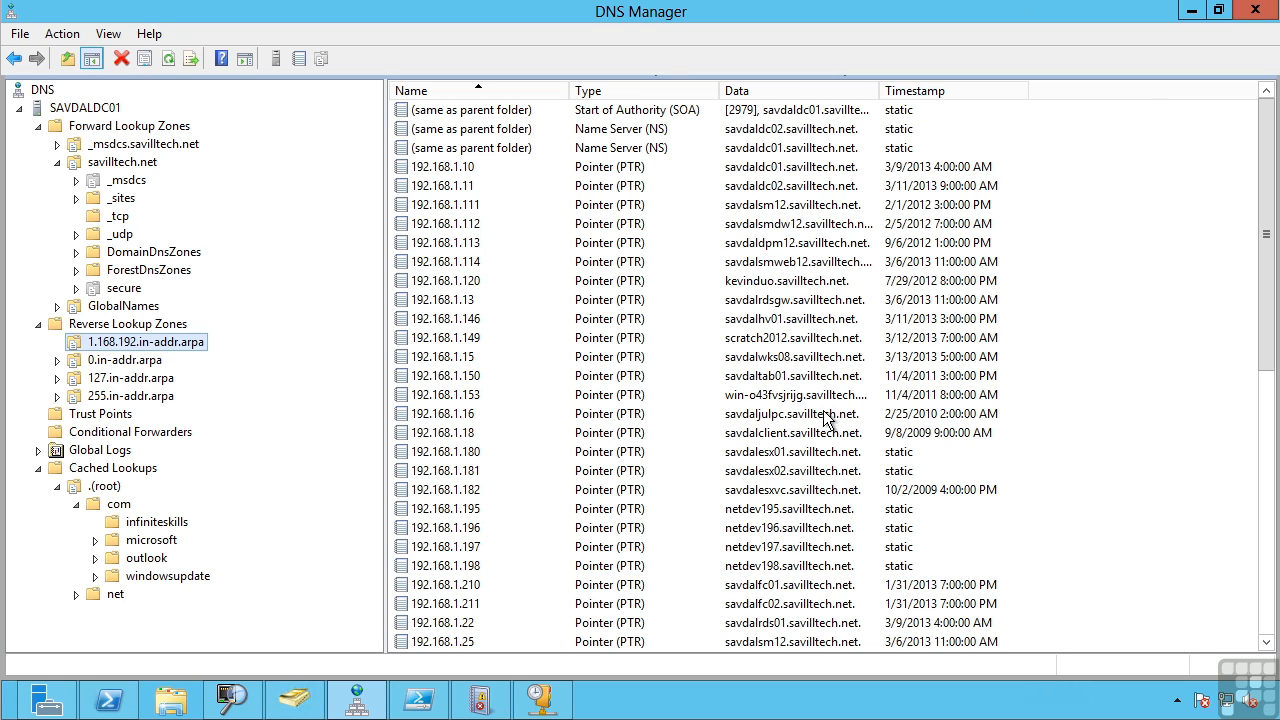
mouse_move(696, 360)
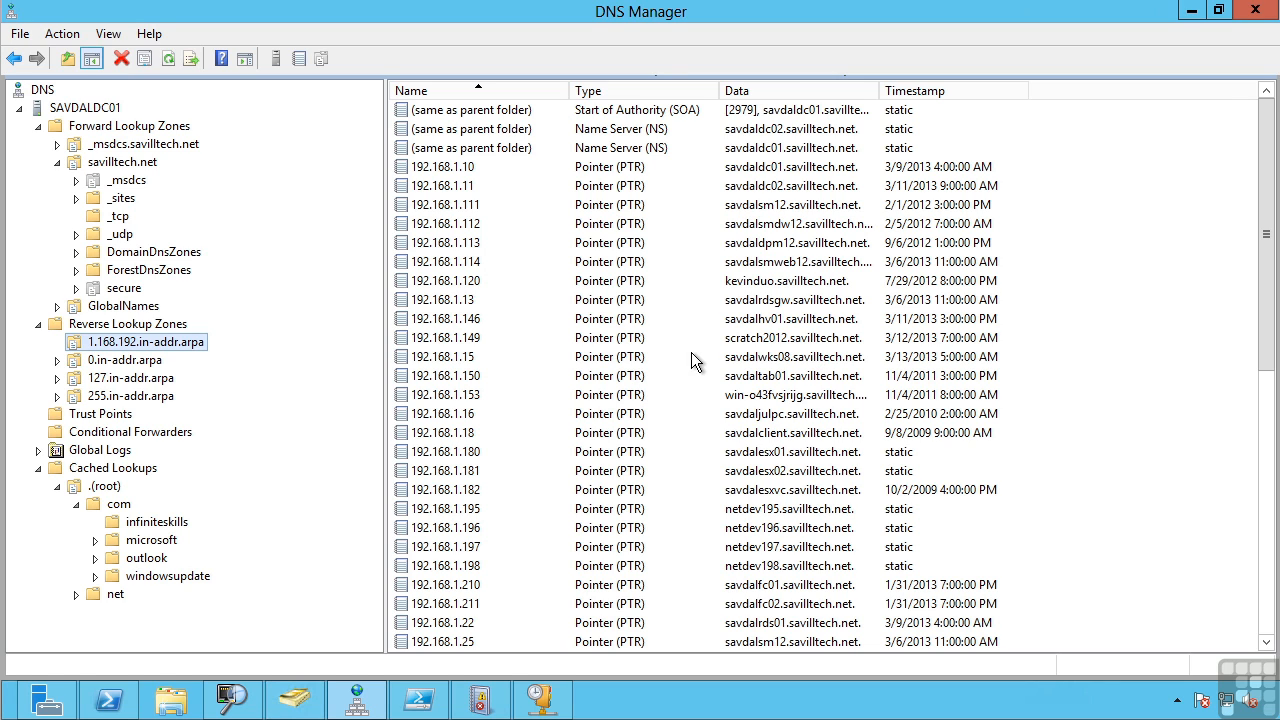
left_click(130, 160)
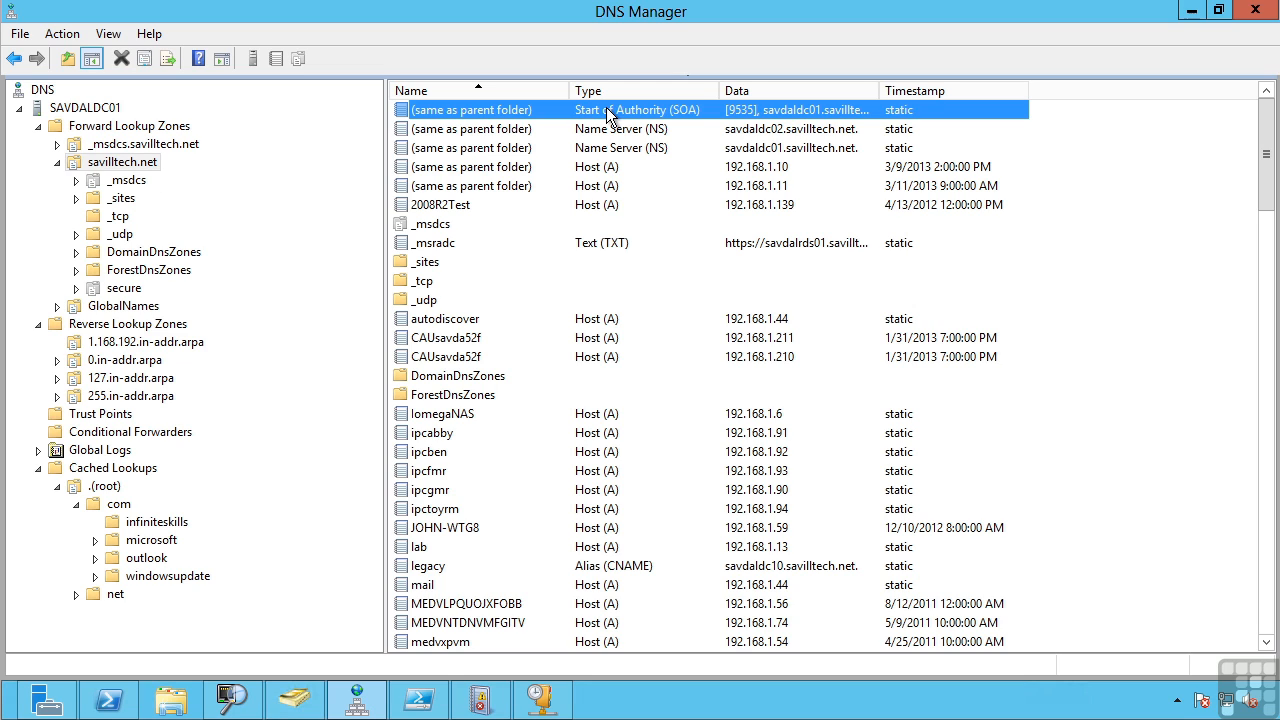
left_click(620, 148)
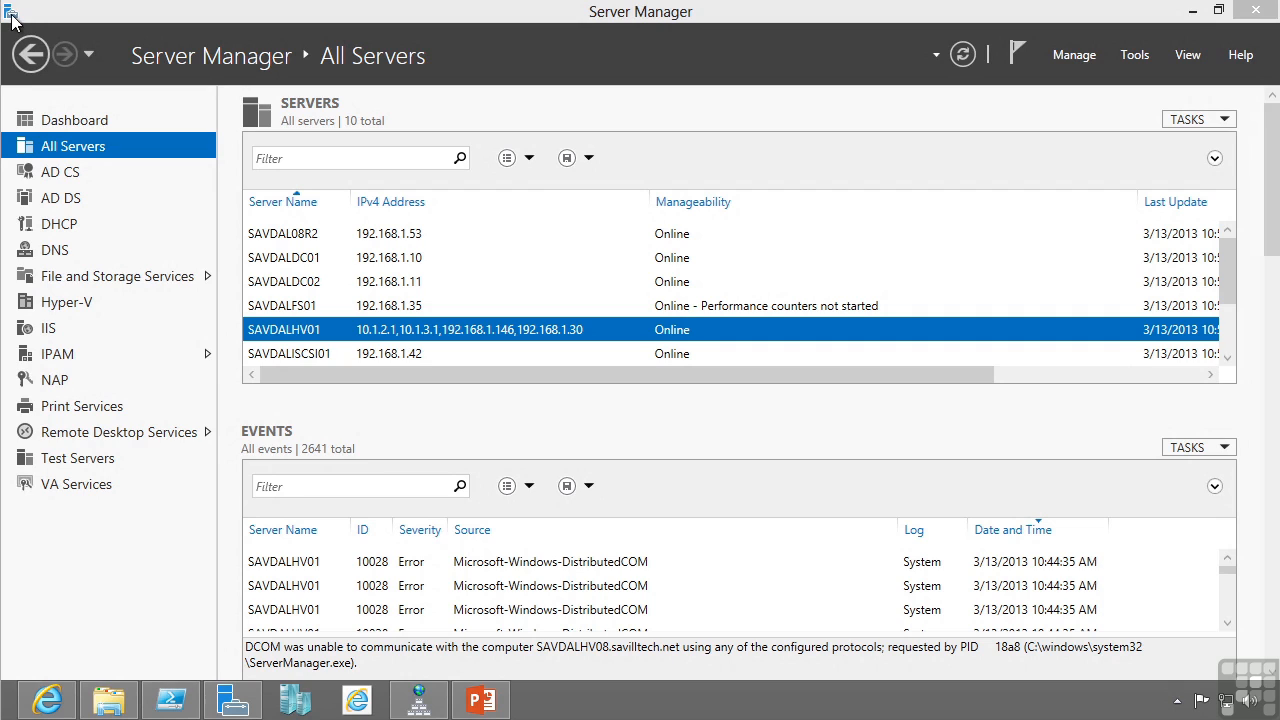
mouse_move(630, 710)
type("nslookup")
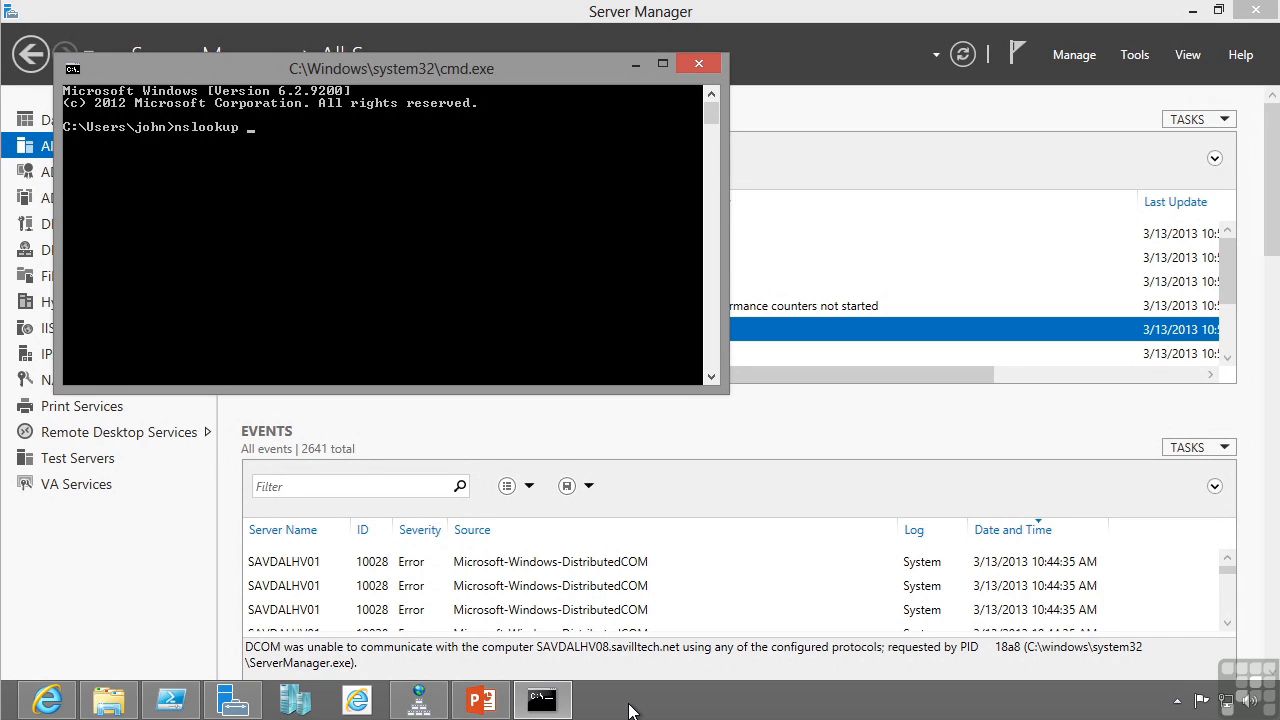
type("savdaldc01.savilltech.net")
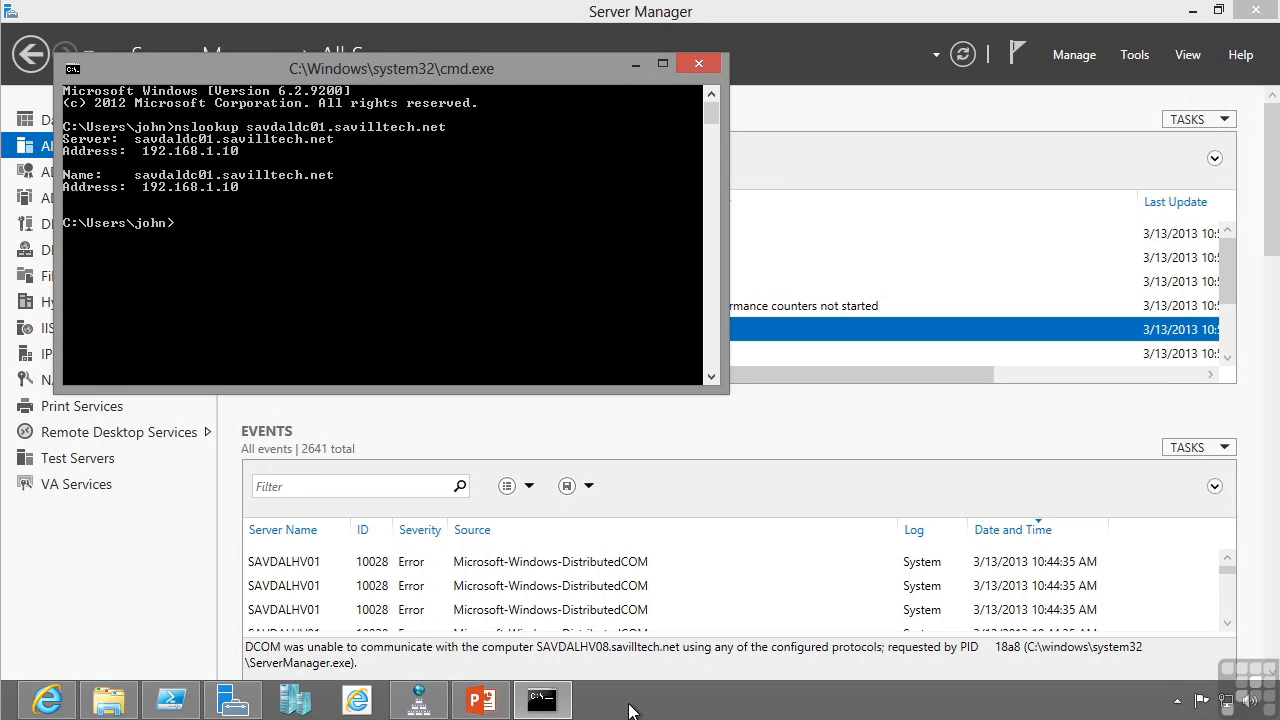
type("nslookup savdaldc01.savilltech.net")
type("nslookup www.mic")
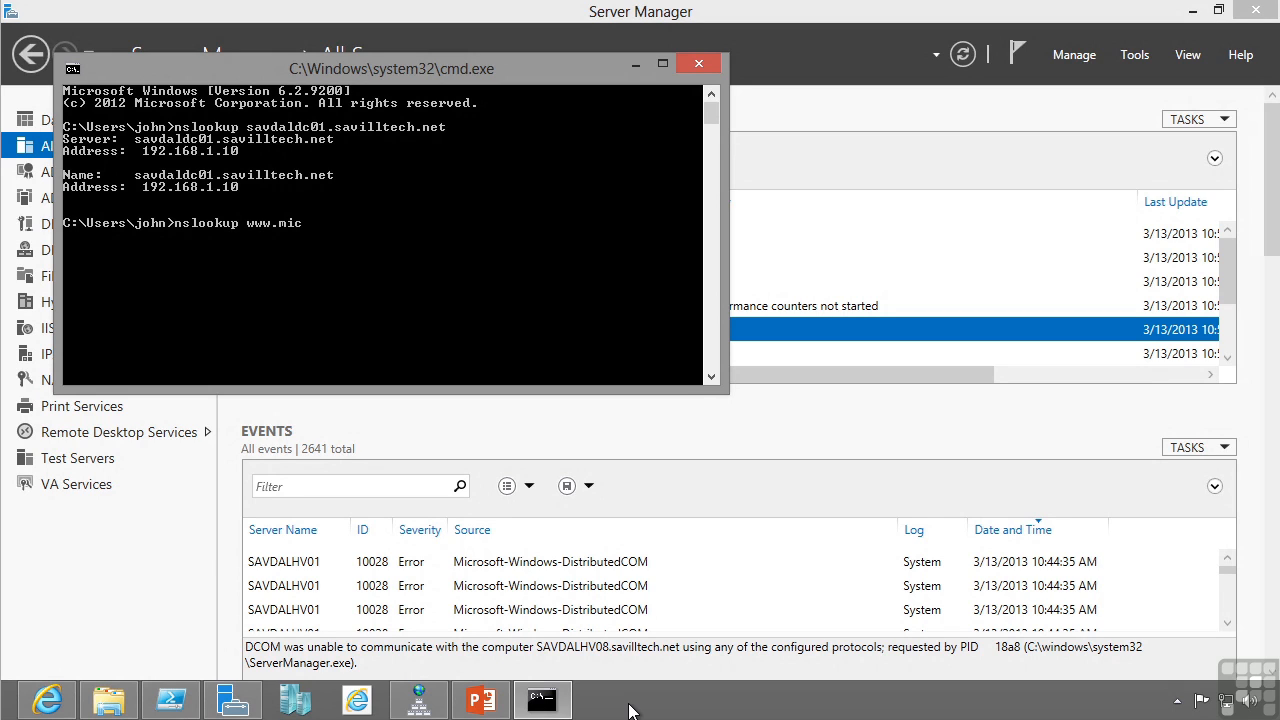
type("rosoft.com")
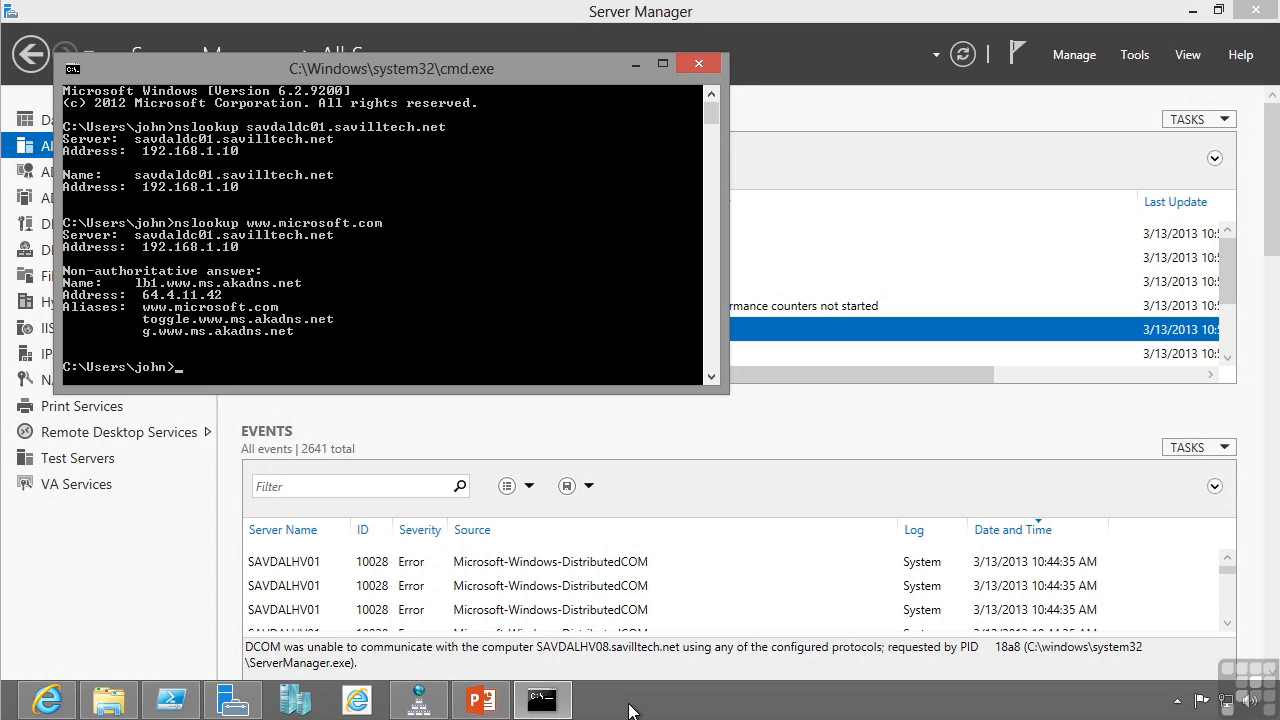
mouse_move(230, 270)
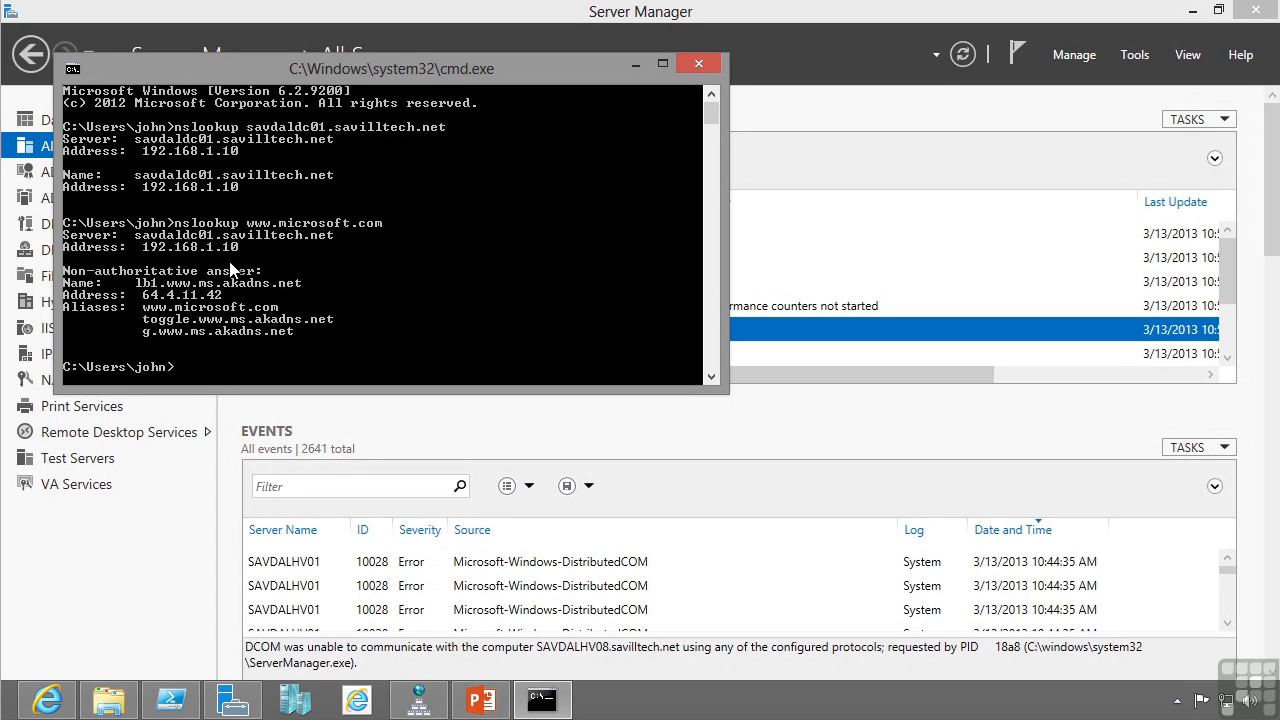
mouse_move(588, 334)
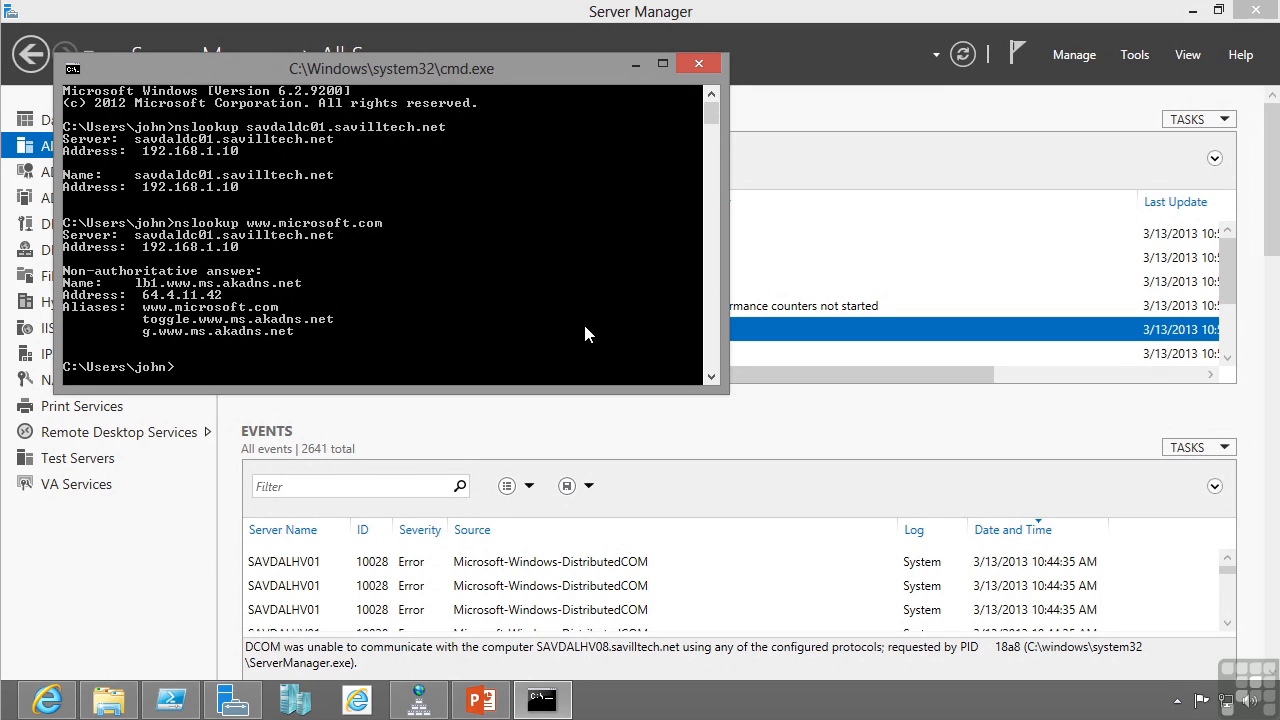